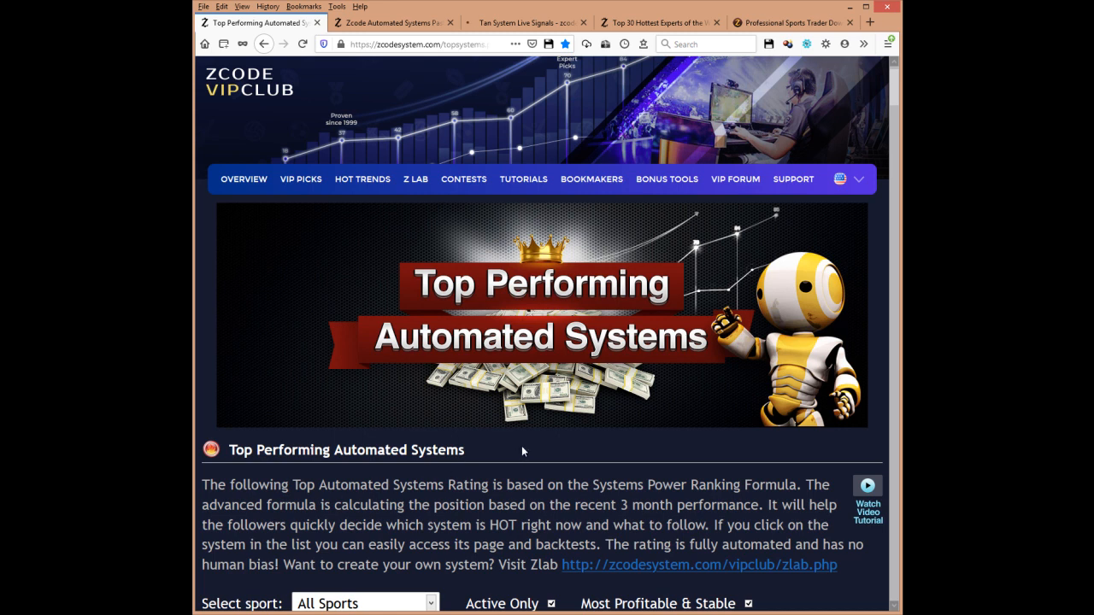
Scroll down the past performance page to the Road To Million yearly profit table through 2021.
{"action": "scroll", "scroll_direction": "down", "scroll_amount": 3}
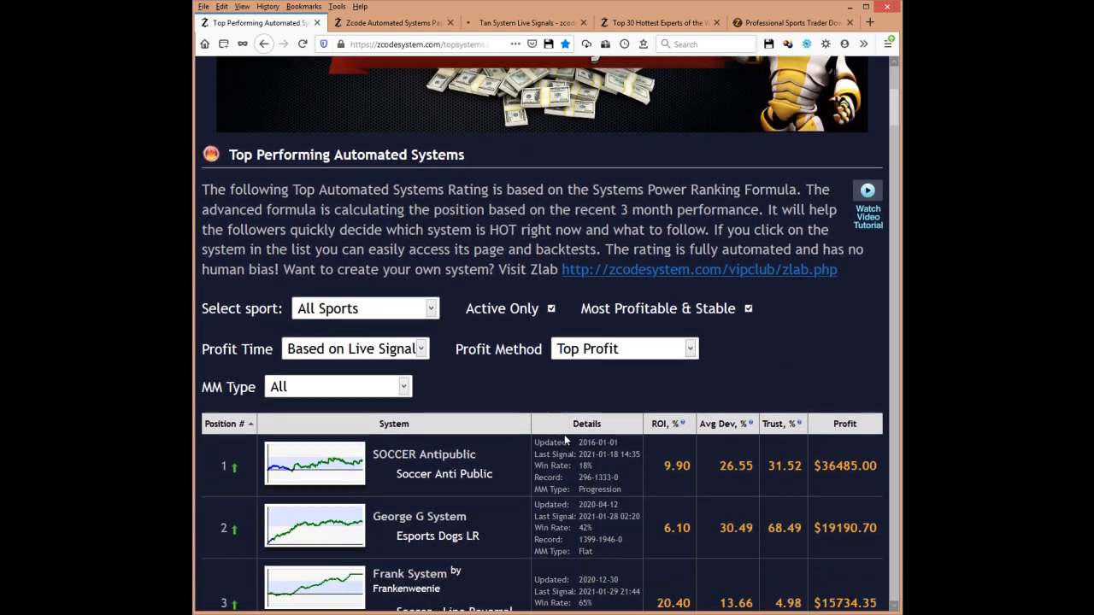
{"action": "scroll", "scroll_direction": "down", "scroll_amount": 3}
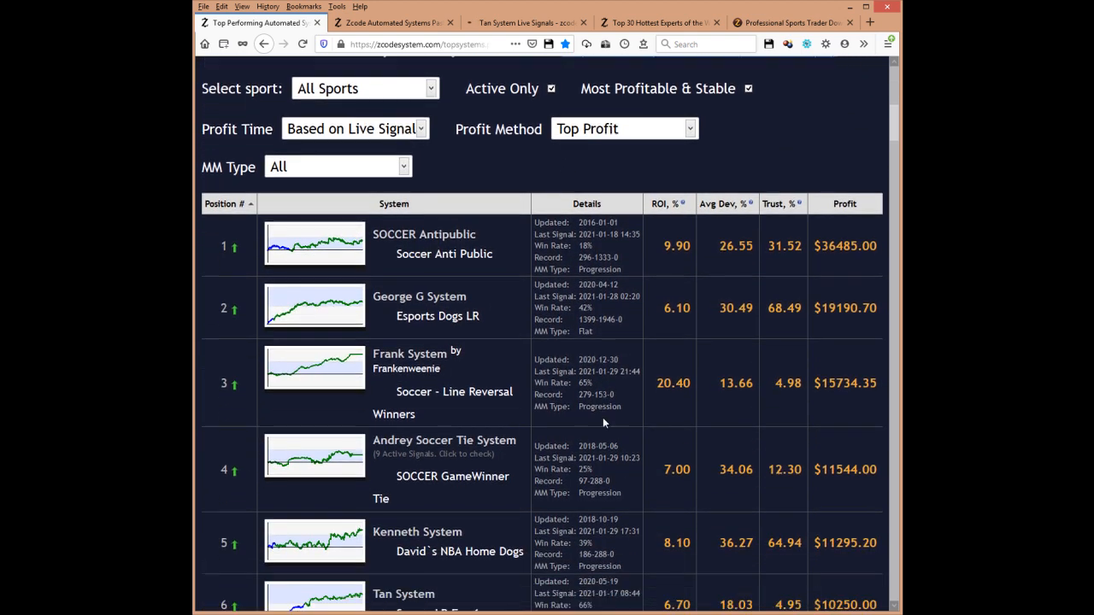
{"action": "scroll", "scroll_direction": "down", "scroll_amount": 3}
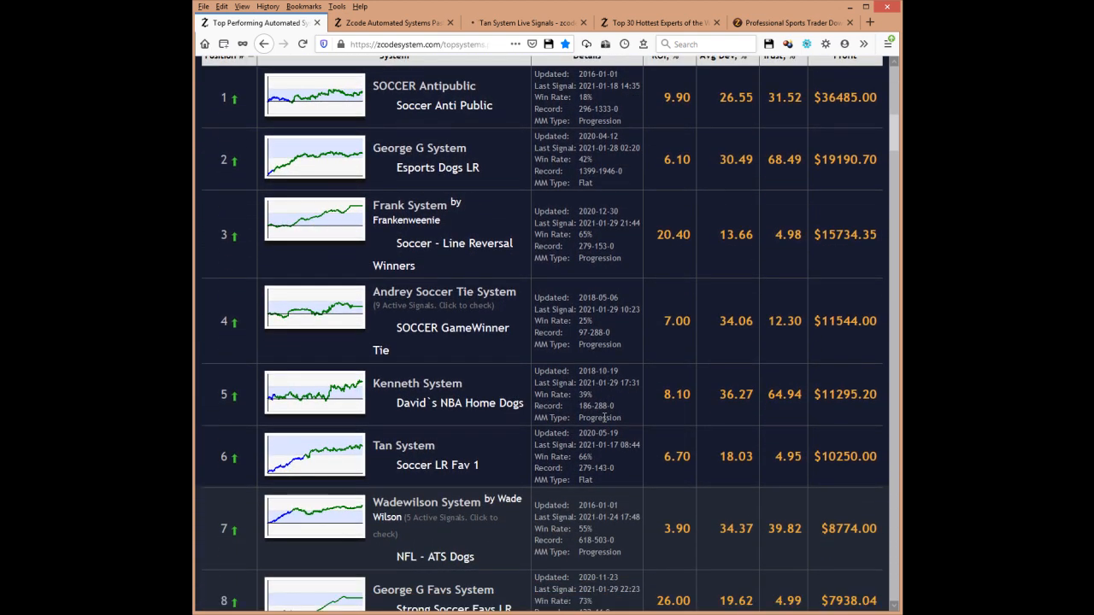
{"action": "scroll", "scroll_direction": "down", "scroll_amount": 3}
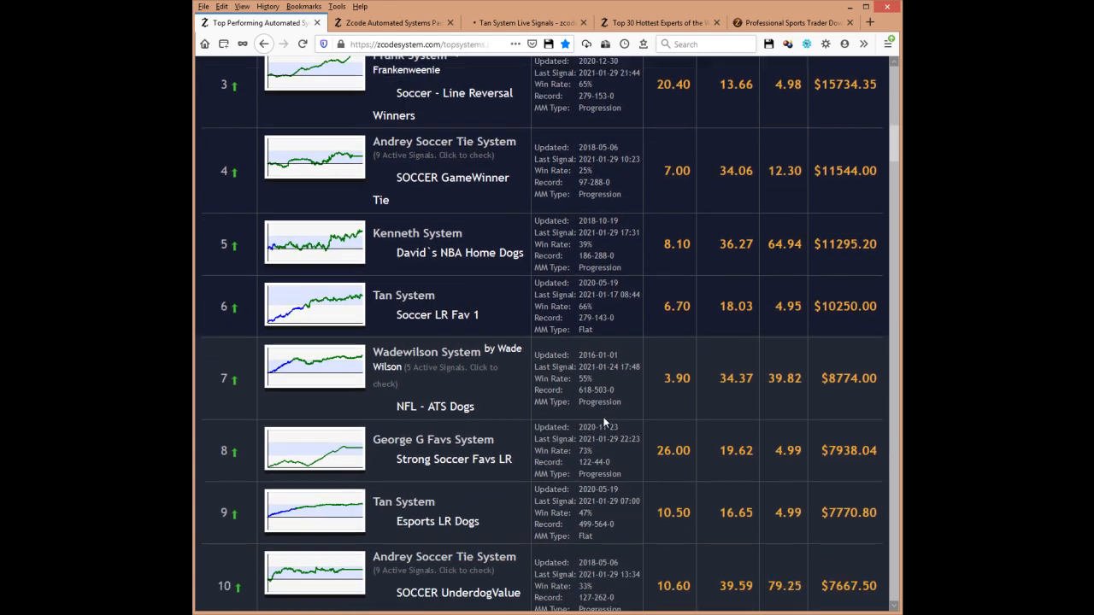
{"action": "scroll", "scroll_direction": "down", "scroll_amount": 3}
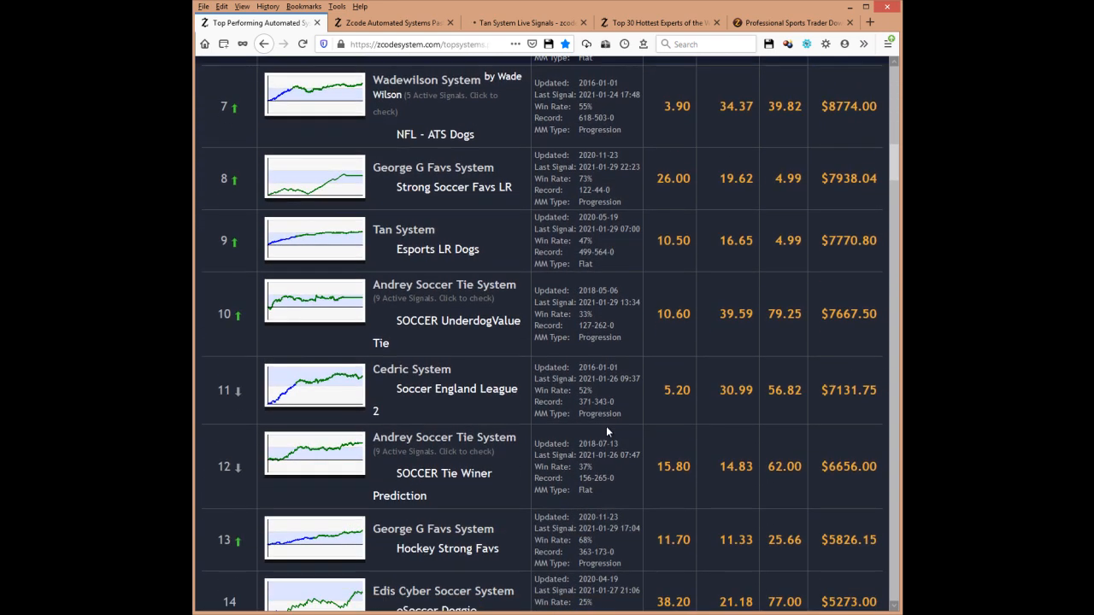
{"action": "scroll", "scroll_direction": "down", "scroll_amount": 3}
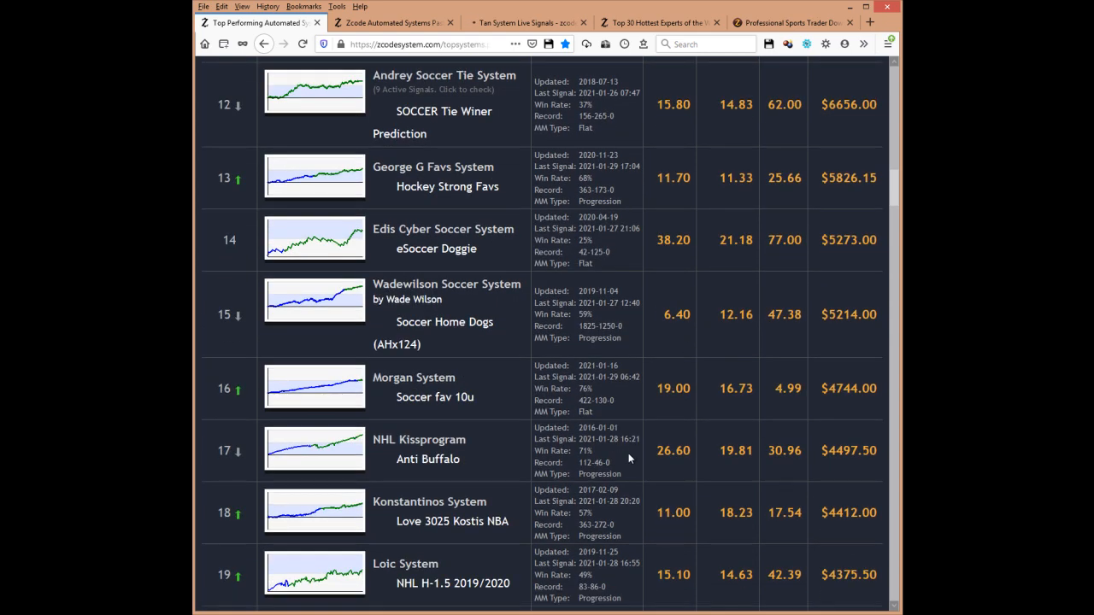
{"action": "scroll", "scroll_direction": "down", "scroll_amount": 3}
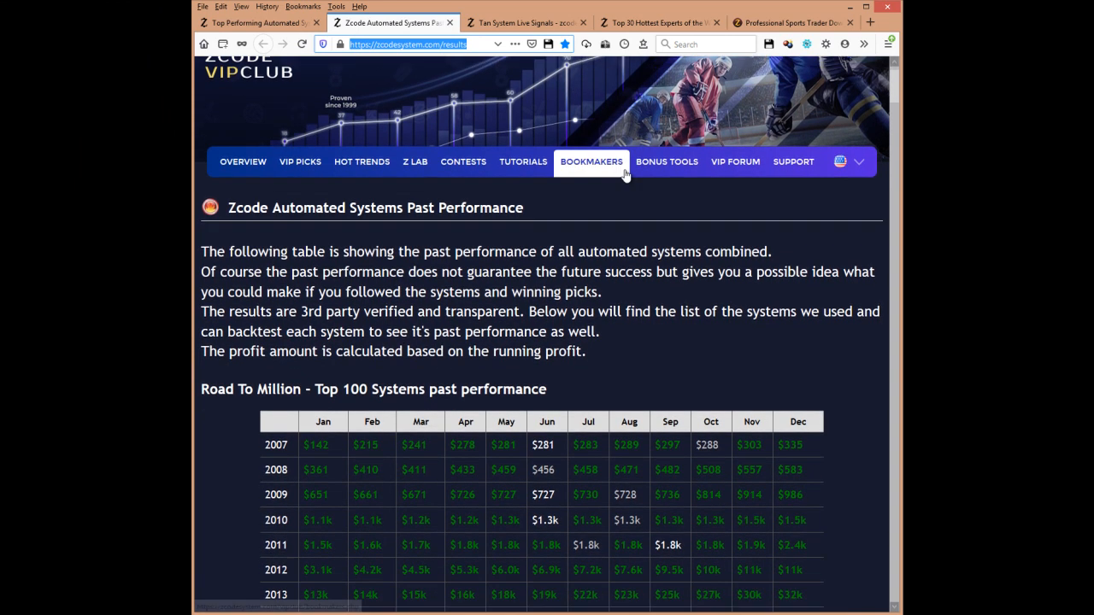
{"action": "scroll", "scroll_direction": "down", "scroll_amount": 3}
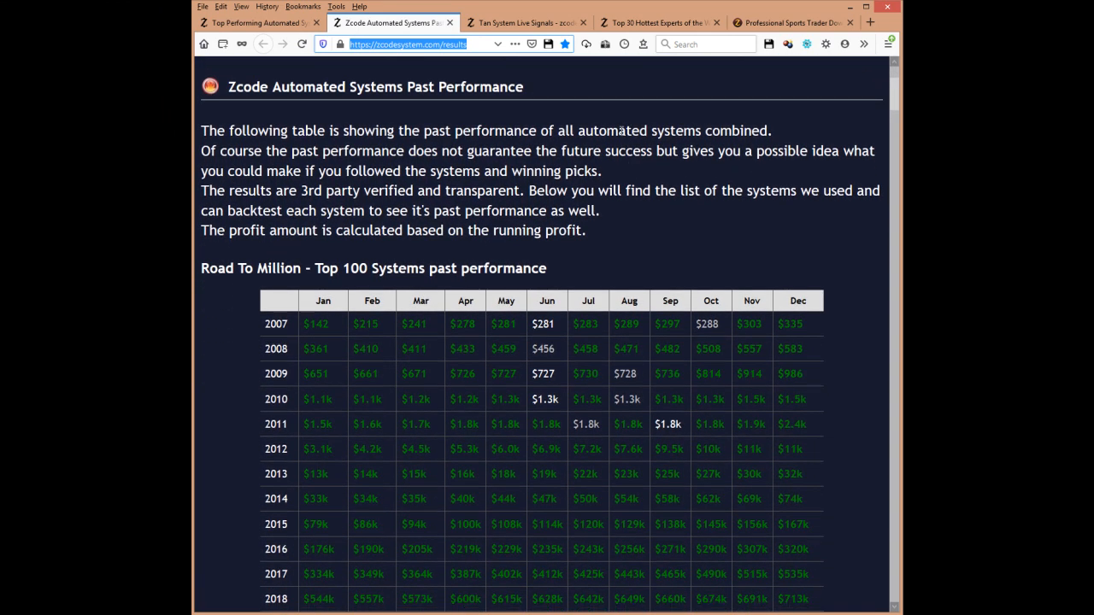
{"action": "mouse_move", "coordinate": [625, 113]}
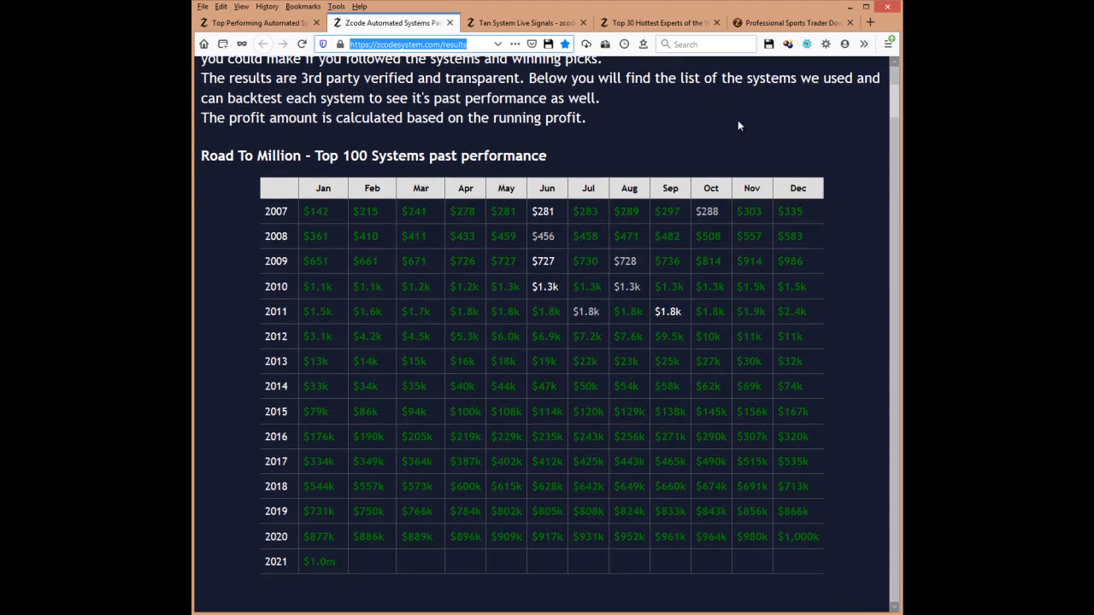
{"action": "scroll", "scroll_direction": "down", "scroll_amount": 3}
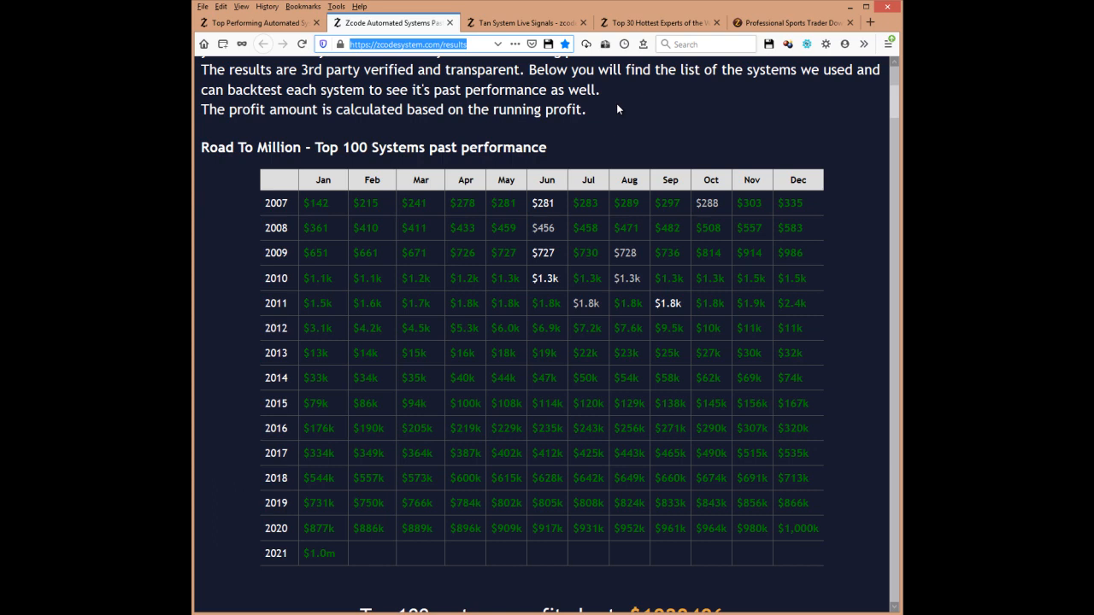
{"action": "mouse_move", "coordinate": [238, 181]}
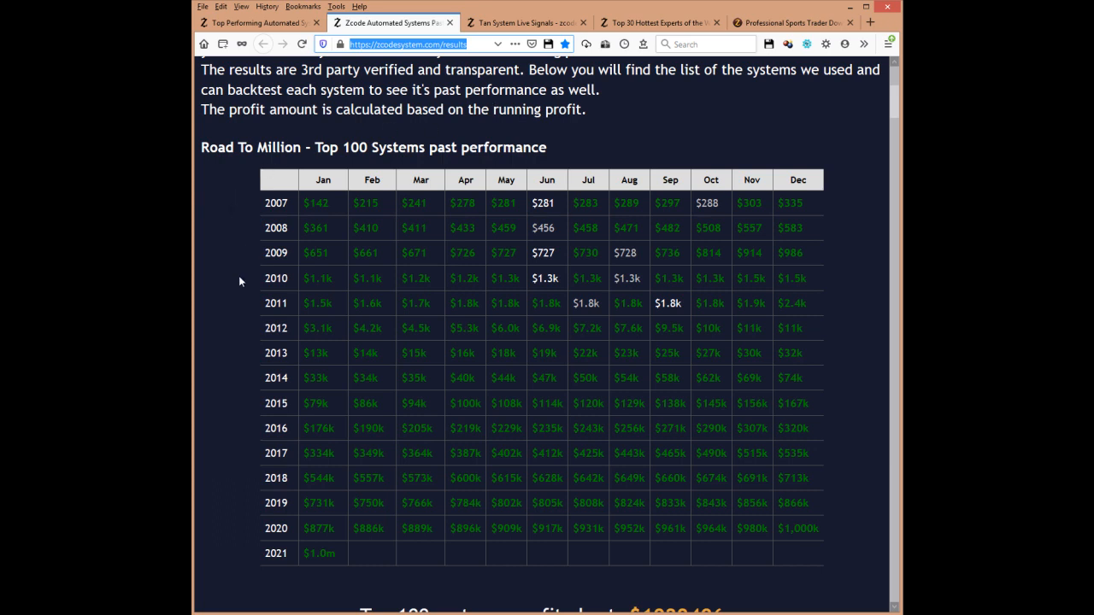
{"action": "mouse_move", "coordinate": [225, 545]}
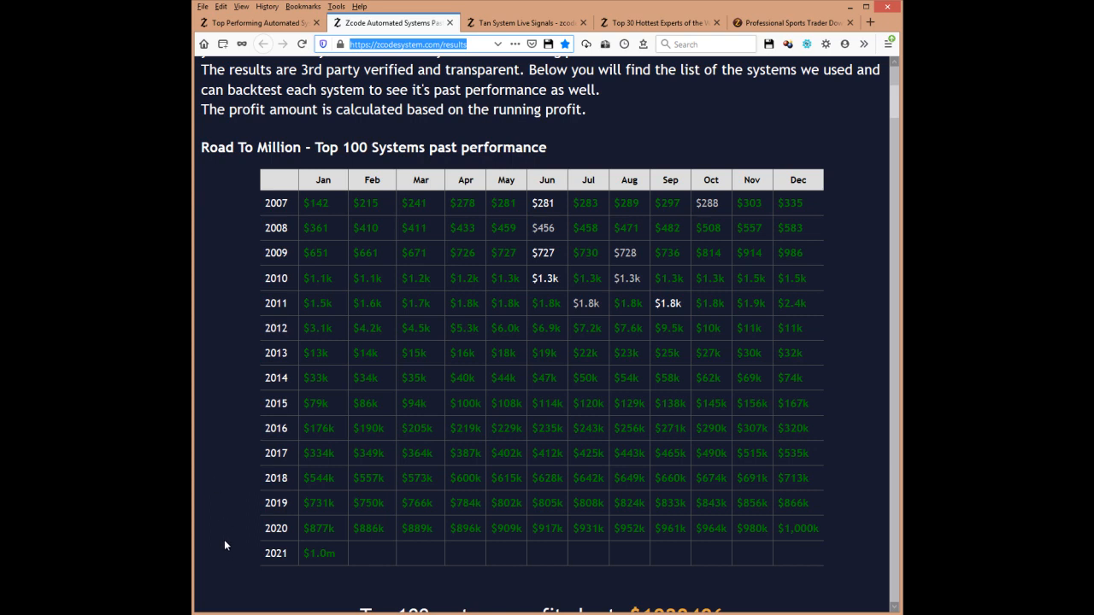
{"action": "mouse_move", "coordinate": [282, 269]}
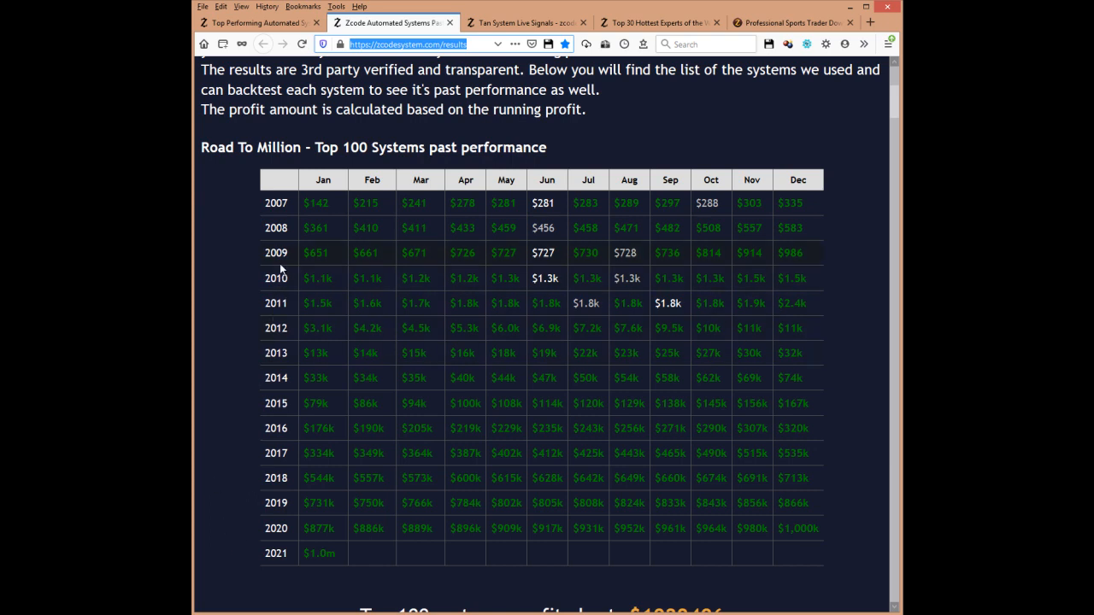
{"action": "mouse_move", "coordinate": [239, 214]}
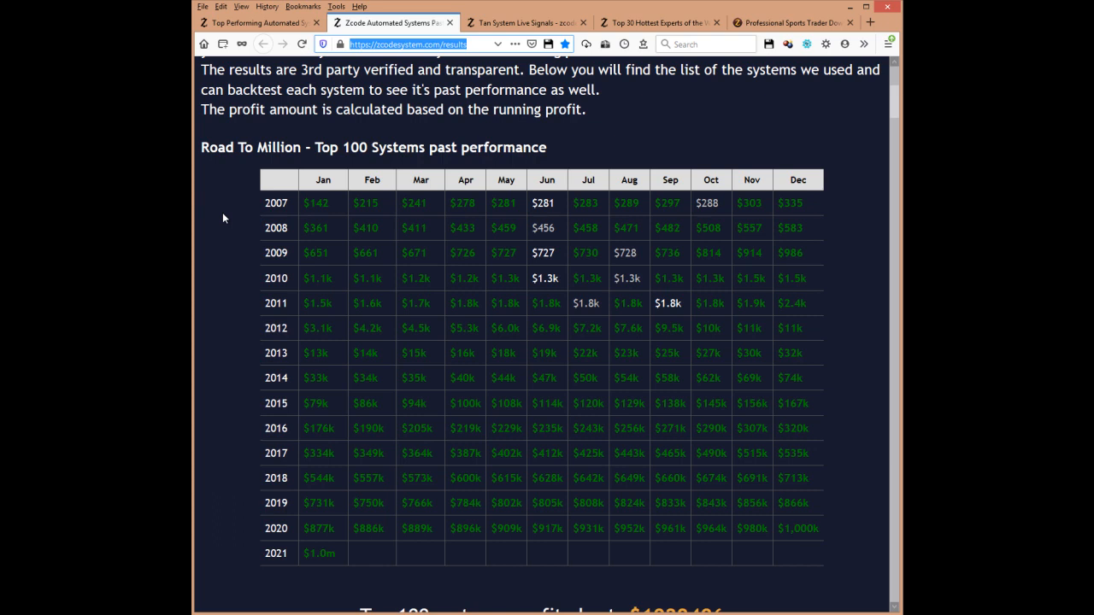
{"action": "mouse_move", "coordinate": [226, 289]}
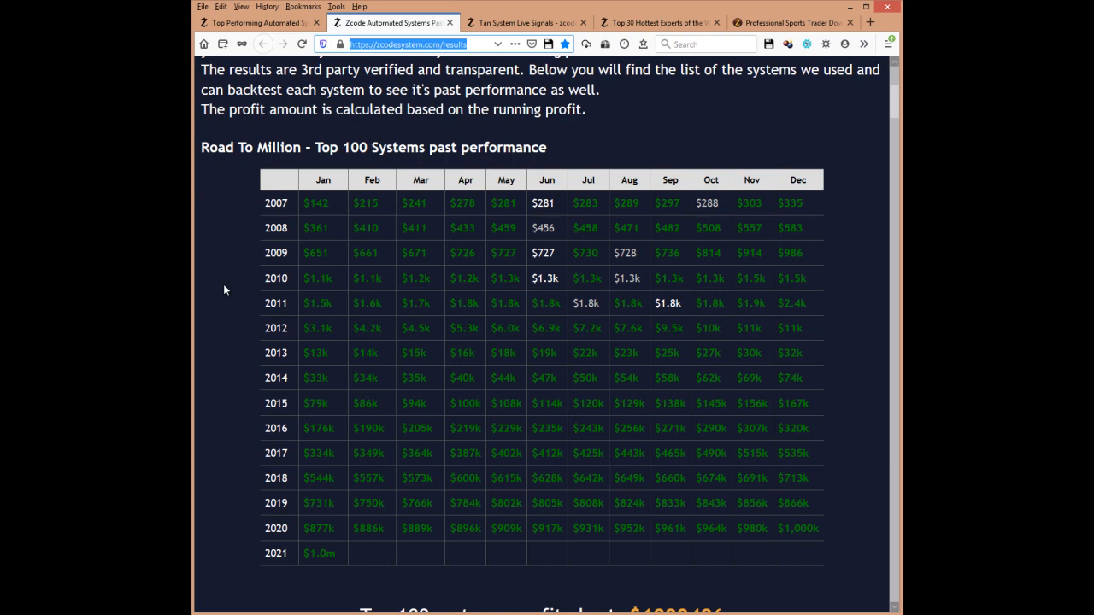
{"action": "mouse_move", "coordinate": [229, 306]}
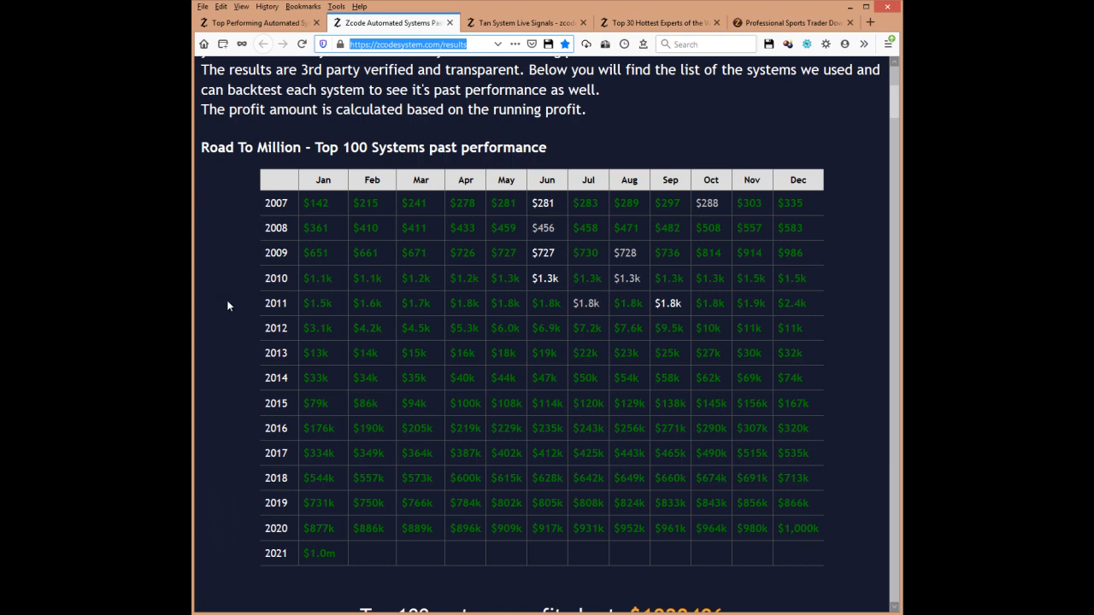
{"action": "mouse_move", "coordinate": [252, 485]}
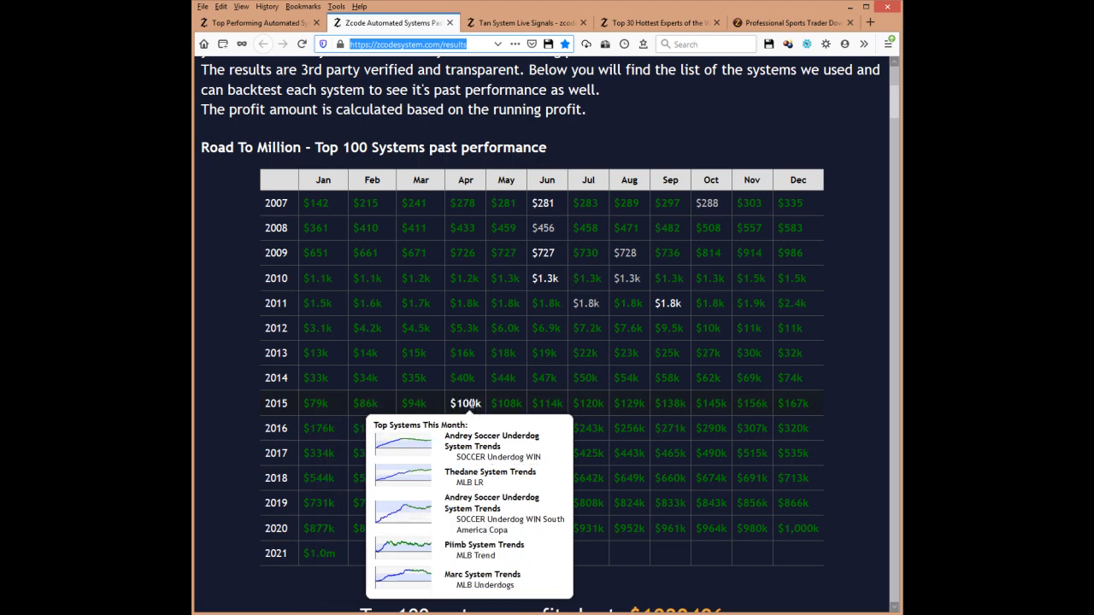
{"action": "mouse_move", "coordinate": [588, 404]}
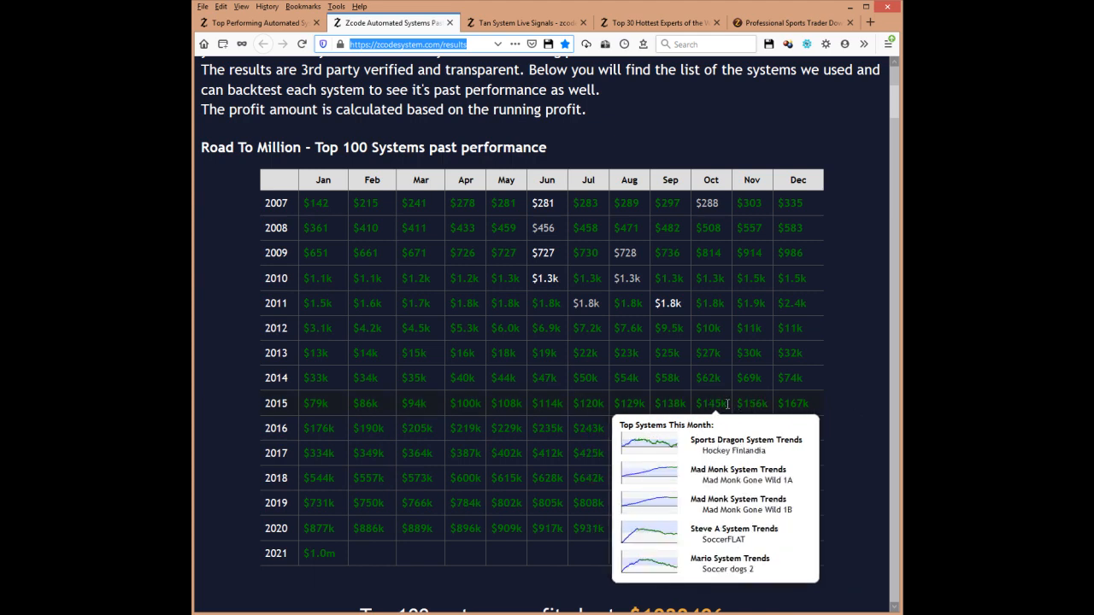
{"action": "scroll", "scroll_direction": "down", "scroll_amount": 3}
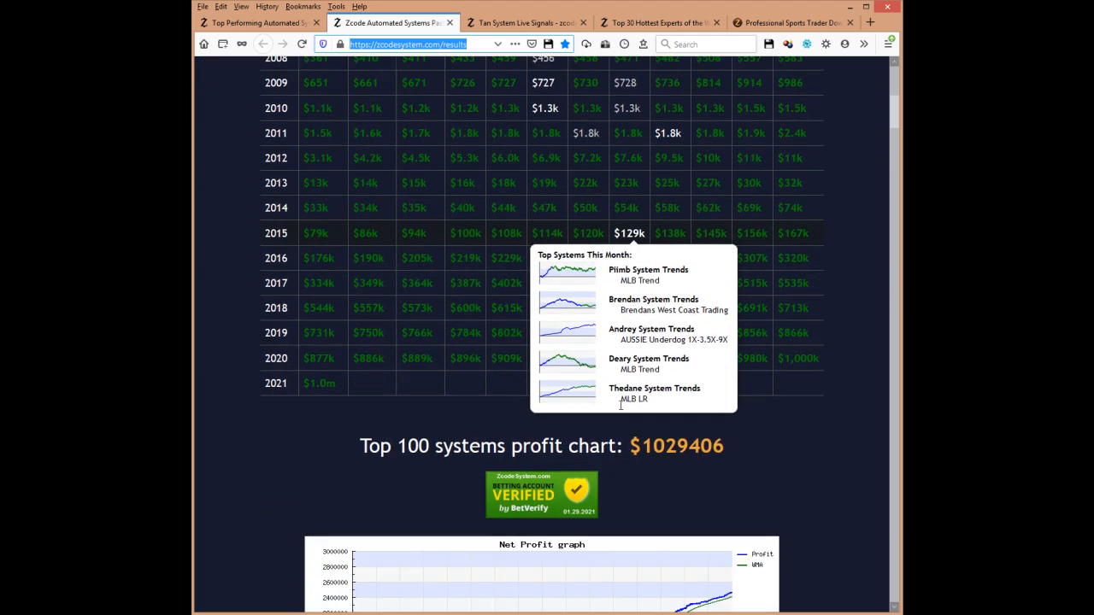
{"action": "scroll", "scroll_direction": "down", "scroll_amount": 3}
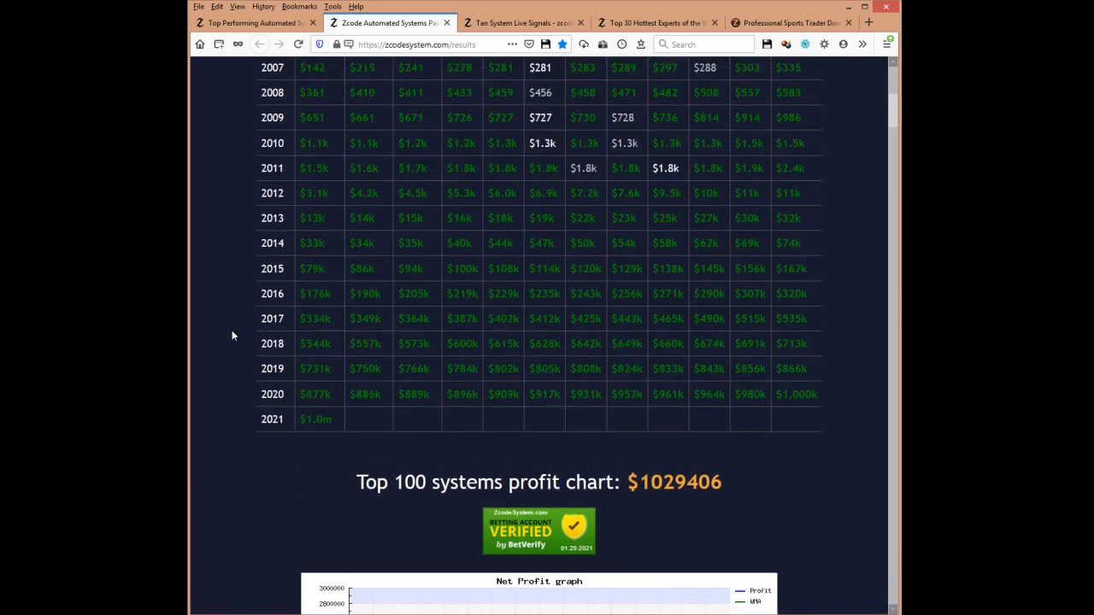
{"action": "scroll", "scroll_direction": "up", "scroll_amount": 3}
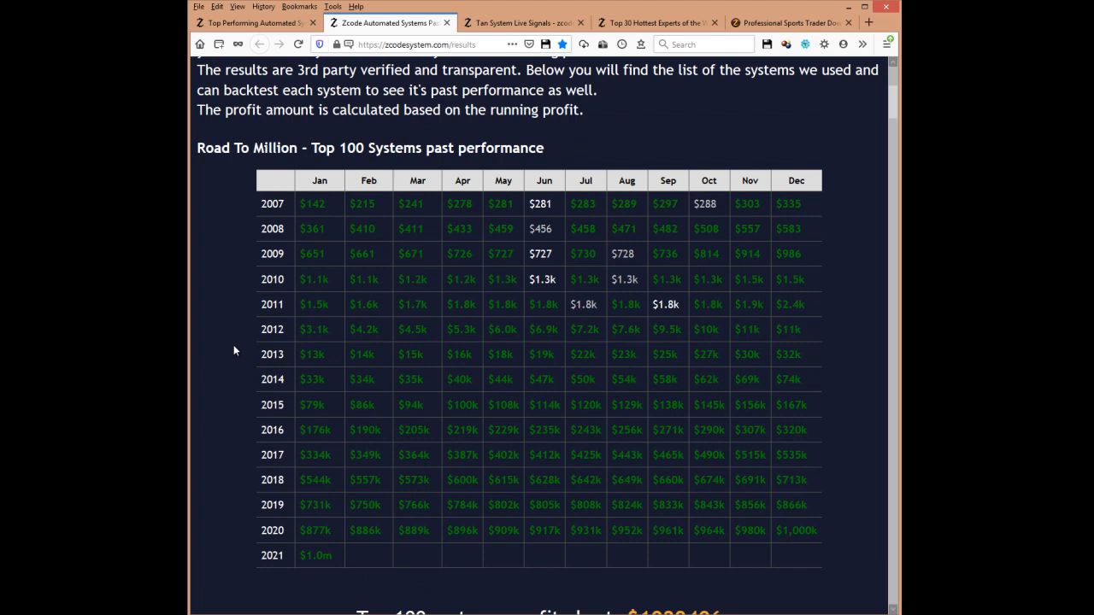
{"action": "scroll", "scroll_direction": "down", "scroll_amount": 3}
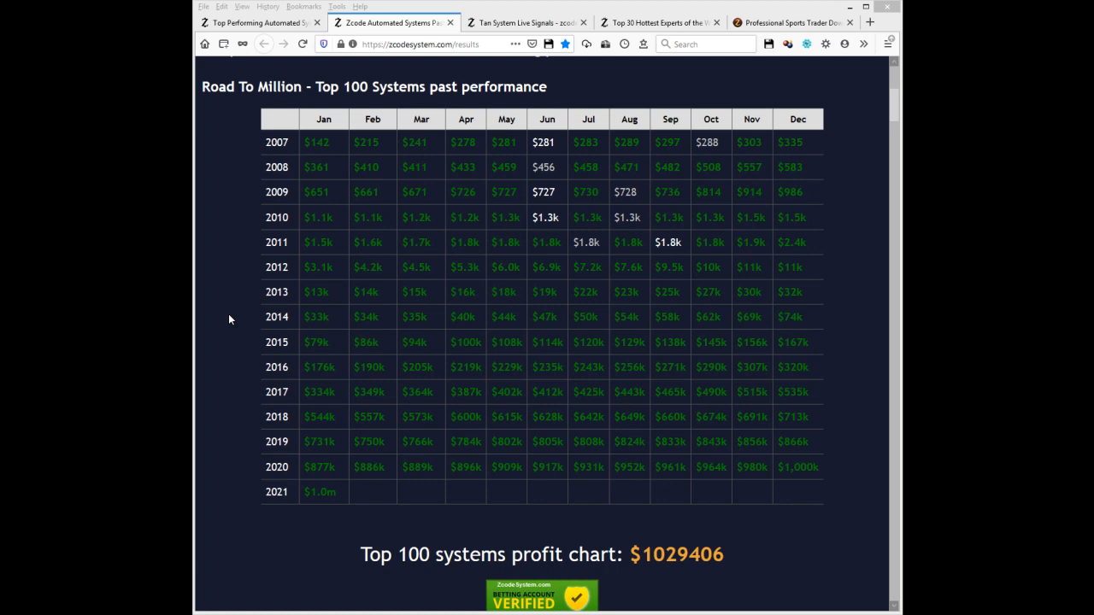
{"action": "mouse_move", "coordinate": [242, 343]}
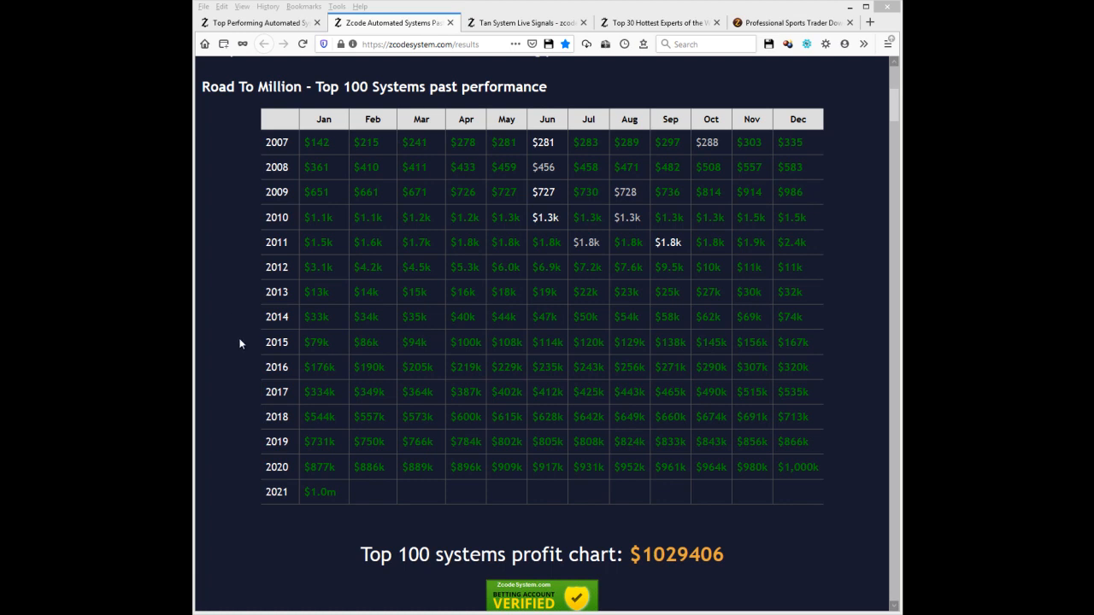
{"action": "scroll", "scroll_direction": "down", "scroll_amount": 3}
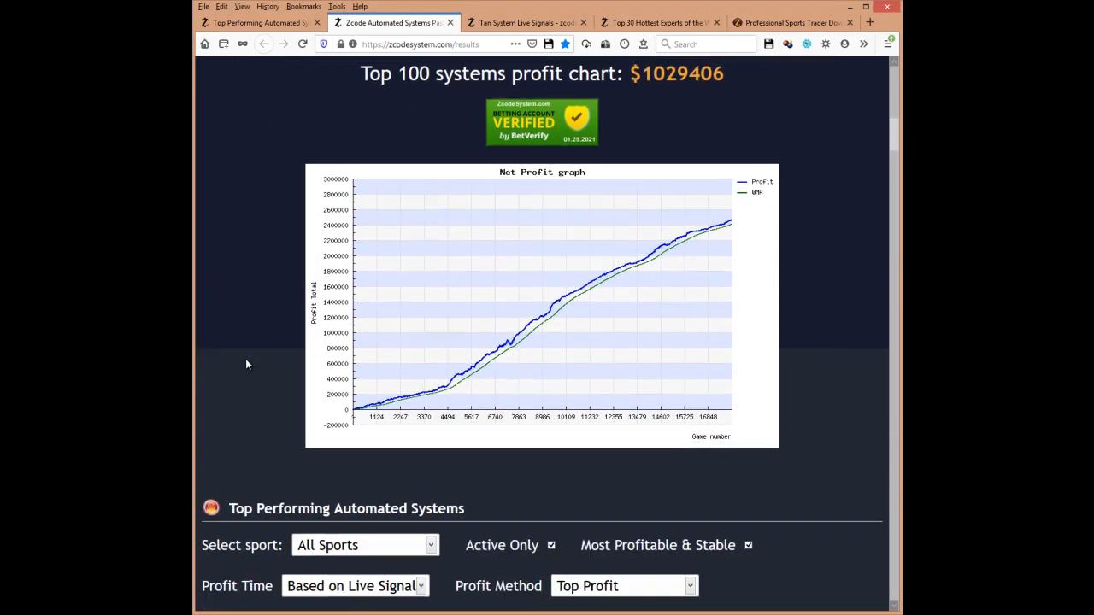
{"action": "scroll", "scroll_direction": "down", "scroll_amount": 3}
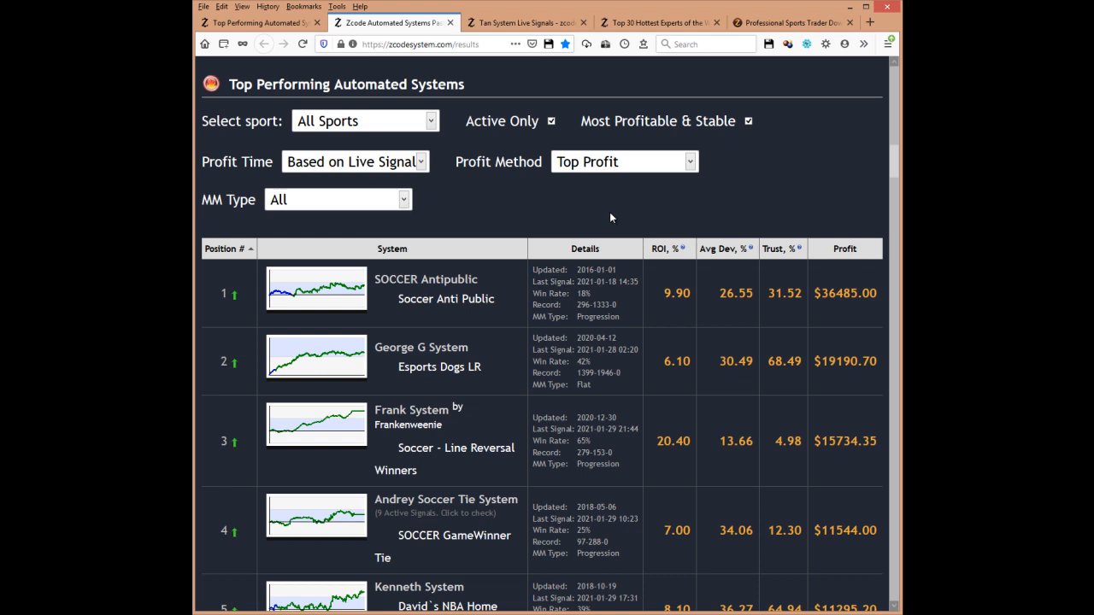
Scroll down to the top systems list with its ROI, deviation and trust columns.
{"action": "scroll", "scroll_direction": "down", "scroll_amount": 3}
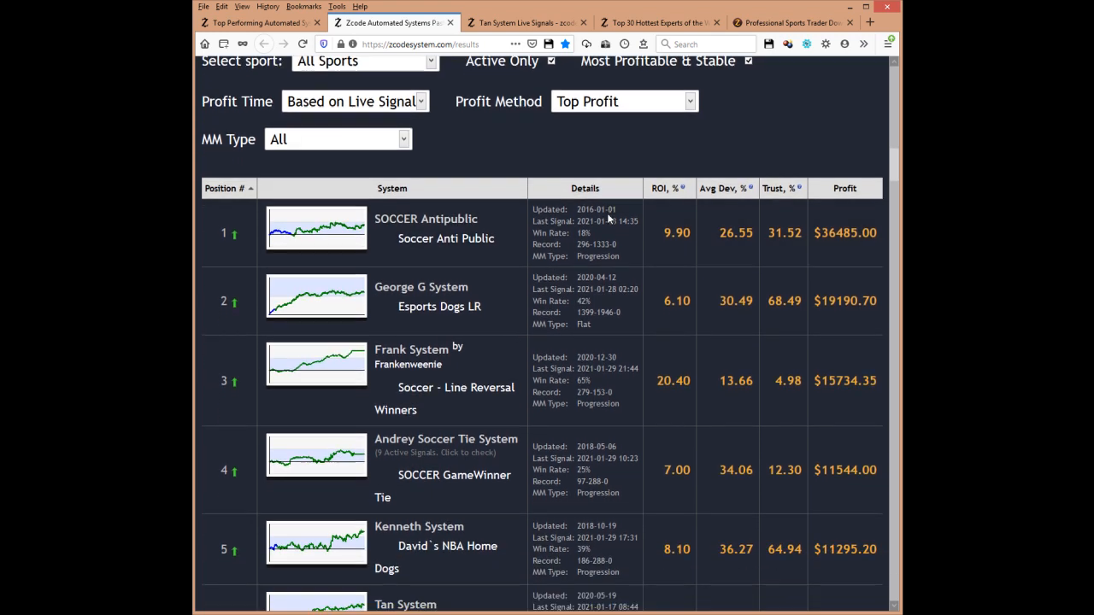
{"action": "scroll", "scroll_direction": "down", "scroll_amount": 3}
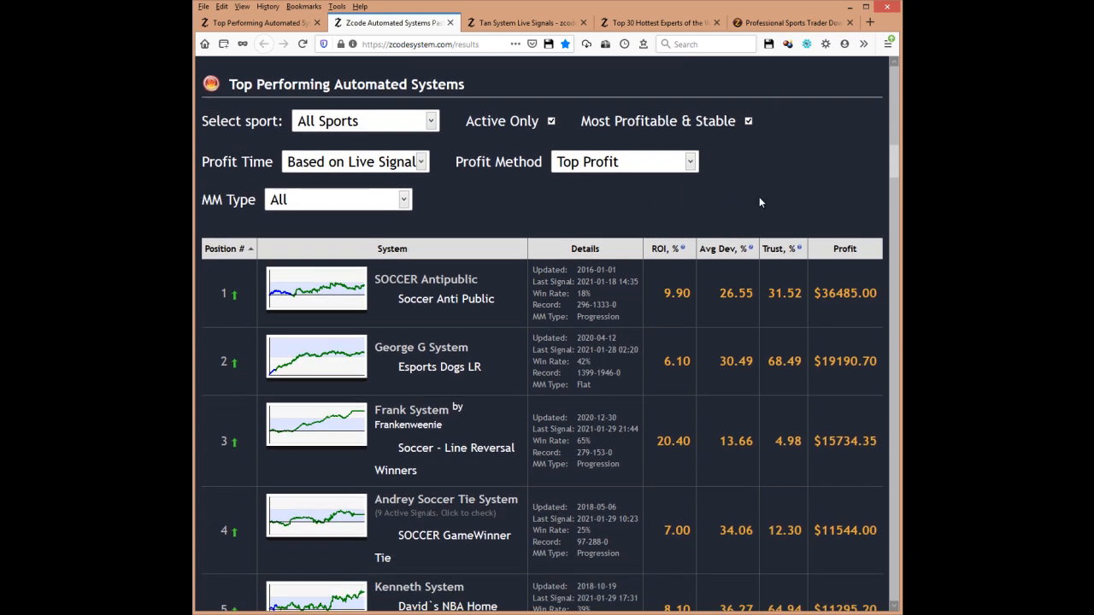
{"action": "mouse_move", "coordinate": [737, 212]}
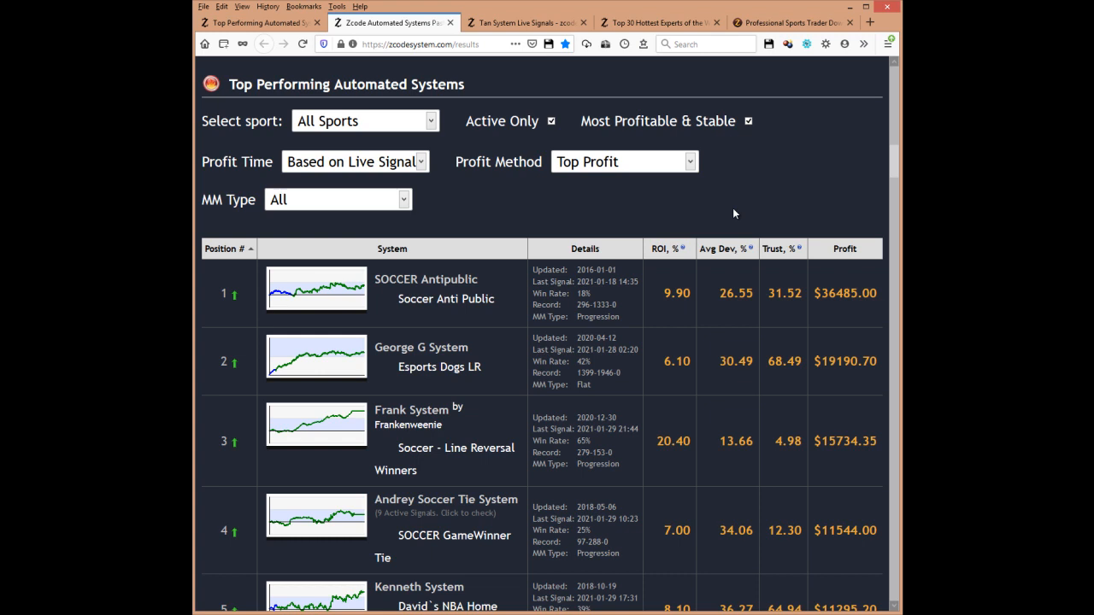
{"action": "mouse_move", "coordinate": [571, 215]}
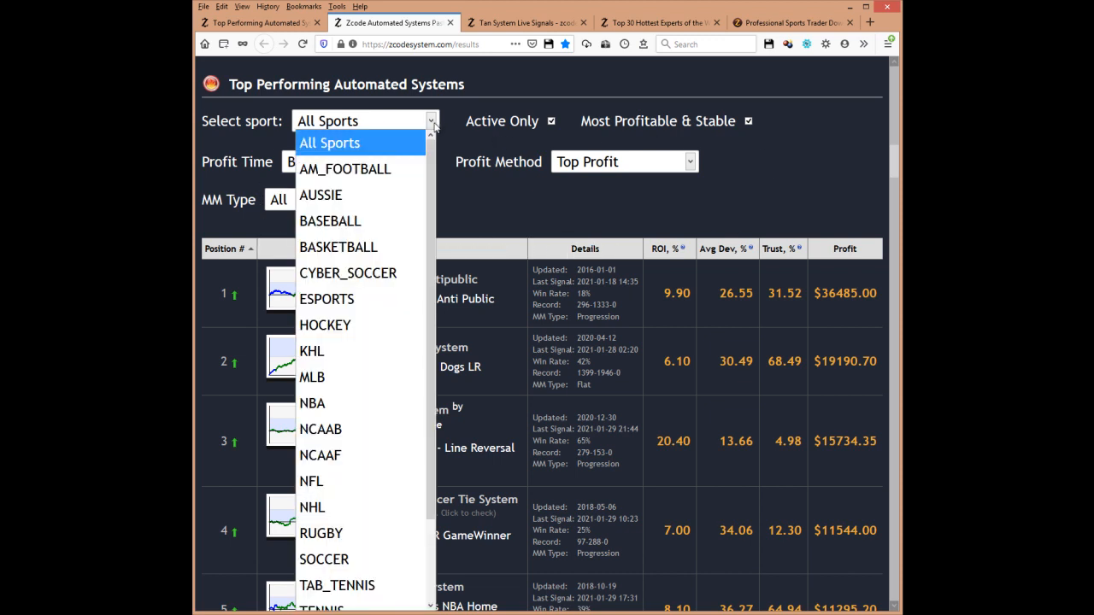
{"action": "left_click", "coordinate": [328, 142]}
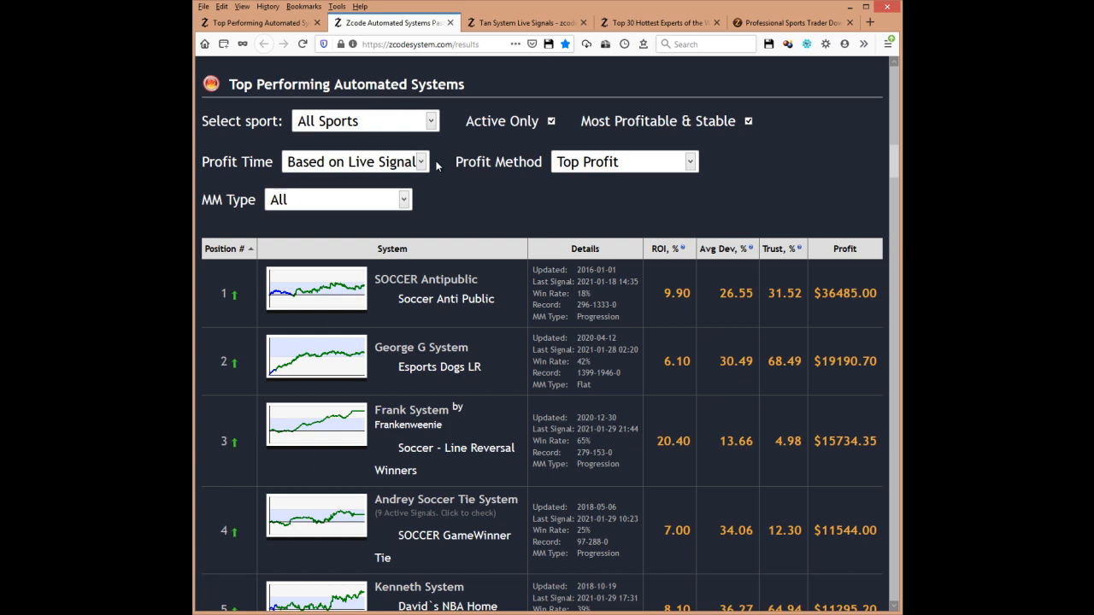
{"action": "mouse_move", "coordinate": [433, 179]}
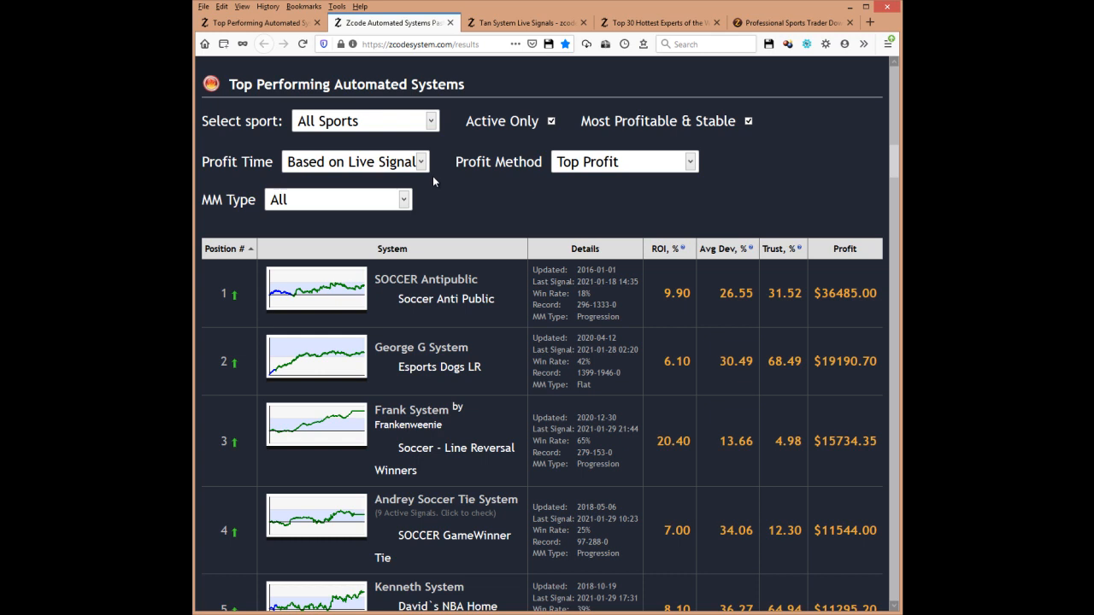
{"action": "mouse_move", "coordinate": [458, 202]}
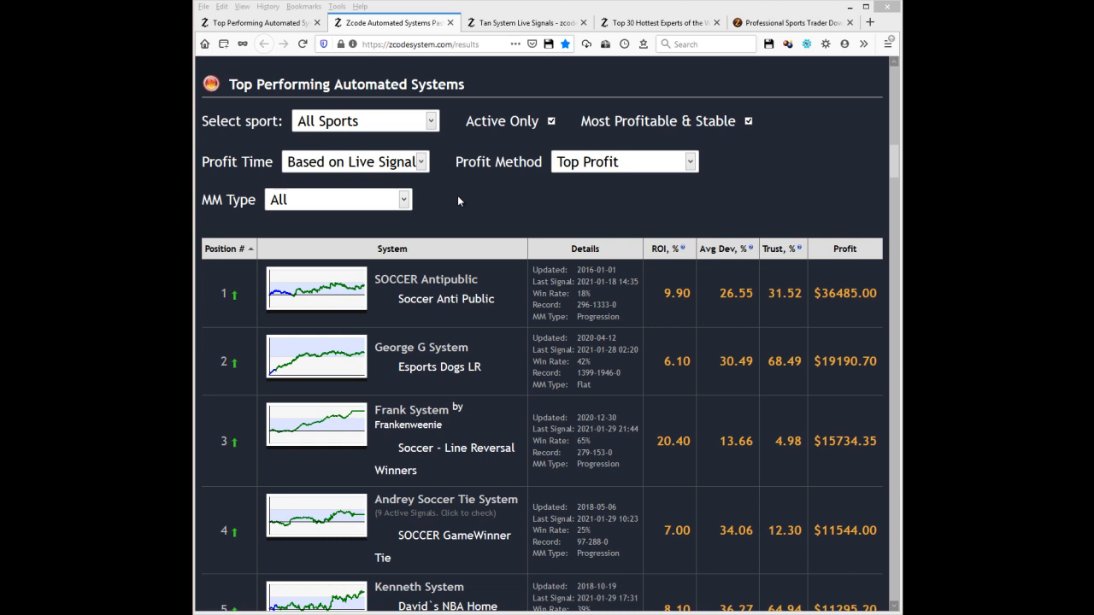
{"action": "mouse_move", "coordinate": [462, 212]}
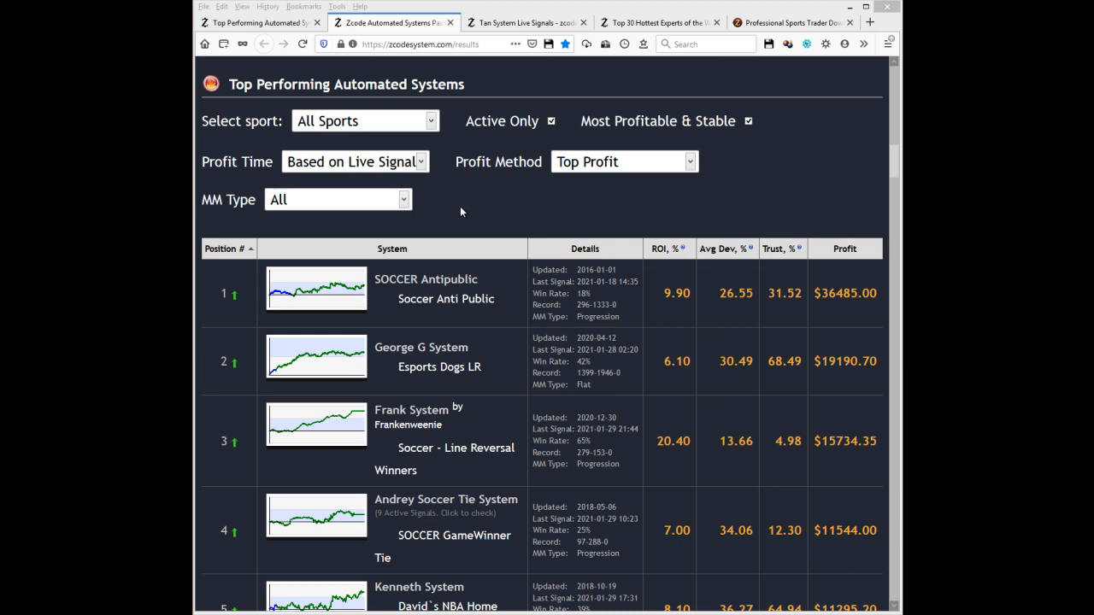
{"action": "mouse_move", "coordinate": [441, 133]}
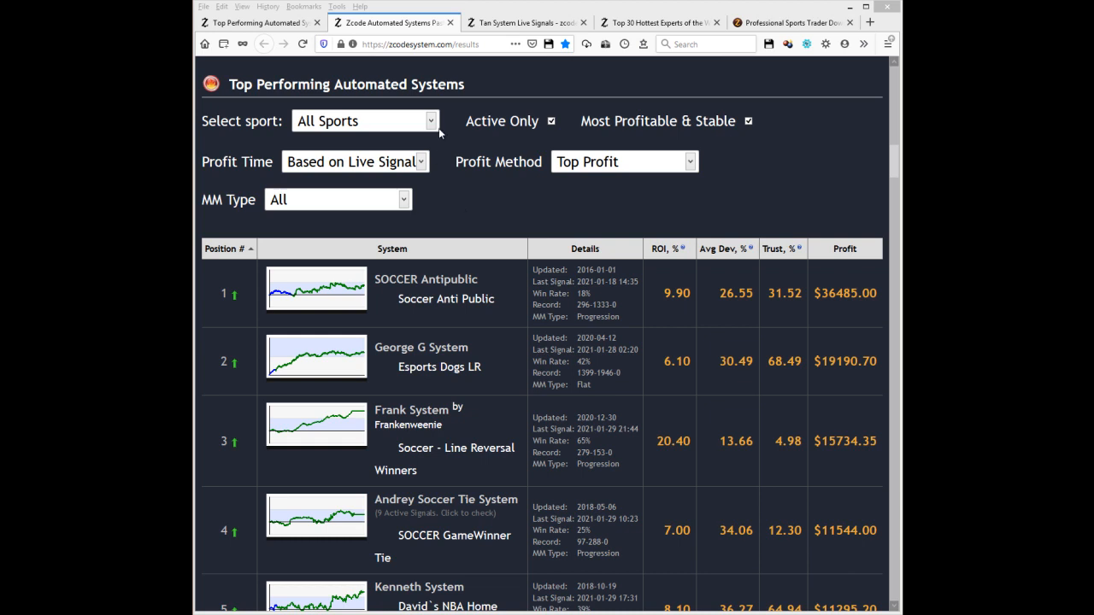
{"action": "left_click", "coordinate": [362, 119]}
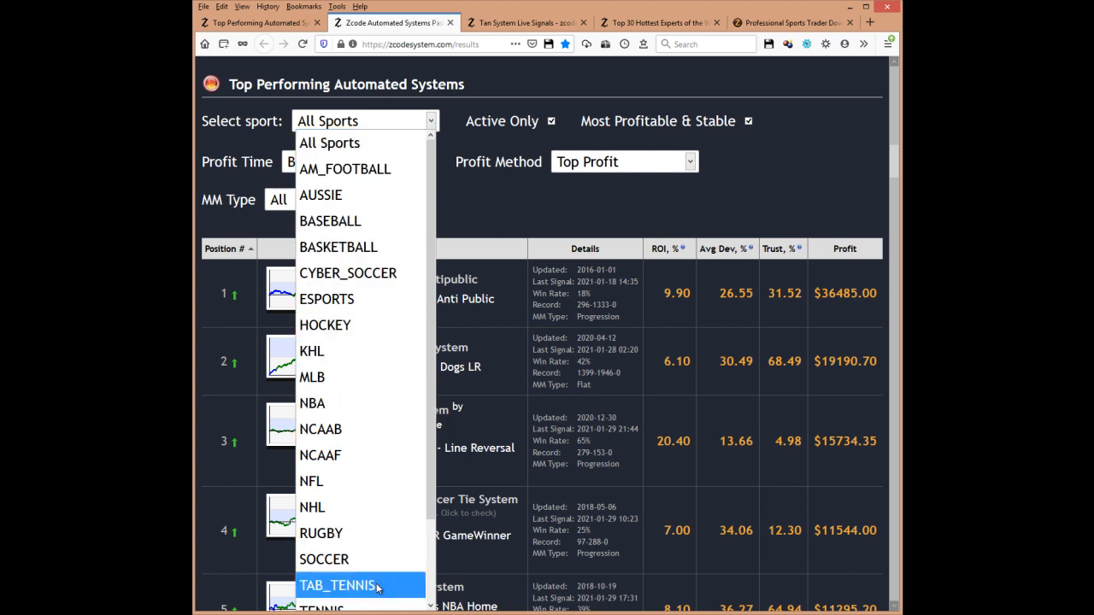
{"action": "mouse_move", "coordinate": [355, 378]}
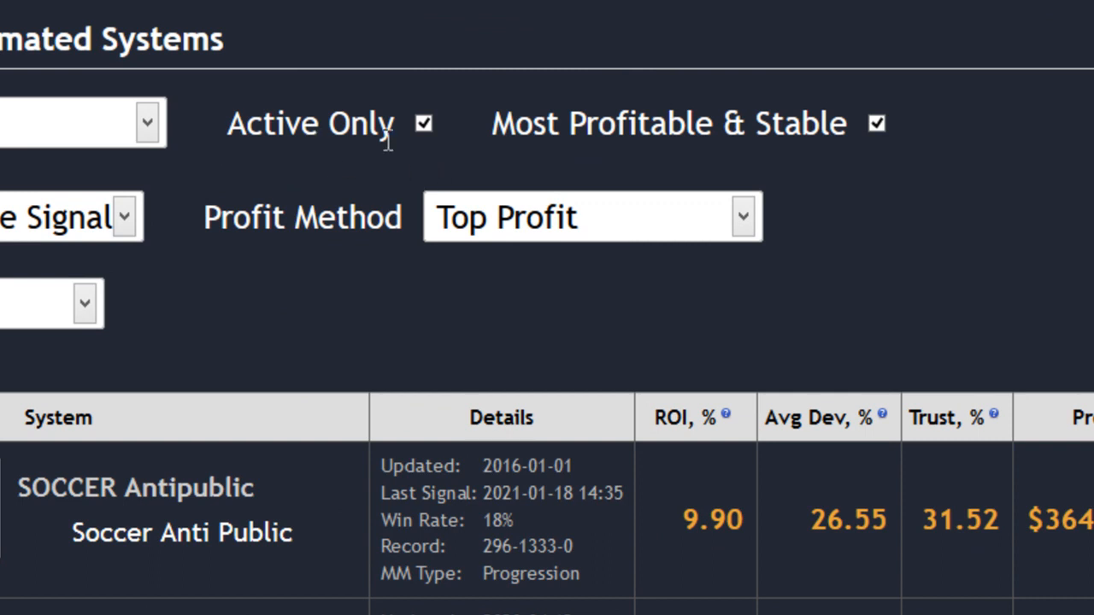
{"action": "scroll", "scroll_direction": "down", "scroll_amount": 3}
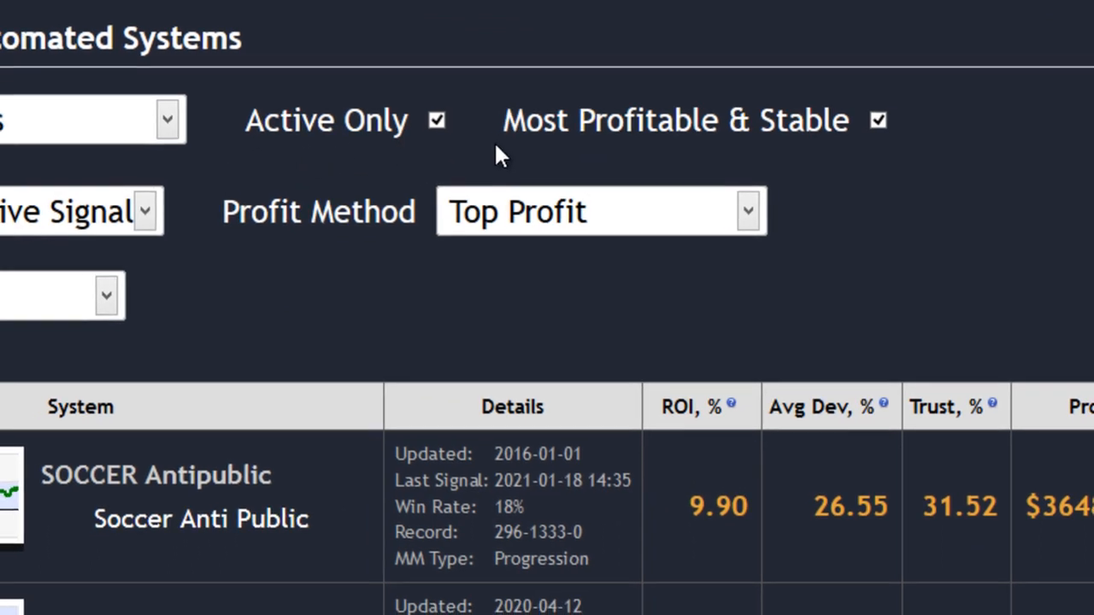
{"action": "mouse_move", "coordinate": [733, 164]}
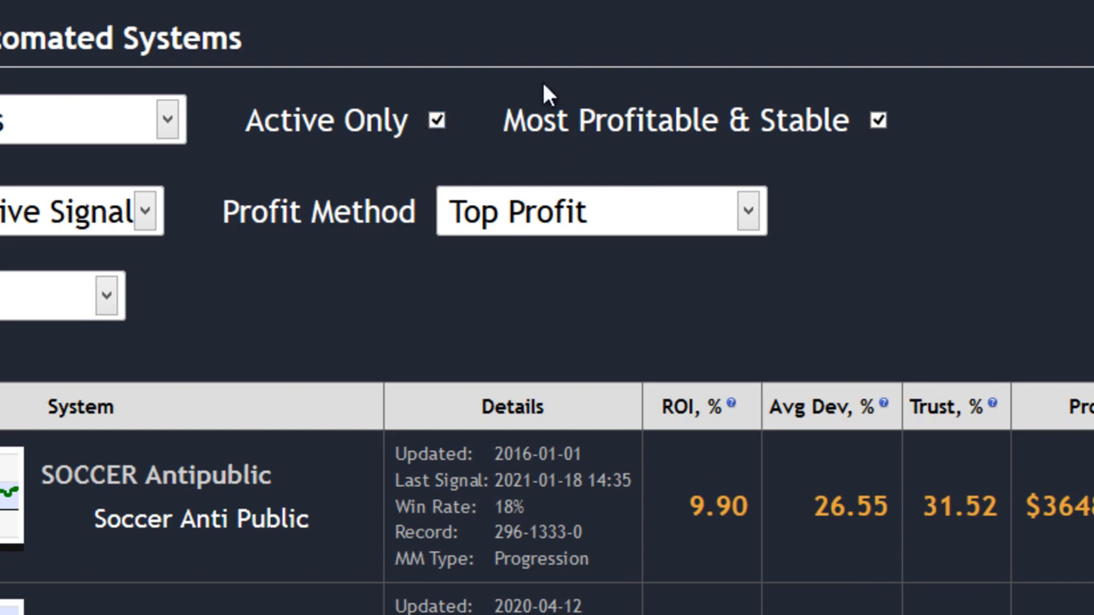
{"action": "mouse_move", "coordinate": [468, 137]}
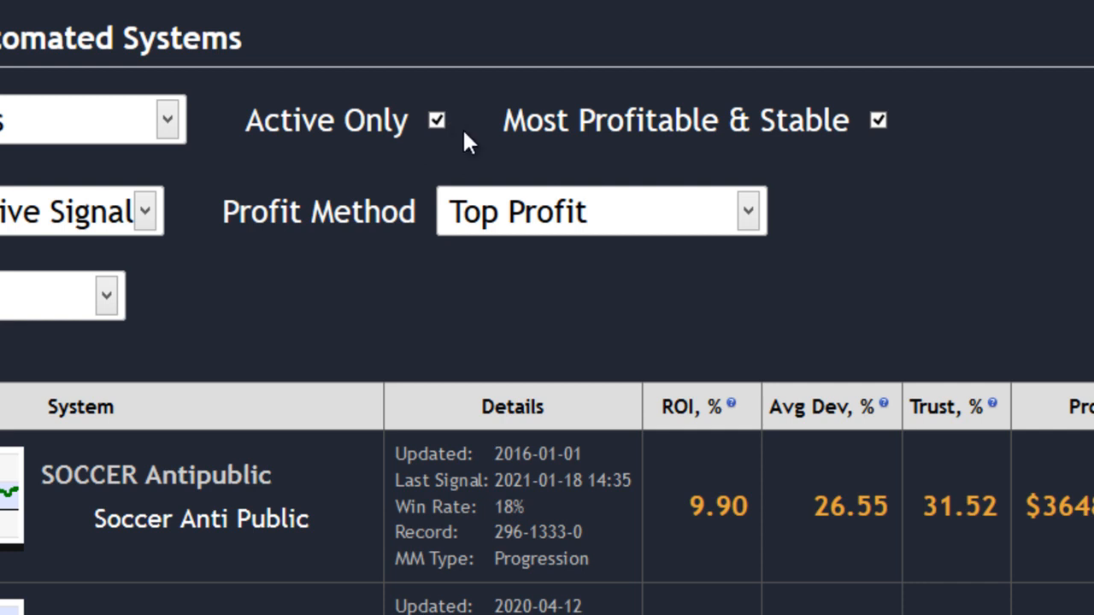
{"action": "mouse_move", "coordinate": [480, 134]}
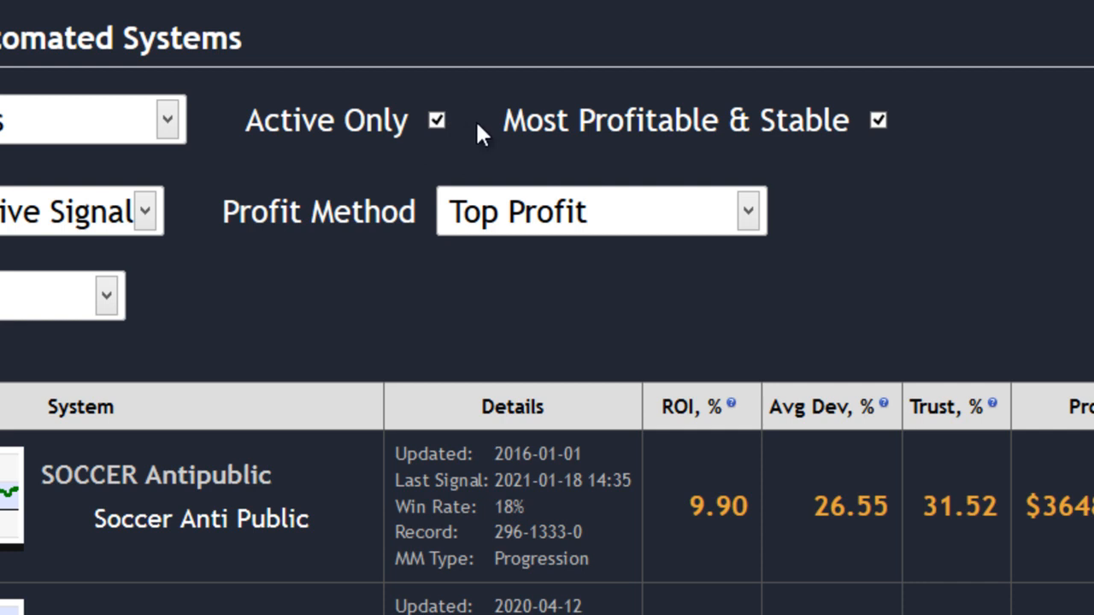
{"action": "mouse_move", "coordinate": [469, 128]}
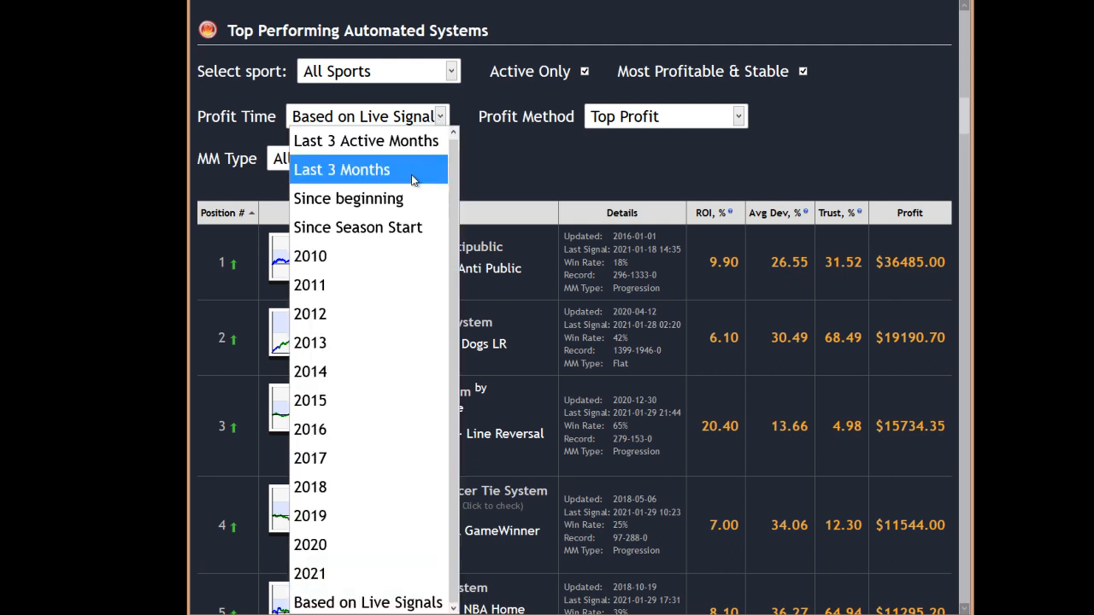
{"action": "mouse_move", "coordinate": [350, 198]}
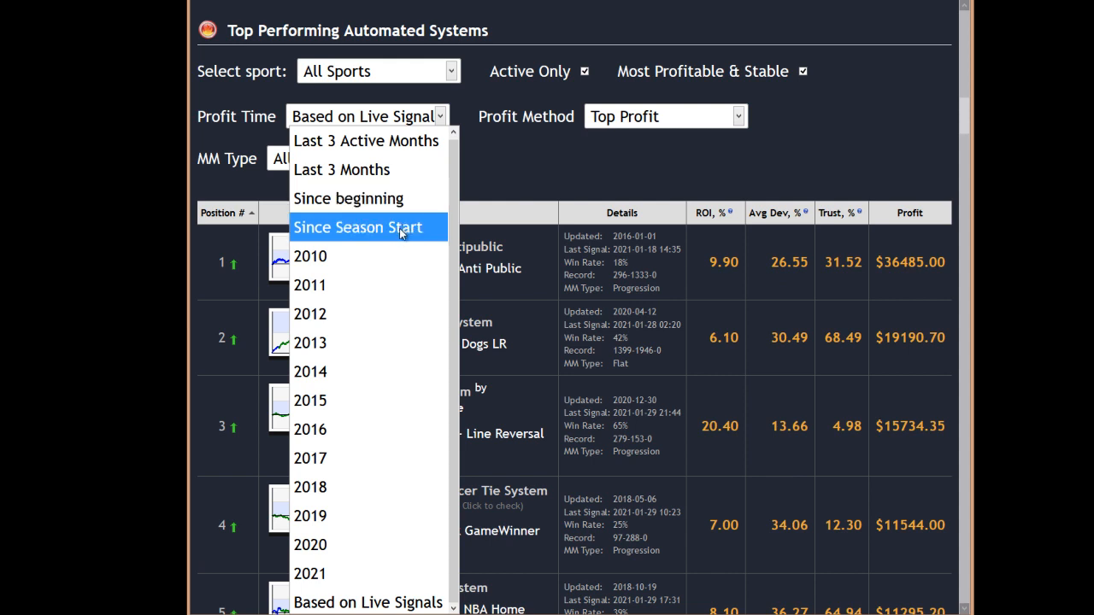
{"action": "mouse_move", "coordinate": [373, 370]}
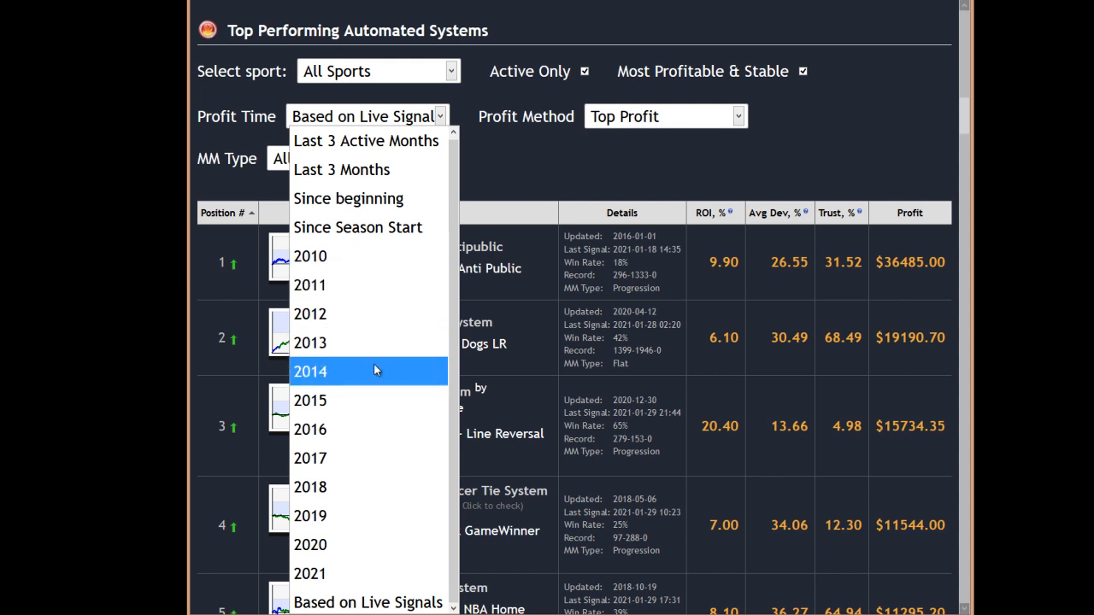
{"action": "mouse_move", "coordinate": [368, 544]}
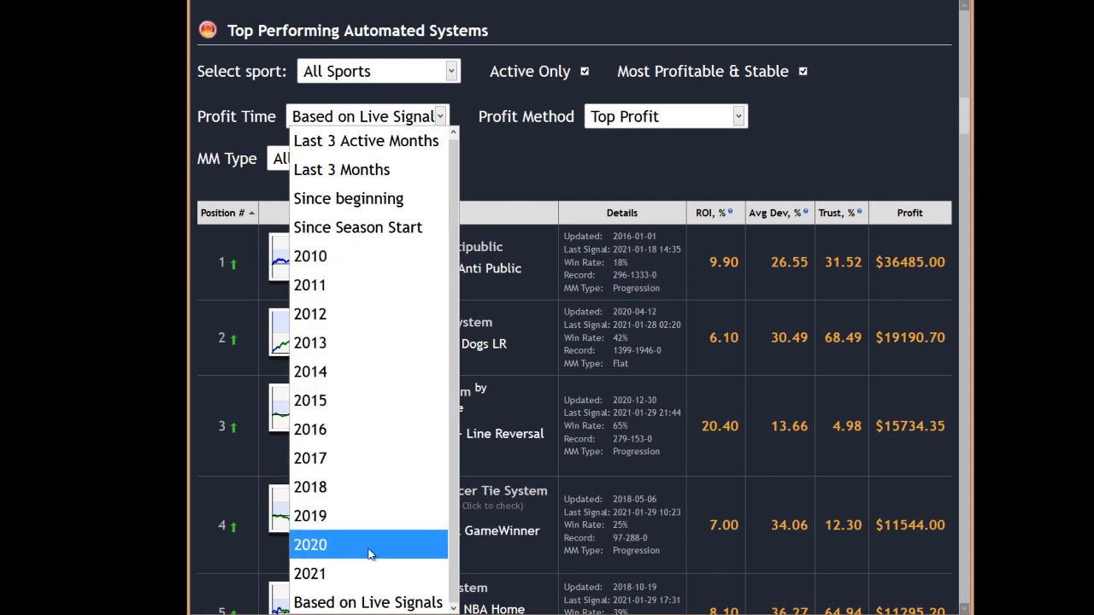
{"action": "mouse_move", "coordinate": [368, 516]}
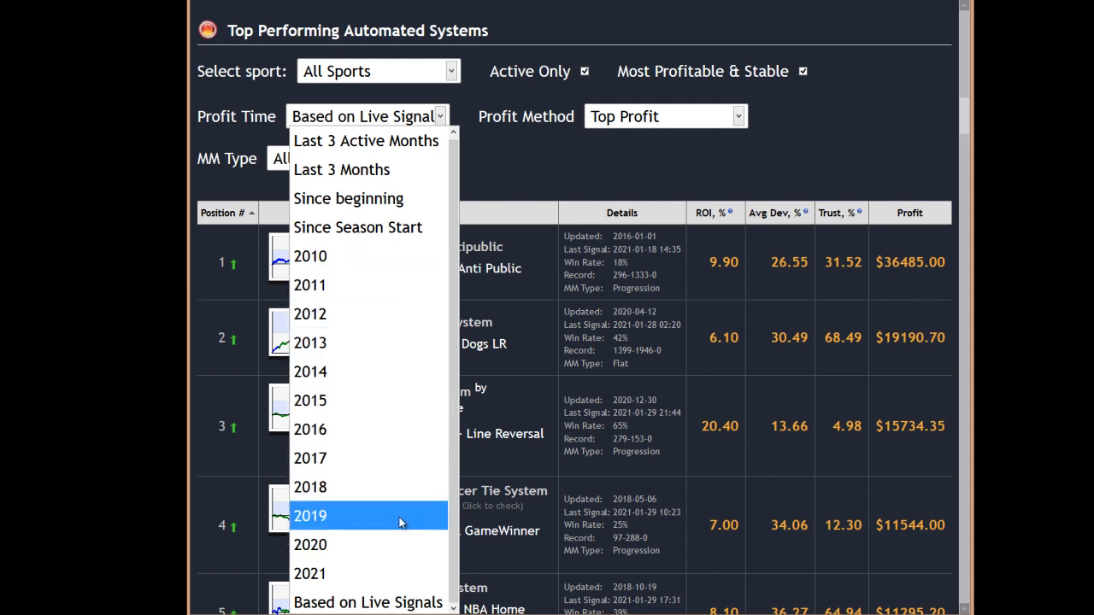
{"action": "mouse_move", "coordinate": [370, 571]}
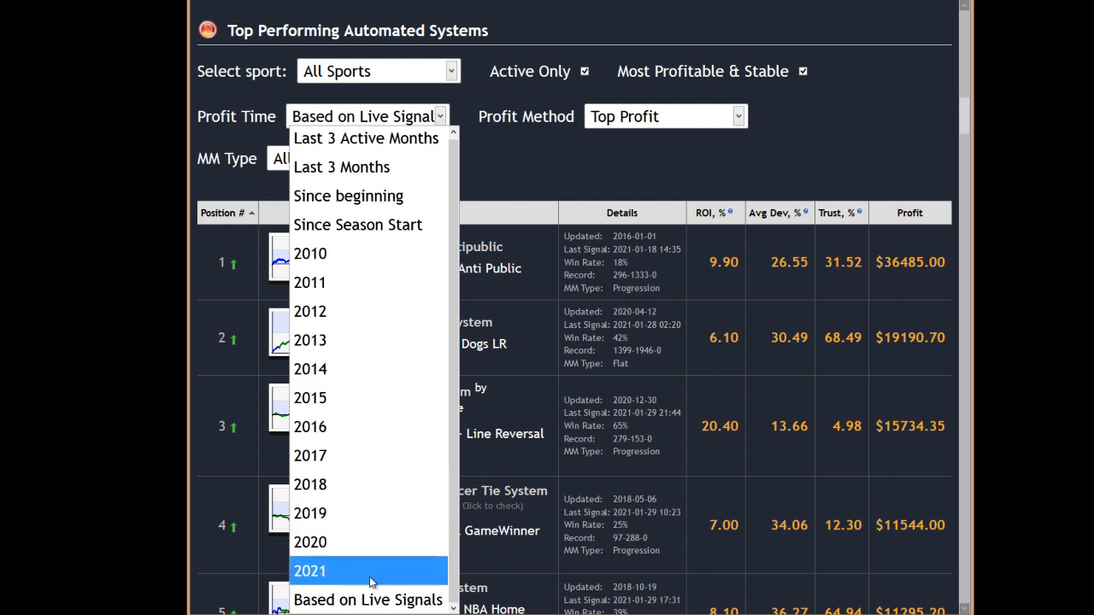
{"action": "mouse_move", "coordinate": [369, 599]}
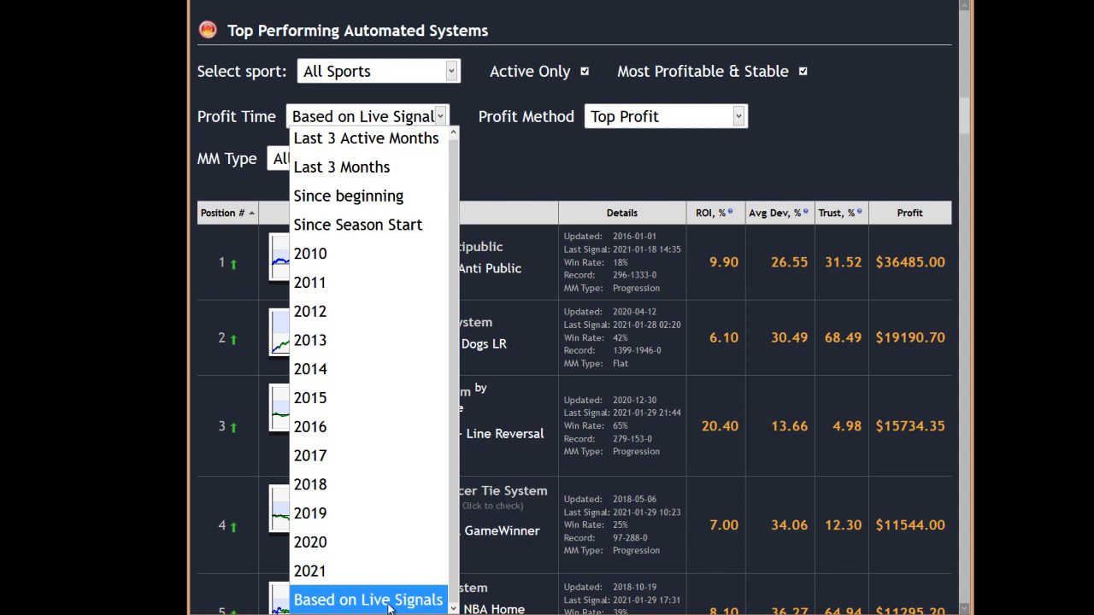
{"action": "left_click", "coordinate": [368, 598]}
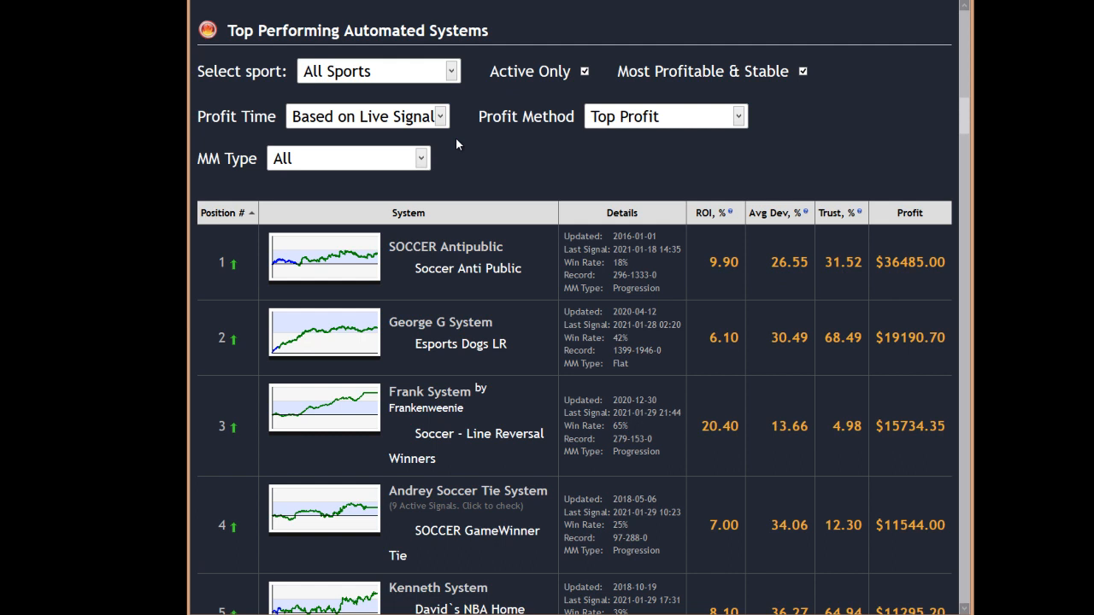
{"action": "mouse_move", "coordinate": [544, 140]}
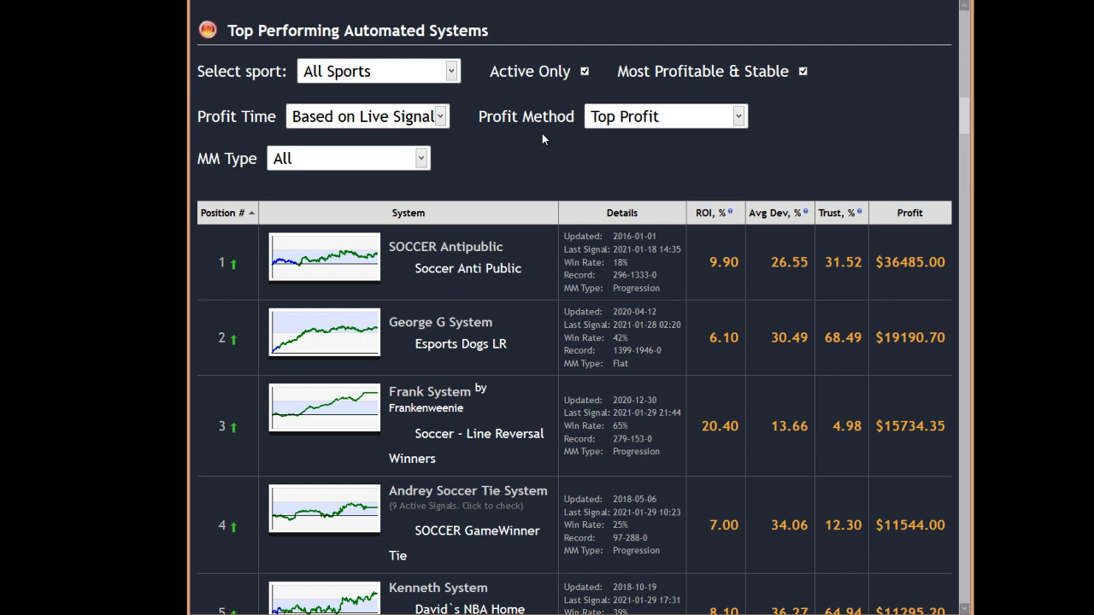
{"action": "mouse_move", "coordinate": [749, 130]}
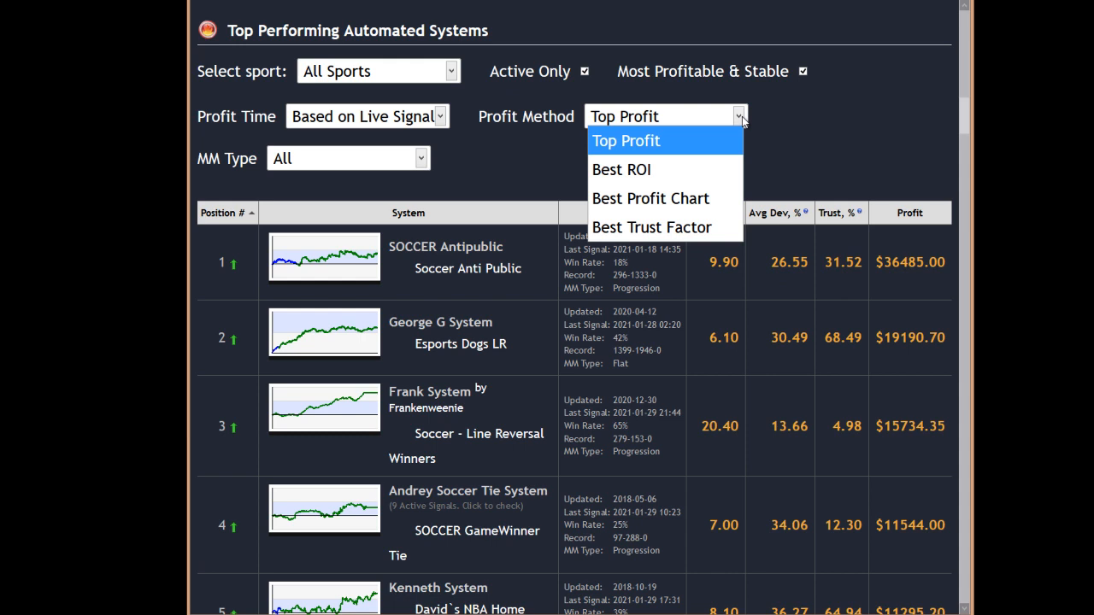
{"action": "mouse_move", "coordinate": [709, 147]}
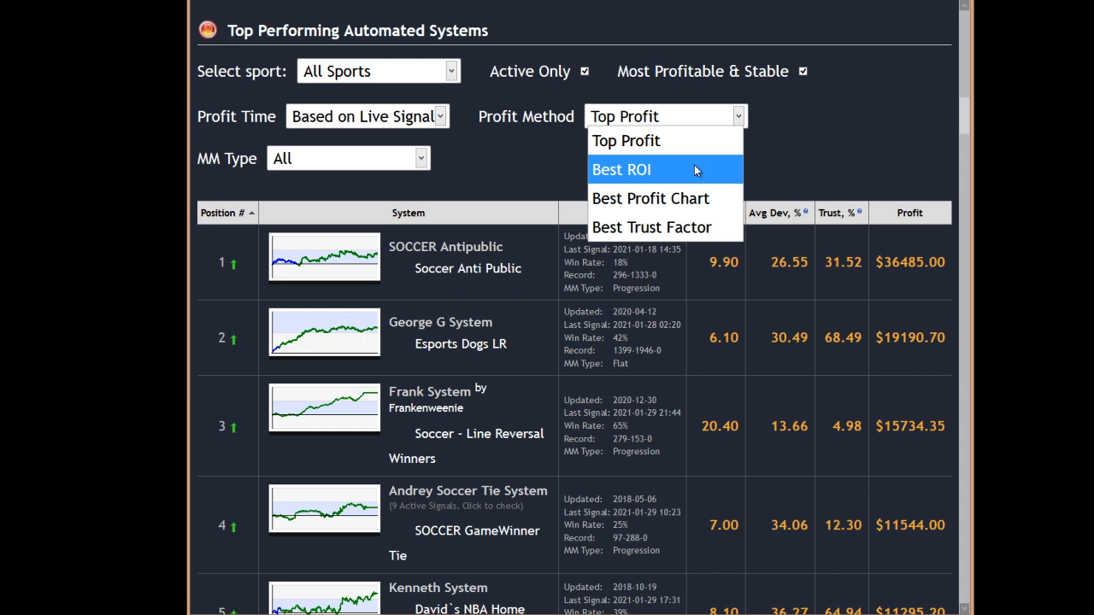
{"action": "mouse_move", "coordinate": [651, 226]}
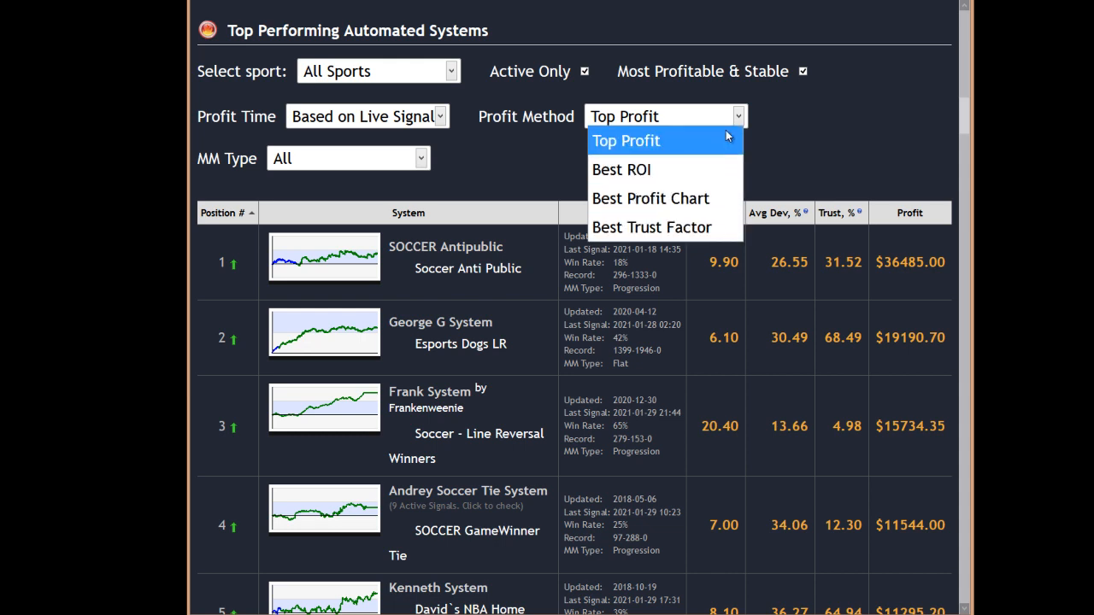
{"action": "mouse_move", "coordinate": [651, 225]}
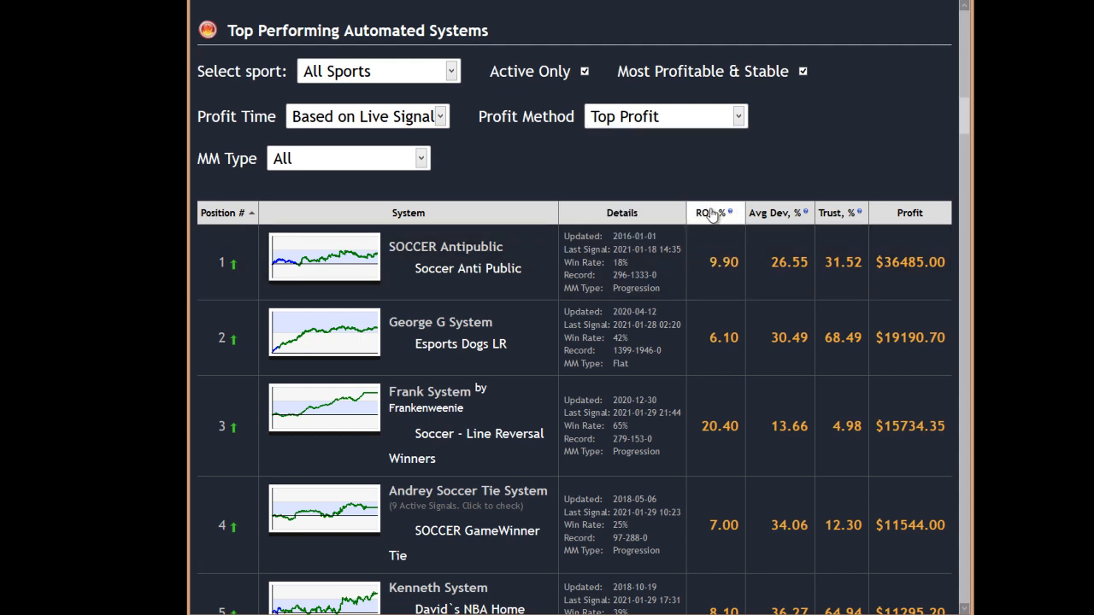
{"action": "mouse_move", "coordinate": [801, 216]}
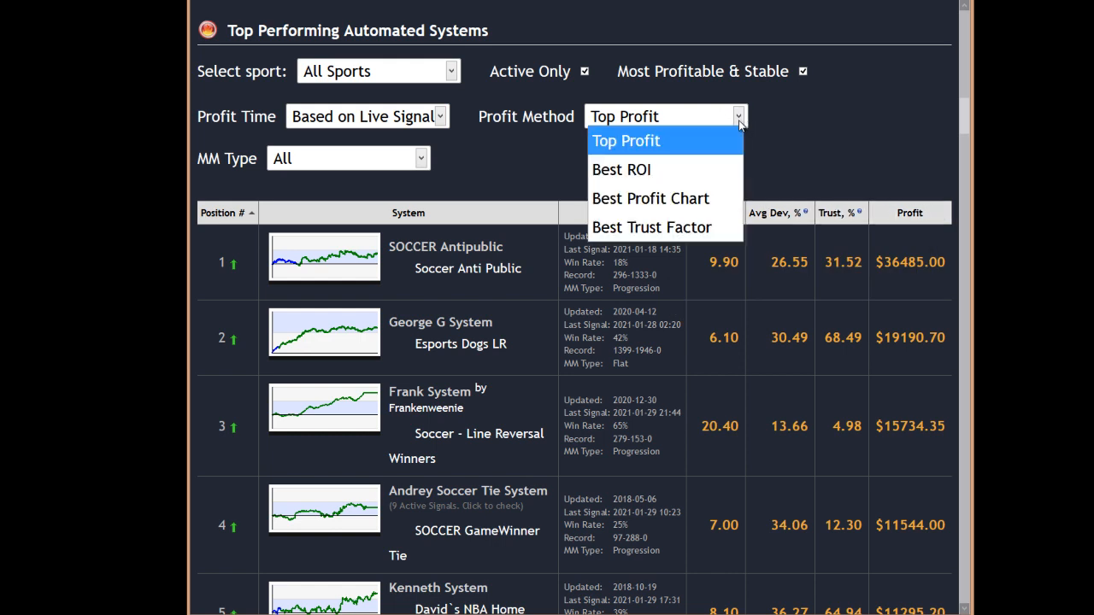
Keep Top Profit as the ranking method for the top systems.
{"action": "left_click", "coordinate": [625, 140]}
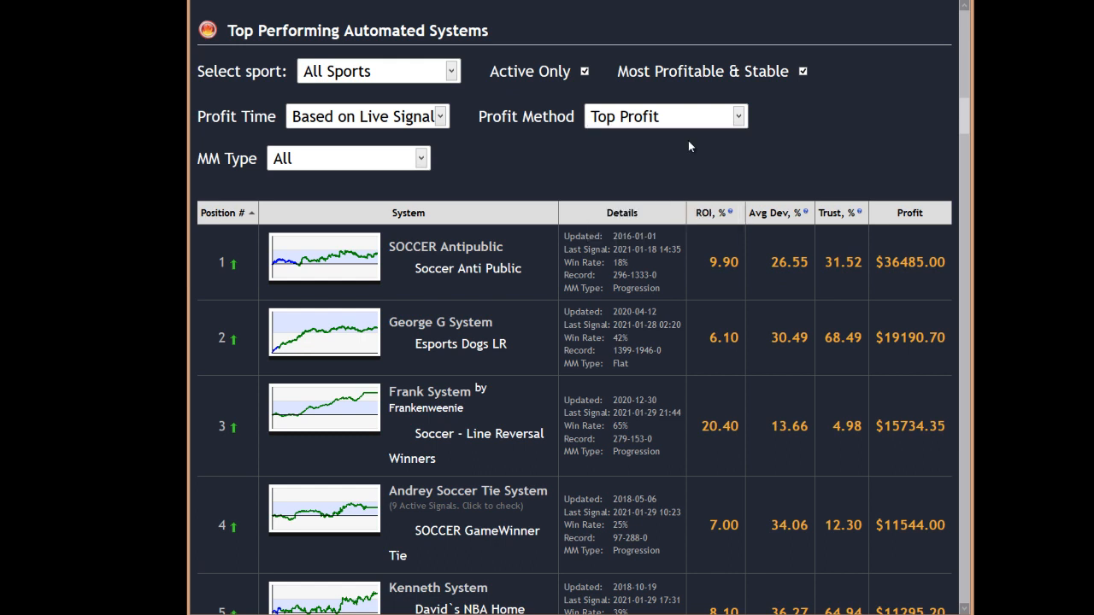
{"action": "mouse_move", "coordinate": [954, 176]}
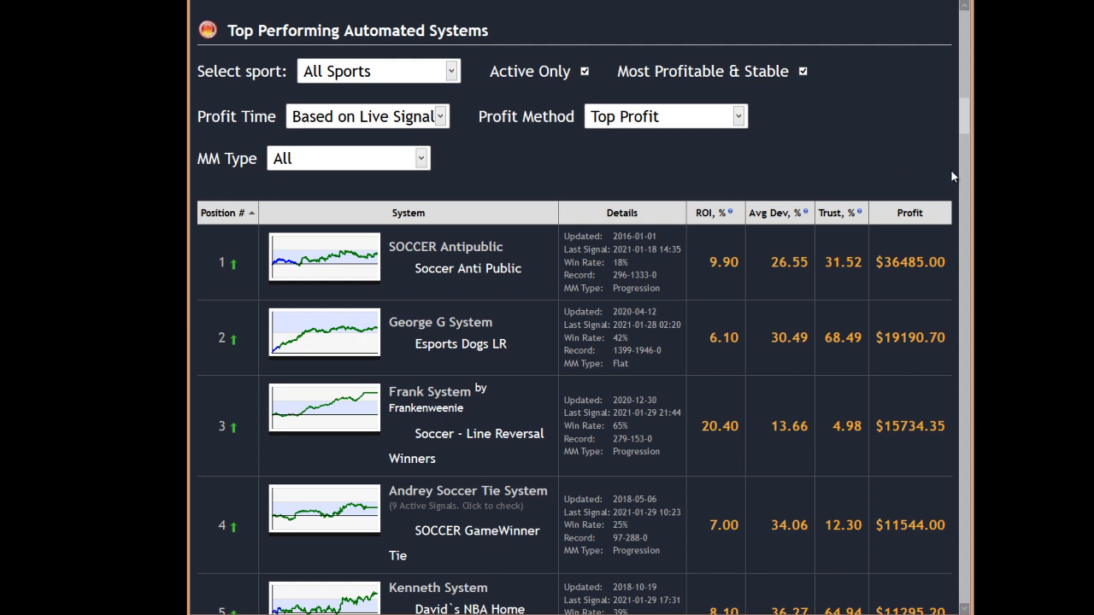
{"action": "mouse_move", "coordinate": [909, 212]}
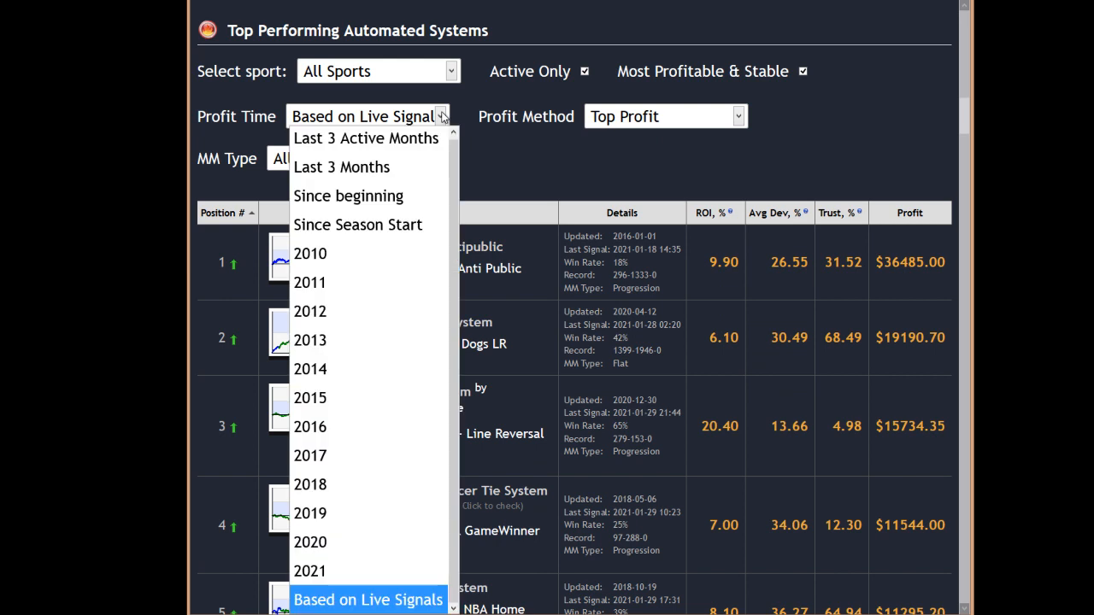
{"action": "mouse_move", "coordinate": [410, 605]}
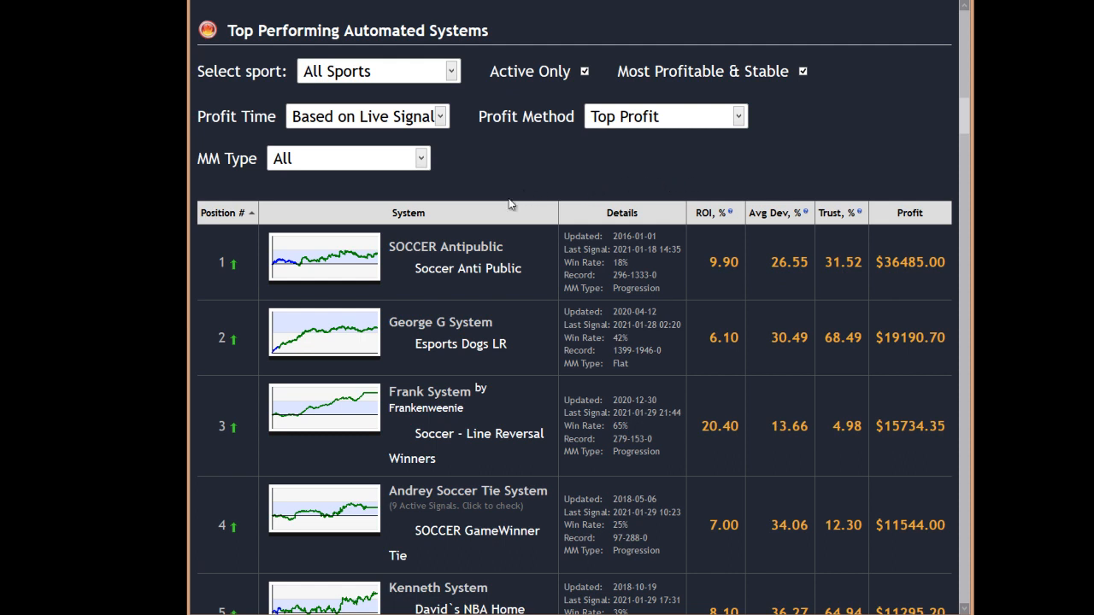
{"action": "mouse_move", "coordinate": [499, 253]}
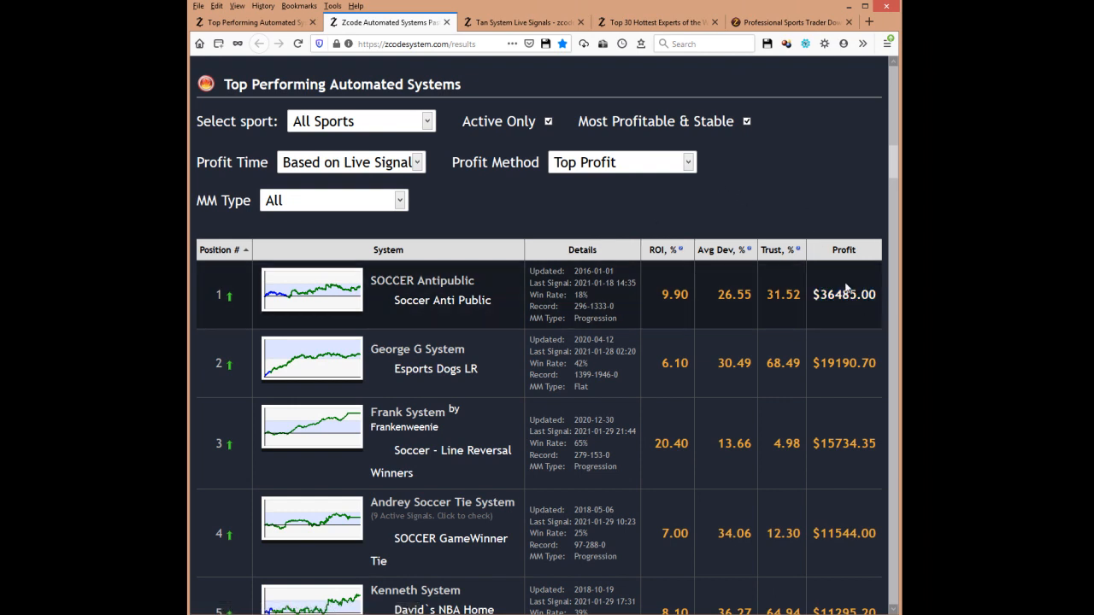
{"action": "mouse_move", "coordinate": [771, 201]}
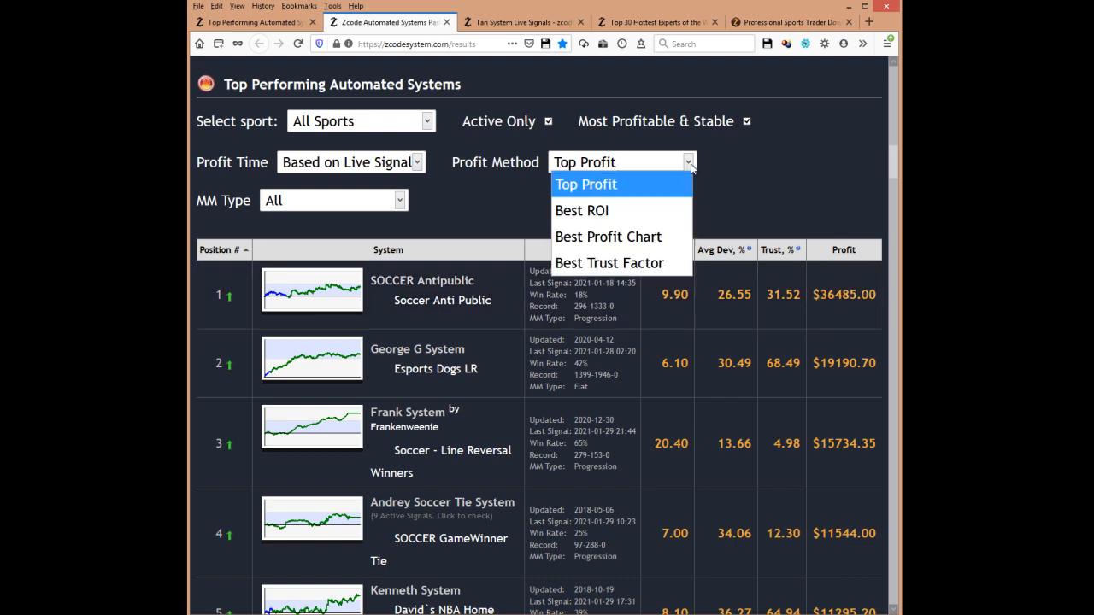
{"action": "mouse_move", "coordinate": [581, 211]}
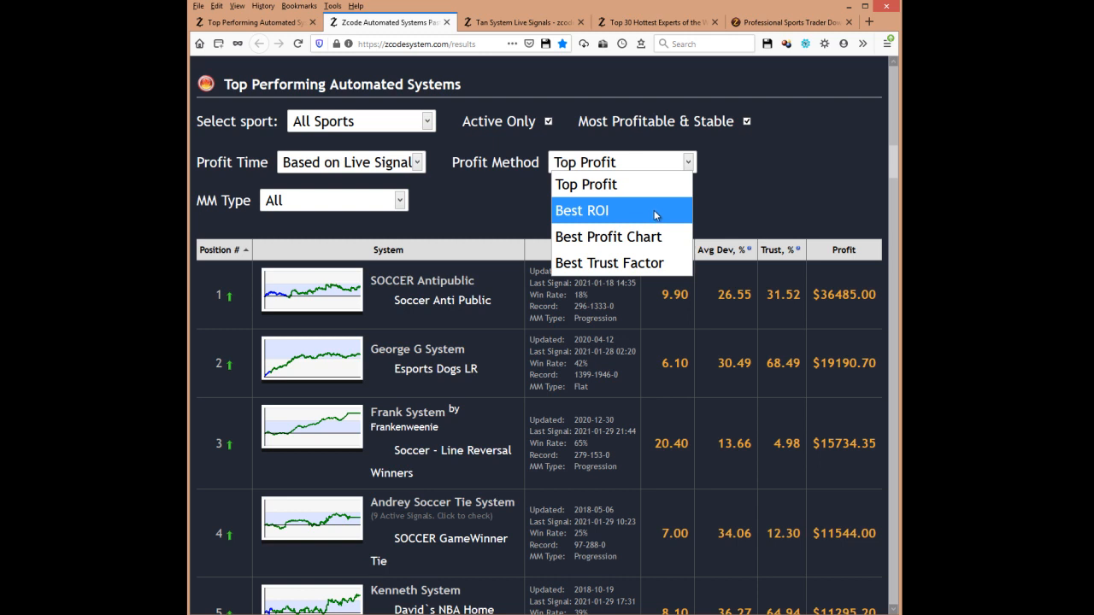
Rank the top systems by Best ROI, putting Mad Monk System first at 229% ROI.
{"action": "left_click", "coordinate": [581, 210]}
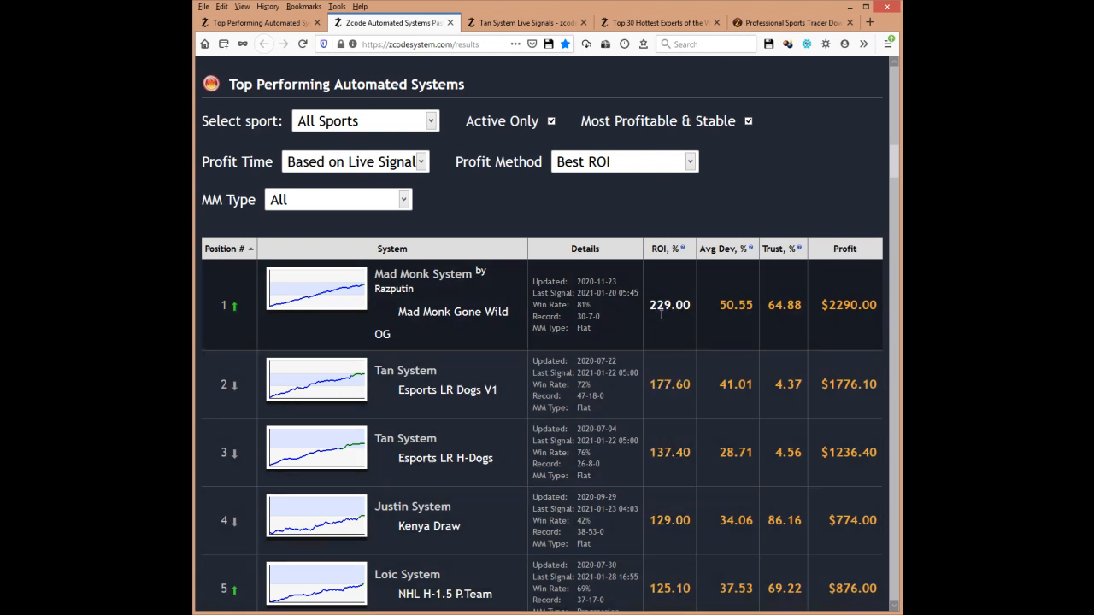
{"action": "mouse_move", "coordinate": [670, 204]}
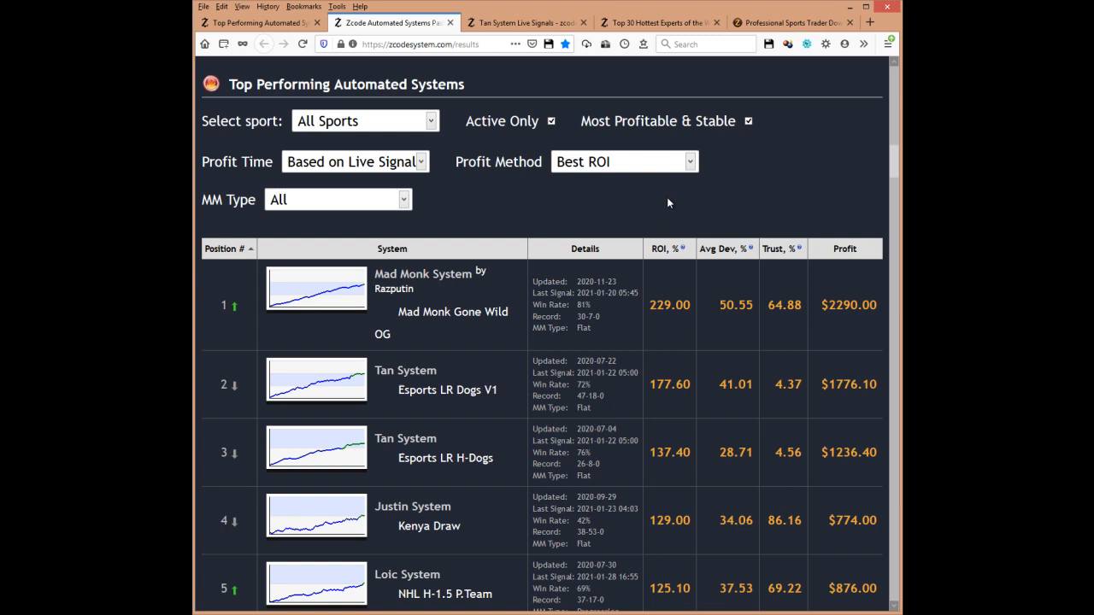
{"action": "left_click", "coordinate": [624, 160]}
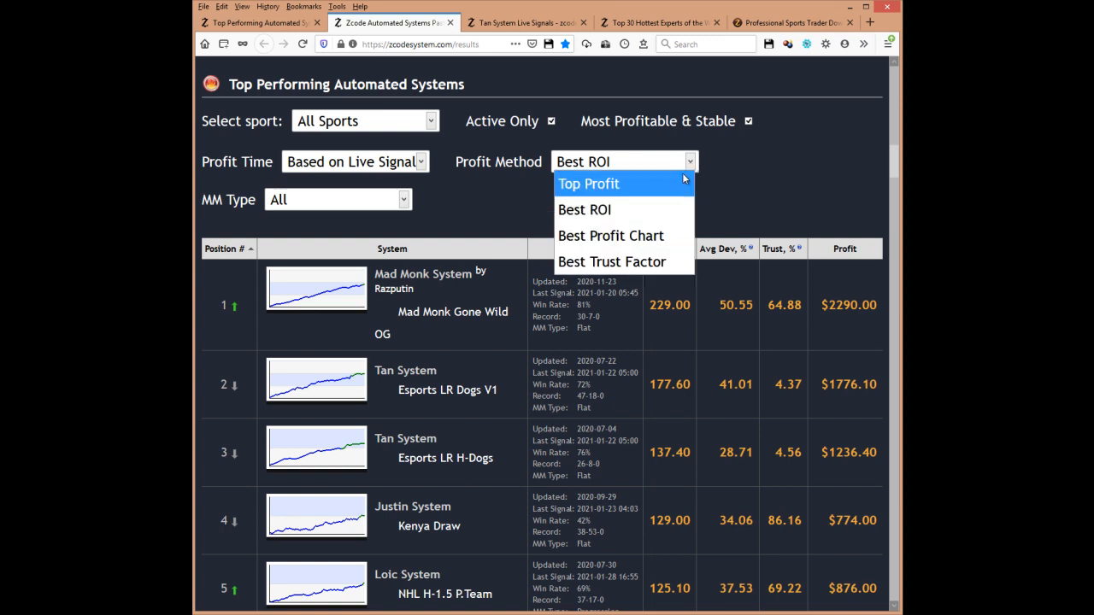
{"action": "mouse_move", "coordinate": [610, 236]}
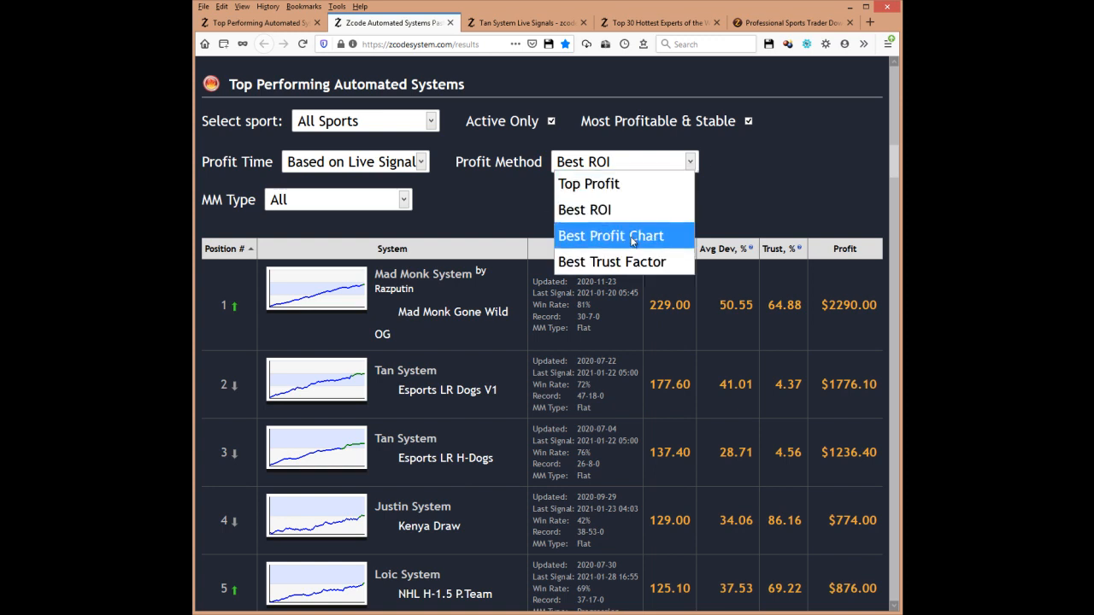
Rank the top systems by Best Profit Chart, putting Vas System Max1Goal first at $850.70.
{"action": "left_click", "coordinate": [610, 236]}
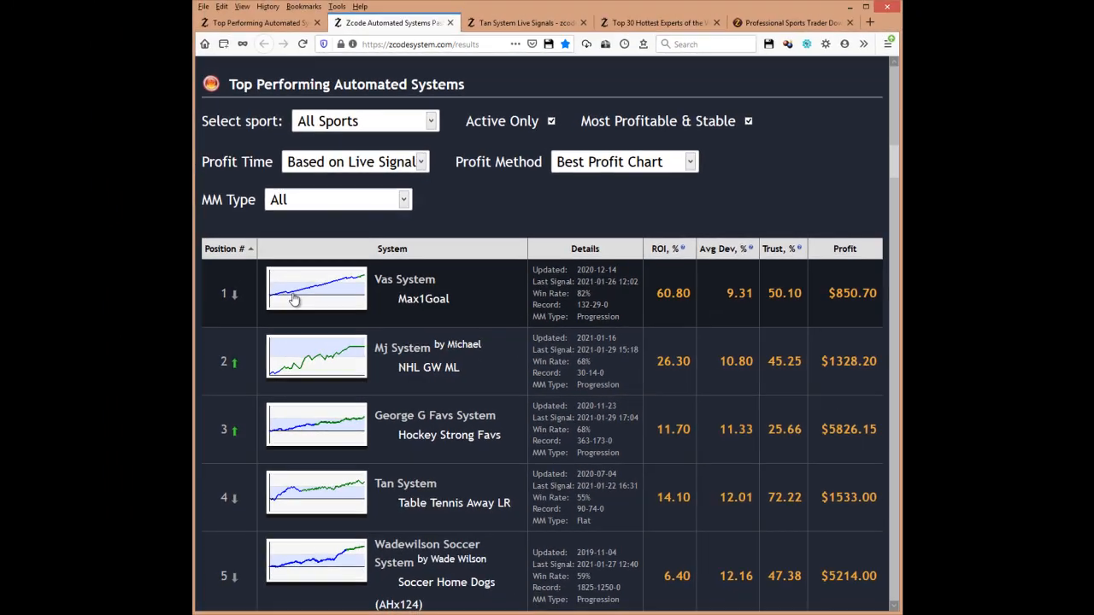
{"action": "left_click", "coordinate": [623, 161]}
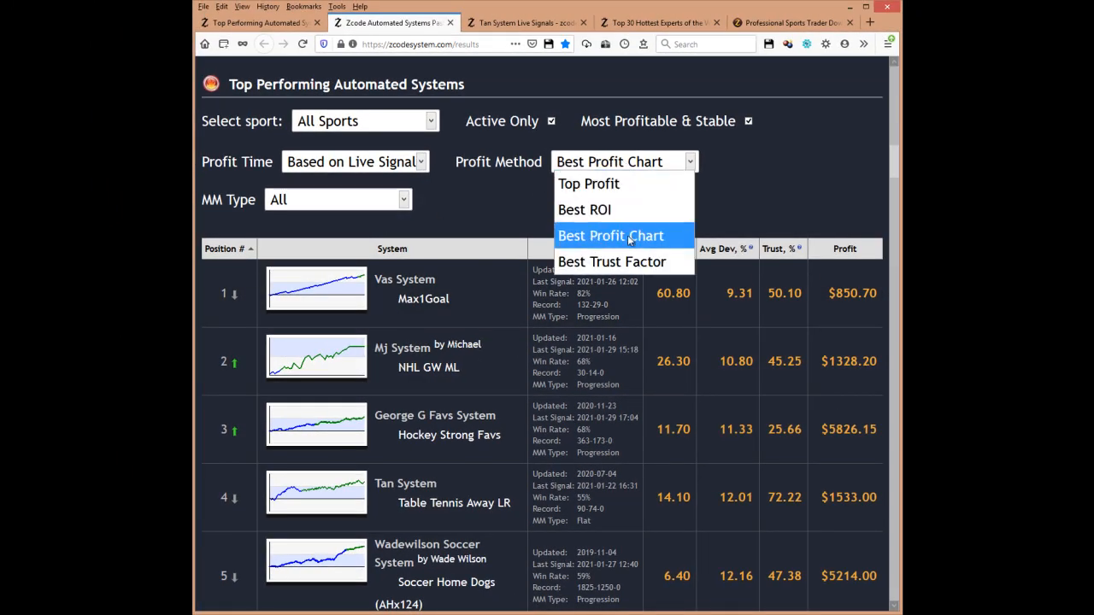
{"action": "left_click", "coordinate": [611, 236]}
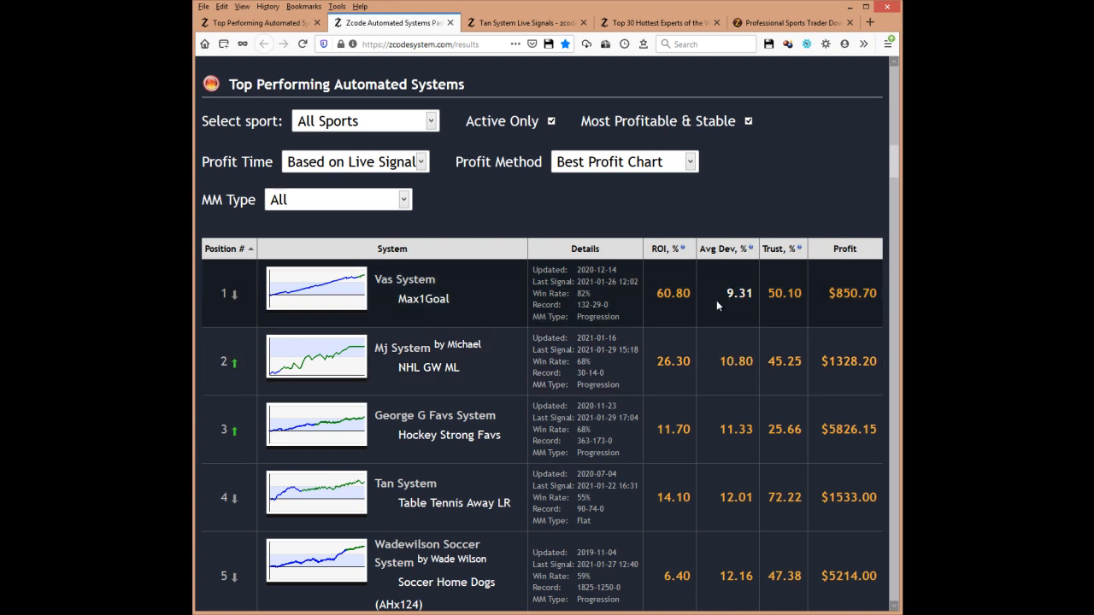
{"action": "mouse_move", "coordinate": [707, 308]}
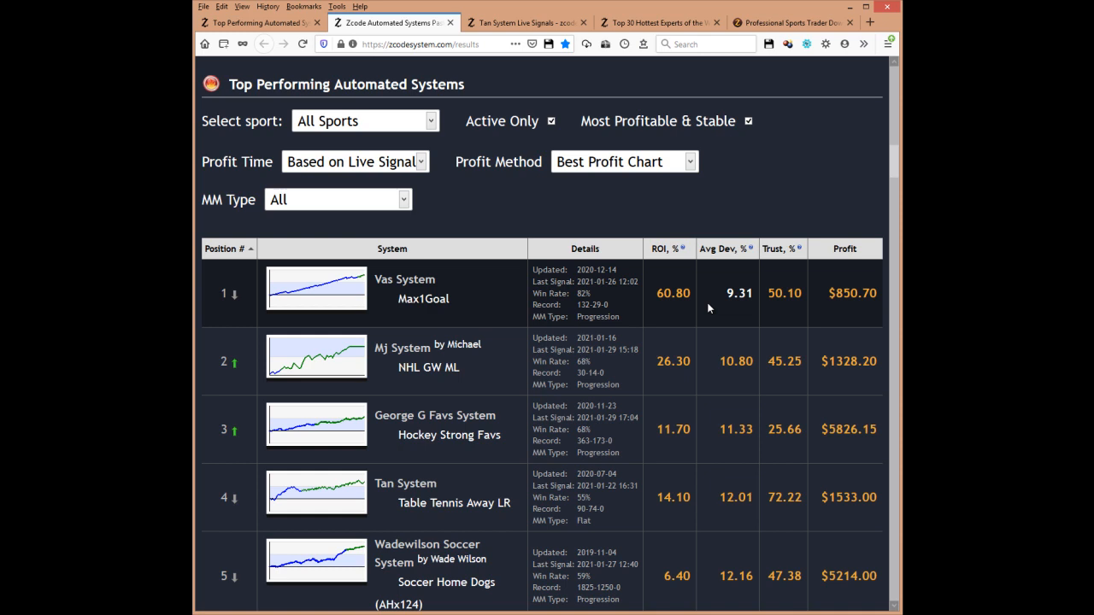
{"action": "left_click", "coordinate": [624, 160]}
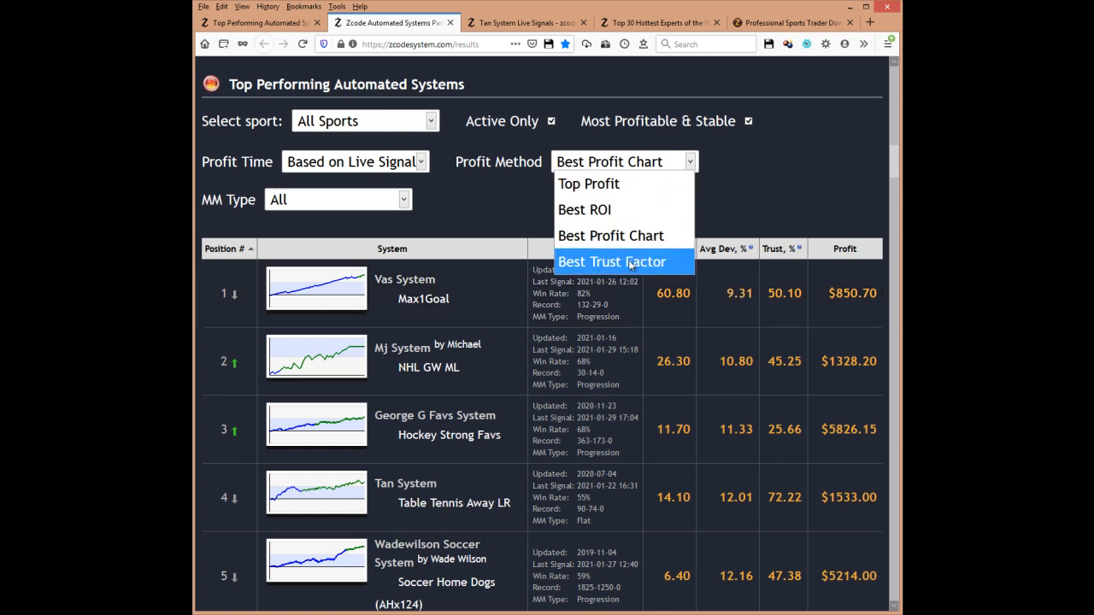
Rank the top systems by Best Trust Factor, putting Frank System Soccer Trend 3 first at 90.00.
{"action": "left_click", "coordinate": [611, 262]}
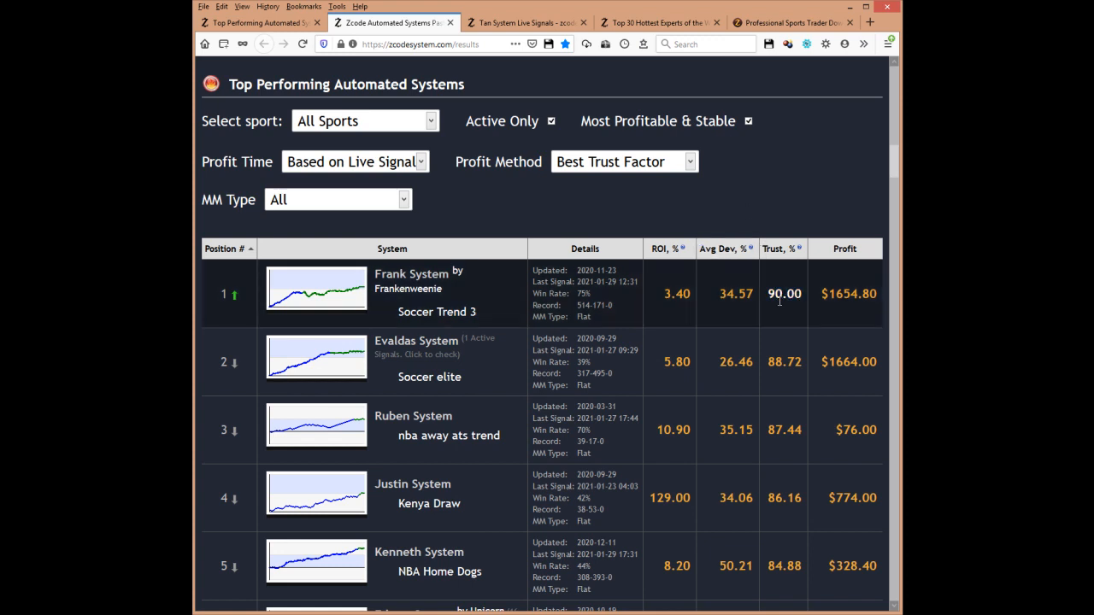
{"action": "mouse_move", "coordinate": [786, 328]}
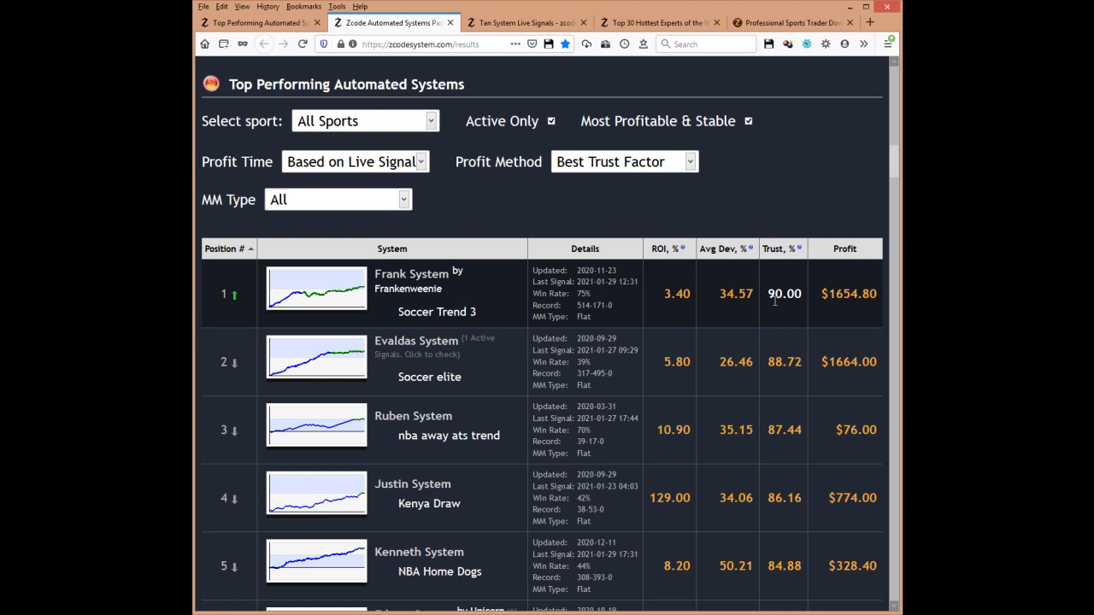
{"action": "mouse_move", "coordinate": [779, 301]}
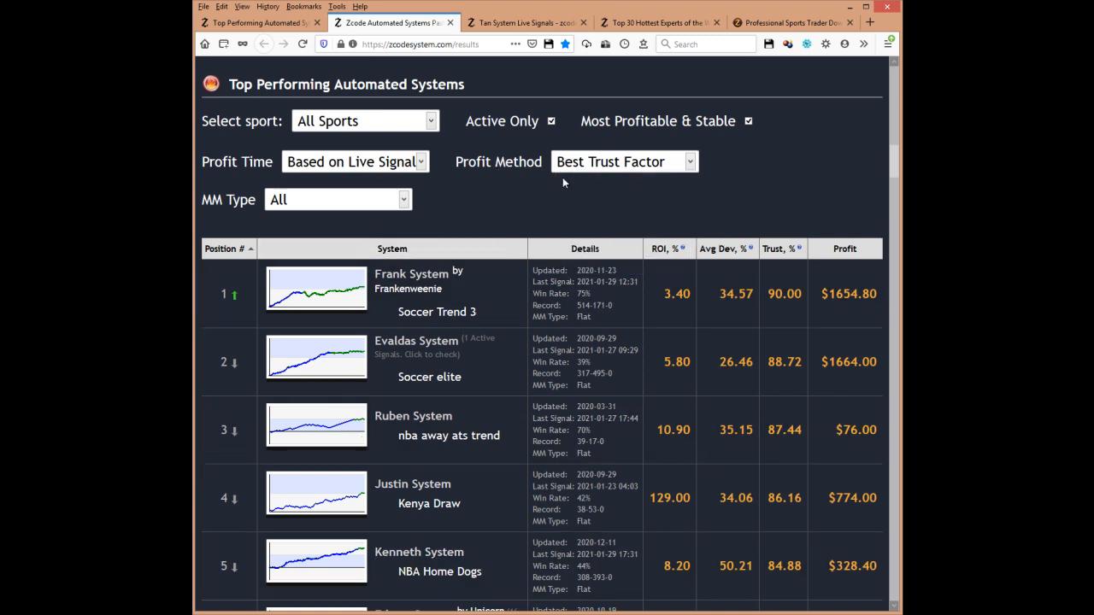
{"action": "mouse_move", "coordinate": [422, 212]}
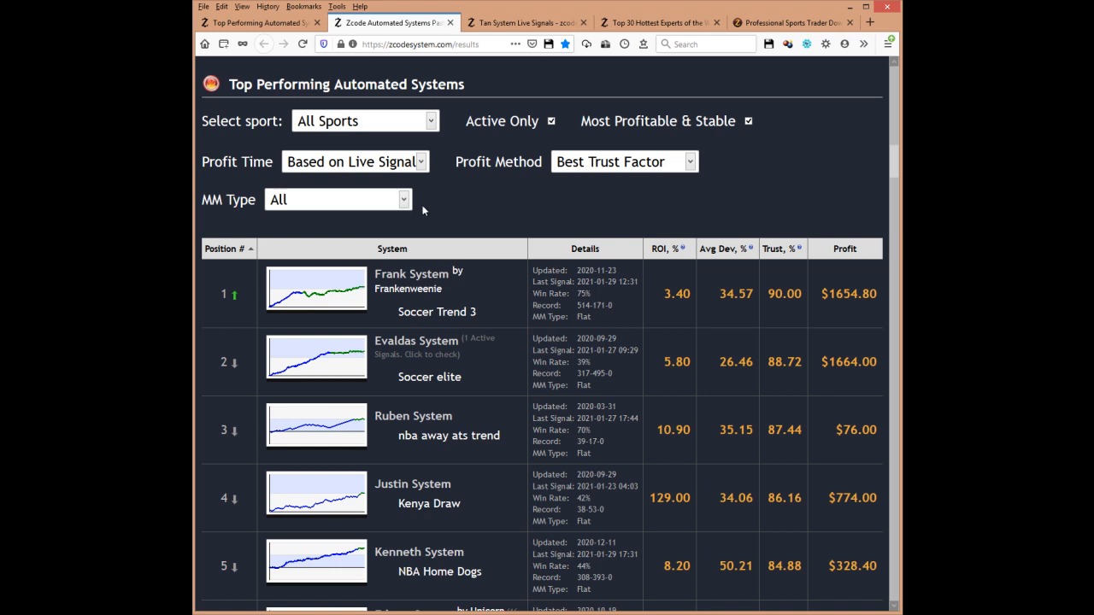
{"action": "mouse_move", "coordinate": [332, 206]}
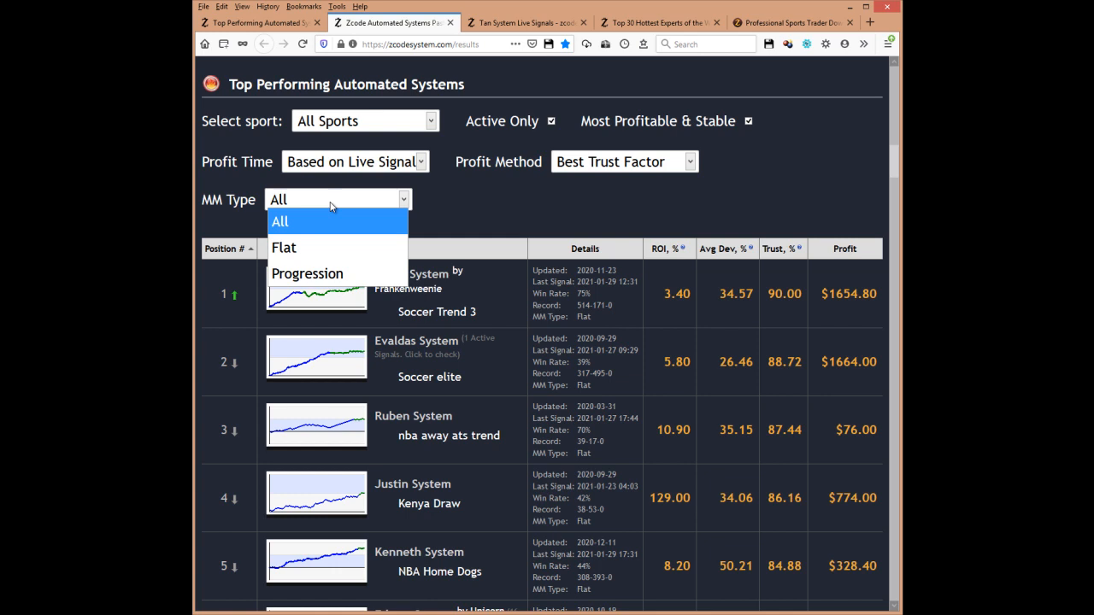
{"action": "mouse_move", "coordinate": [332, 209]}
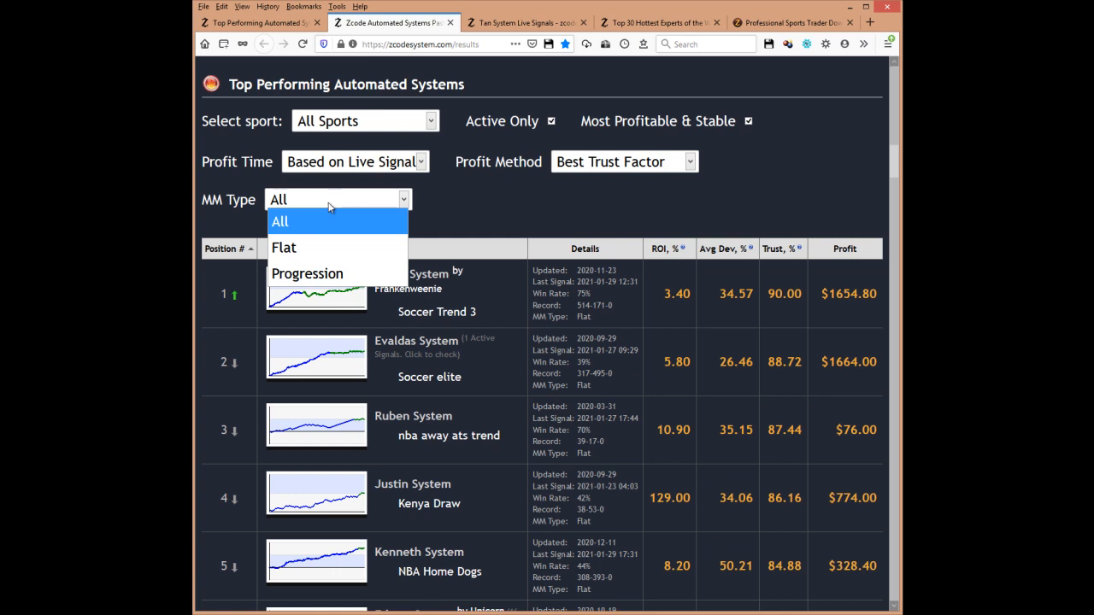
Keep All money management types in the MM Type filter.
{"action": "left_click", "coordinate": [281, 222]}
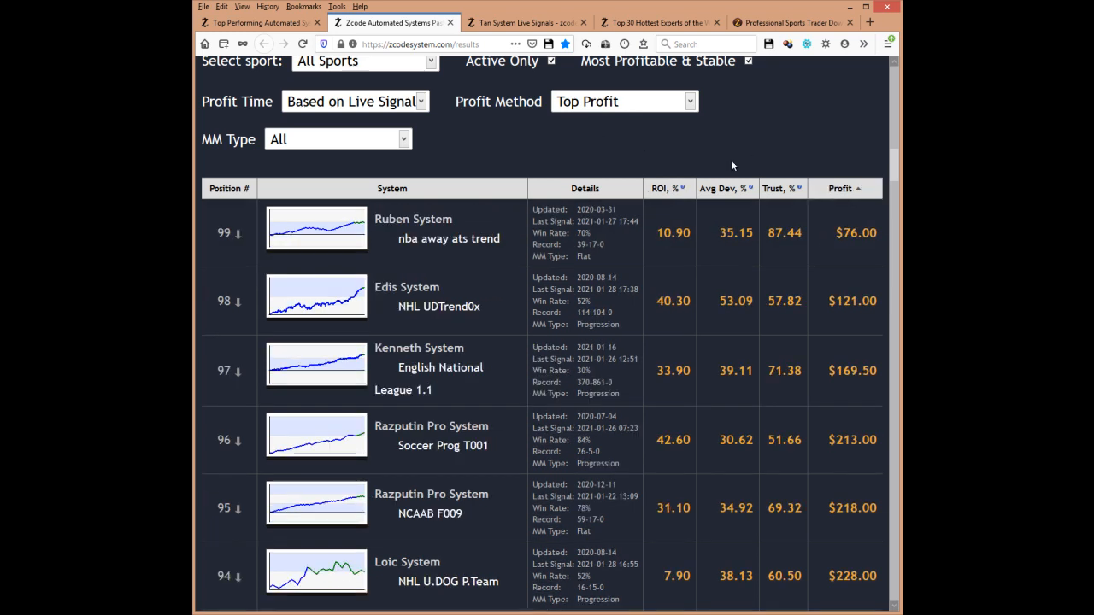
Sort systems by highest profit and open the leader, SOCCER Antipublic at $36,485.
{"action": "left_click", "coordinate": [841, 188]}
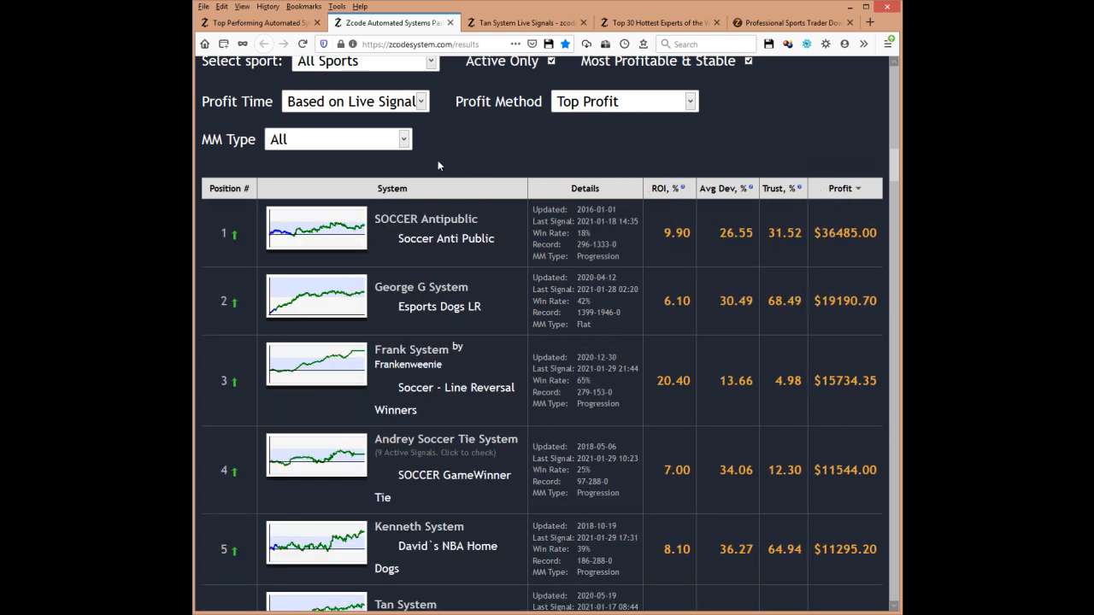
{"action": "mouse_move", "coordinate": [425, 219]}
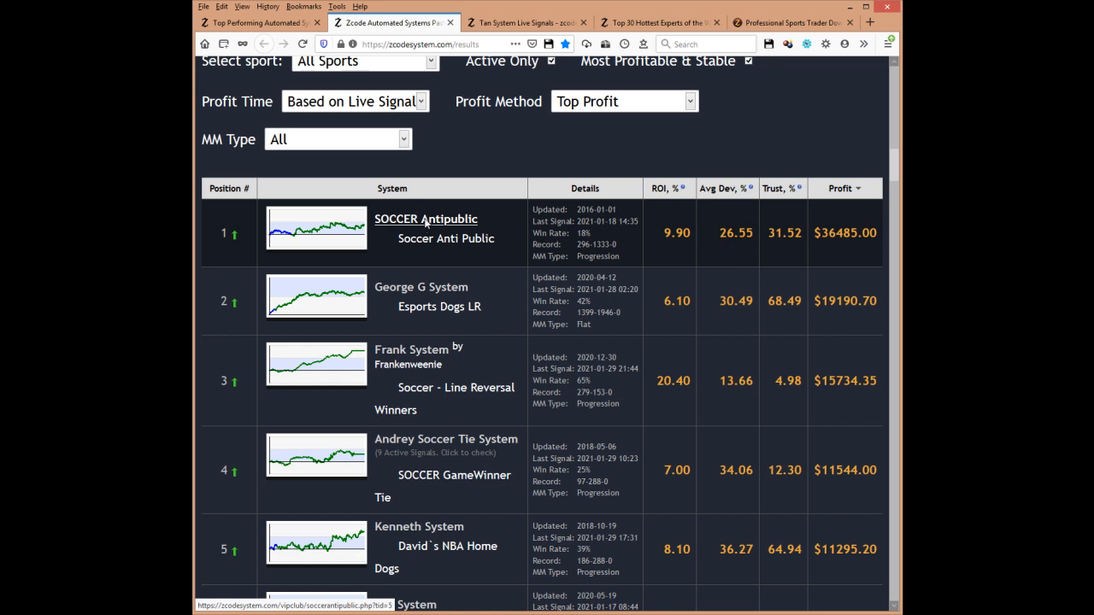
{"action": "left_click", "coordinate": [426, 219]}
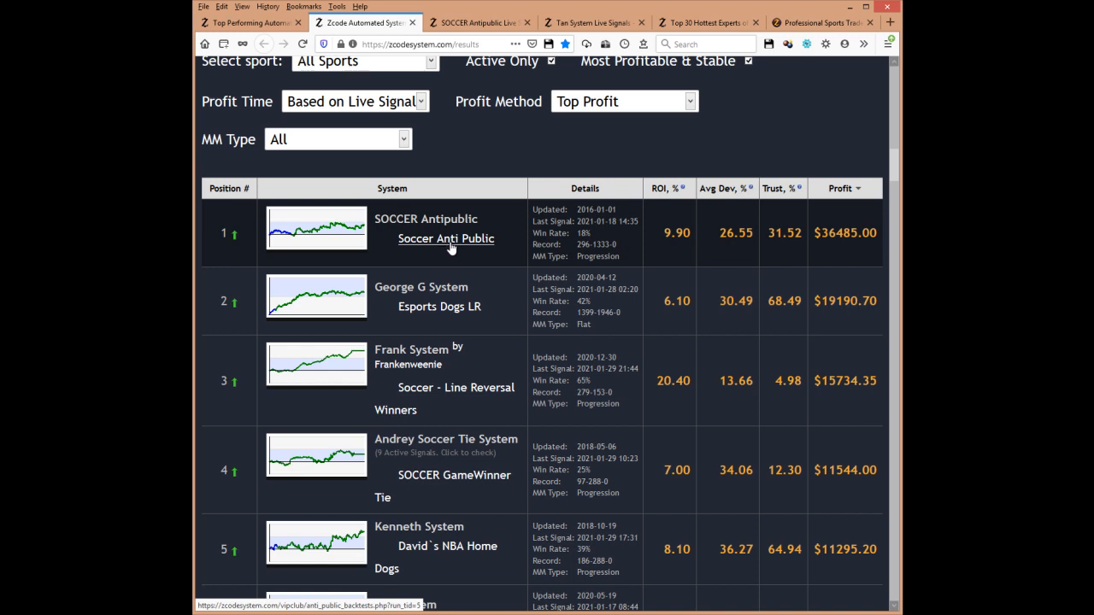
{"action": "mouse_move", "coordinate": [478, 23]}
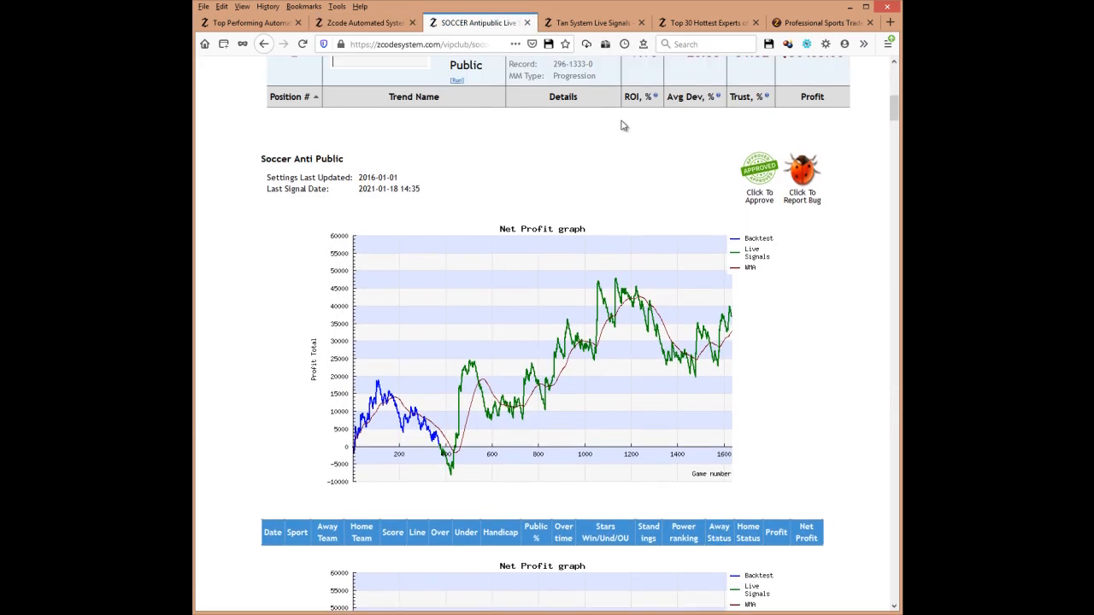
{"action": "scroll", "scroll_direction": "down", "scroll_amount": 3}
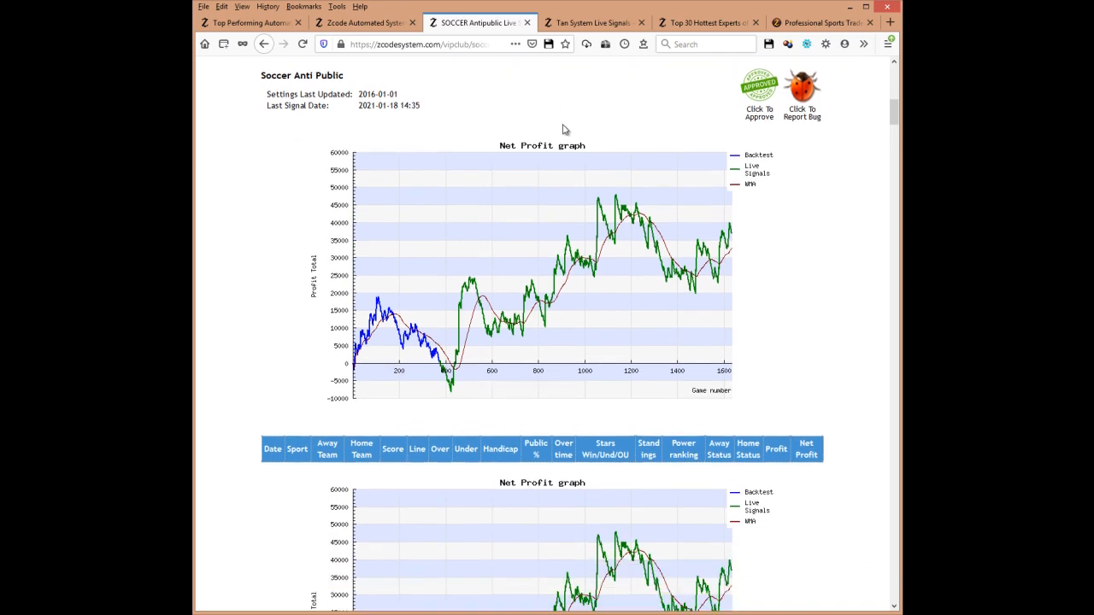
{"action": "scroll", "scroll_direction": "down", "scroll_amount": 3}
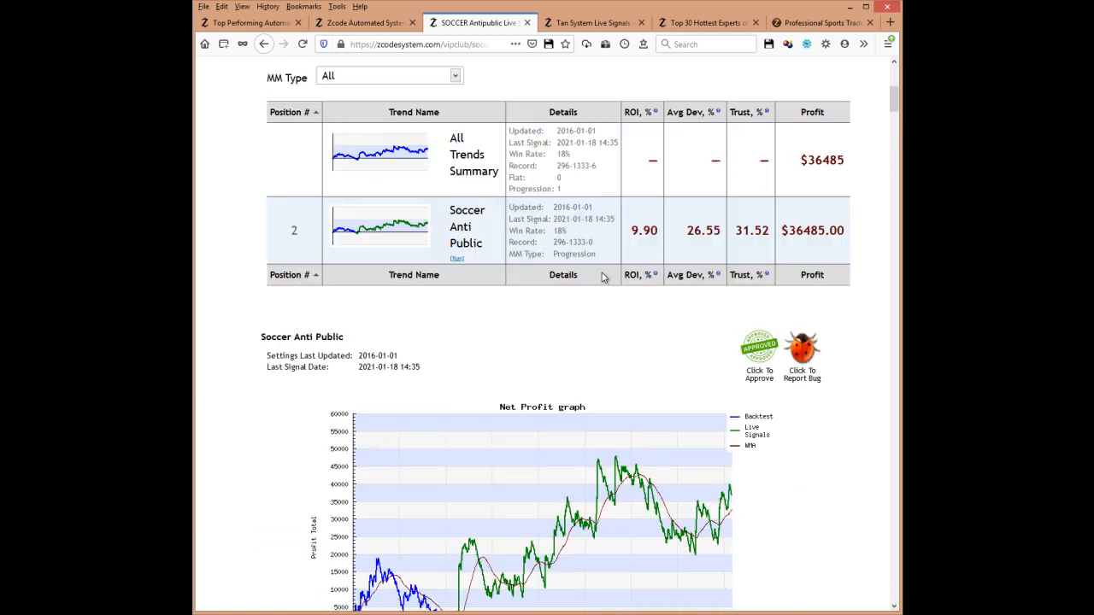
{"action": "scroll", "scroll_direction": "up", "scroll_amount": 3}
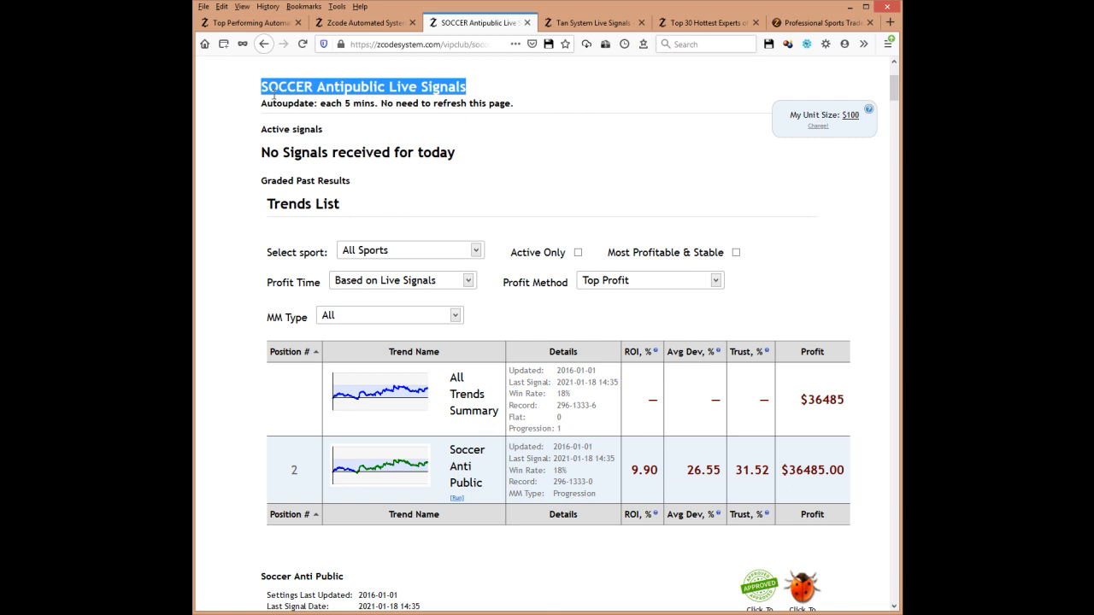
{"action": "mouse_move", "coordinate": [597, 115]}
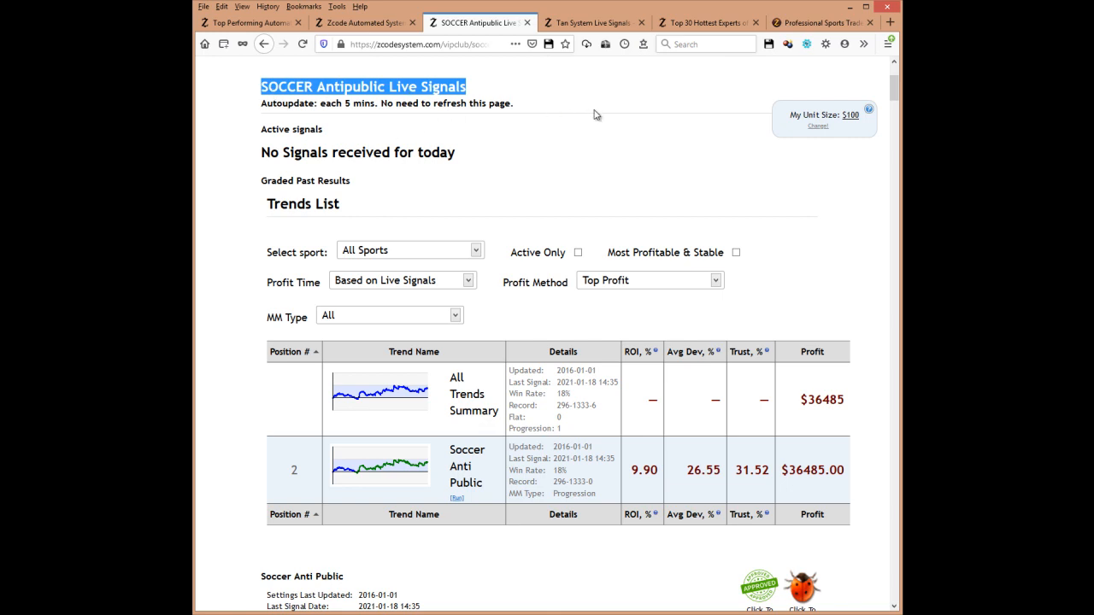
{"action": "mouse_move", "coordinate": [574, 174]}
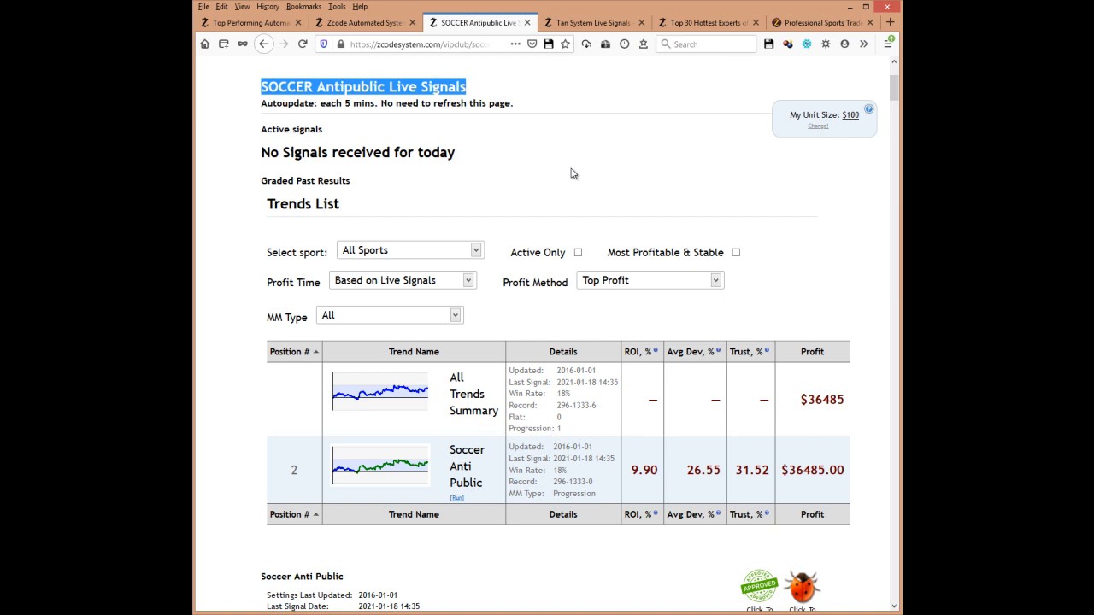
{"action": "scroll", "scroll_direction": "down", "scroll_amount": 3}
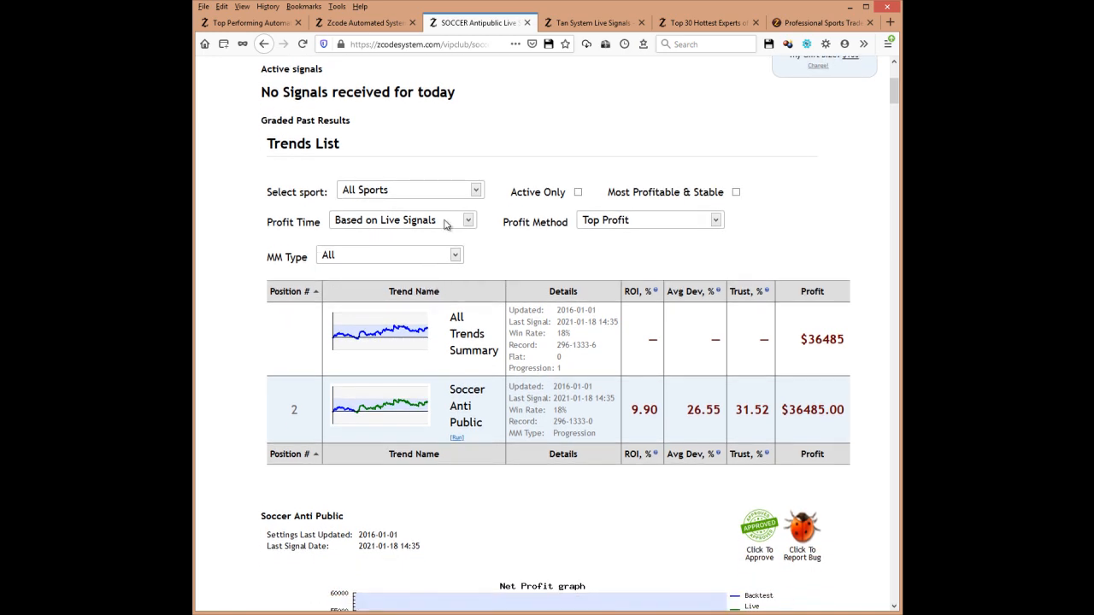
{"action": "mouse_move", "coordinate": [577, 304]}
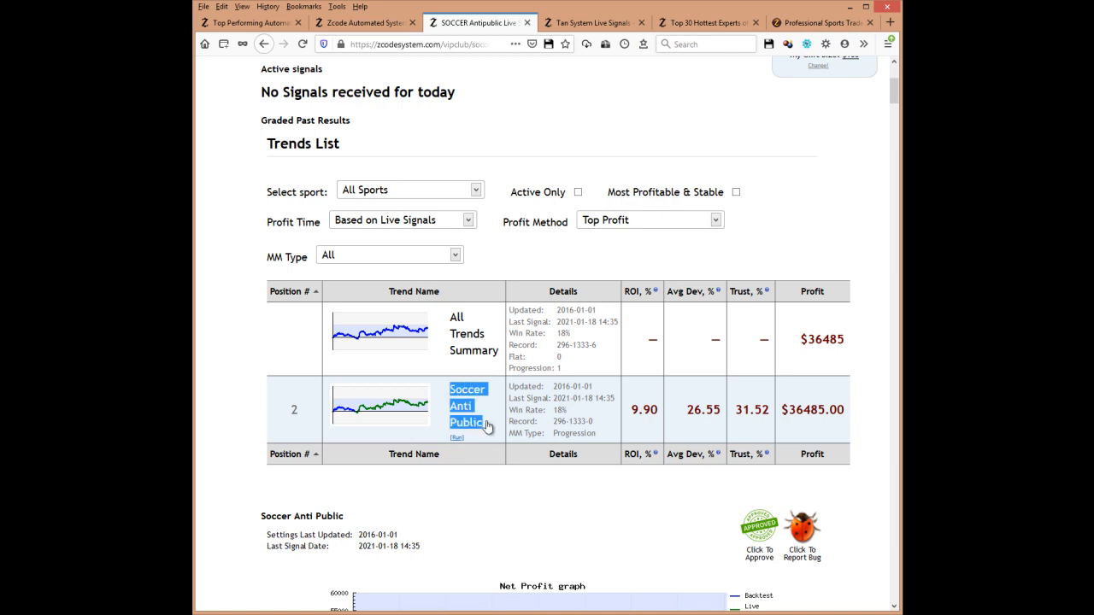
{"action": "scroll", "scroll_direction": "down", "scroll_amount": 3}
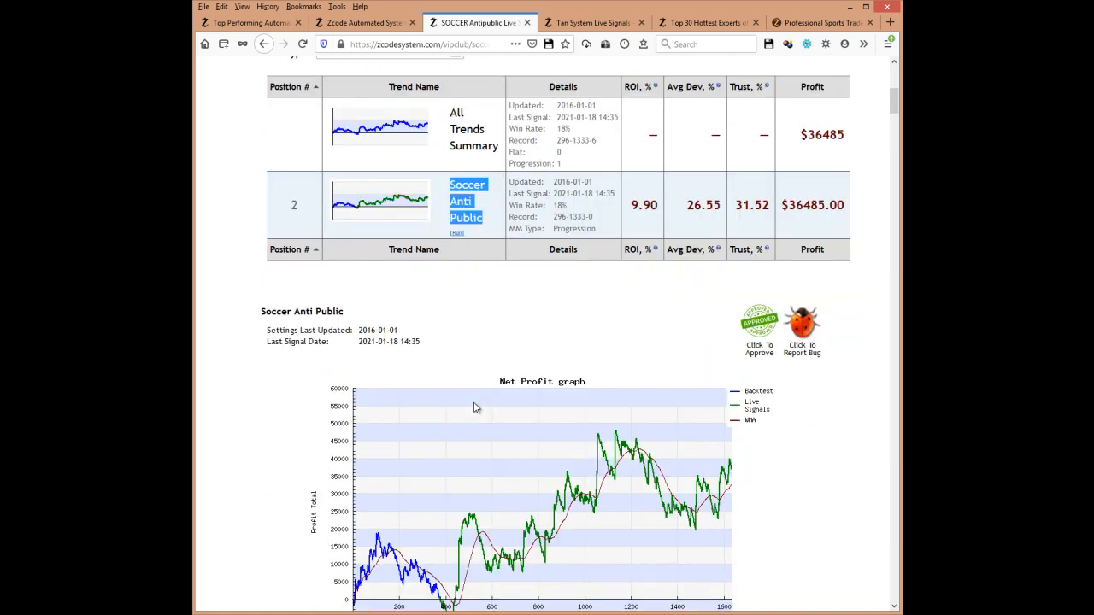
{"action": "scroll", "scroll_direction": "down", "scroll_amount": 3}
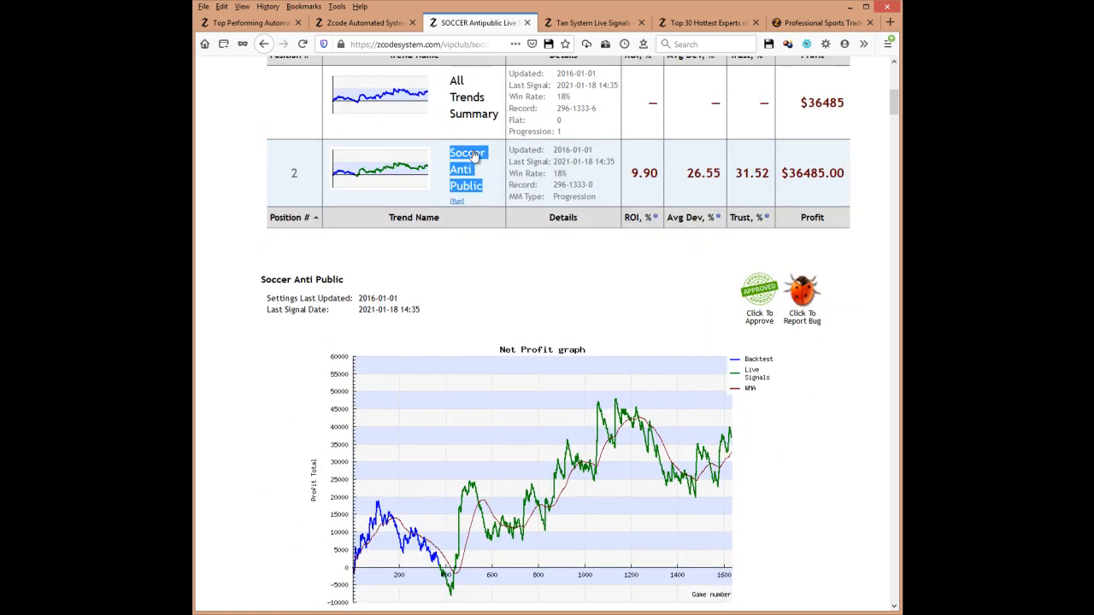
{"action": "scroll", "scroll_direction": "down", "scroll_amount": 3}
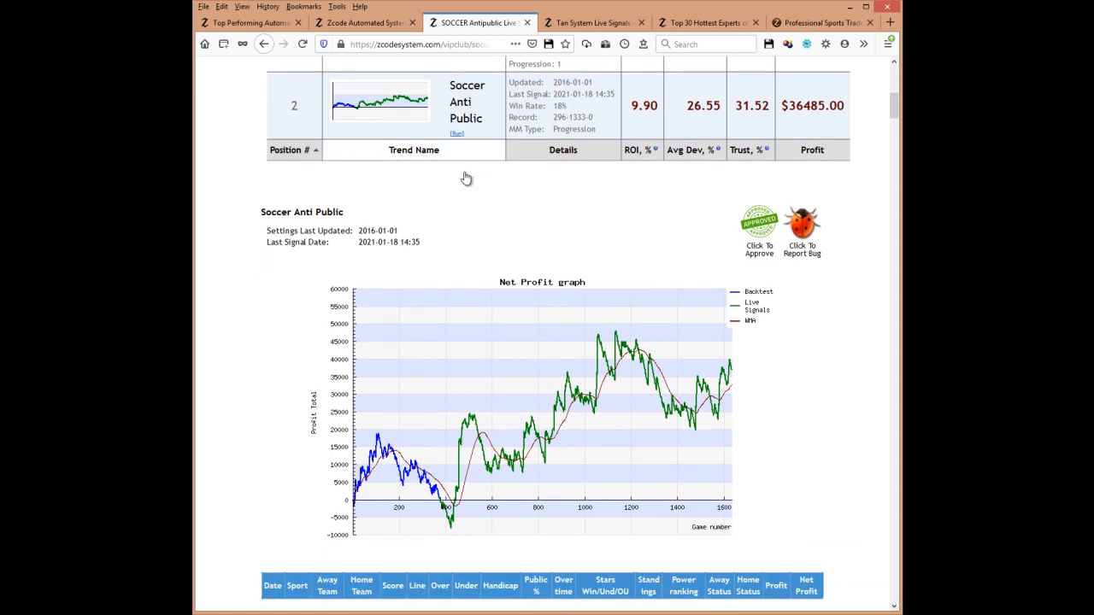
{"action": "scroll", "scroll_direction": "down", "scroll_amount": 3}
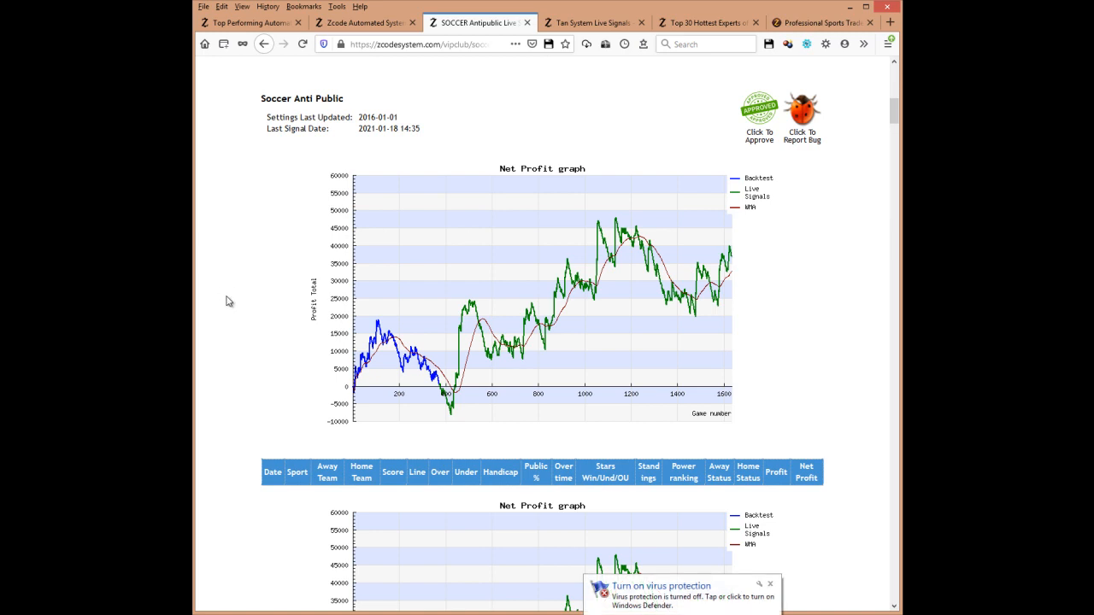
{"action": "scroll", "scroll_direction": "up", "scroll_amount": 3}
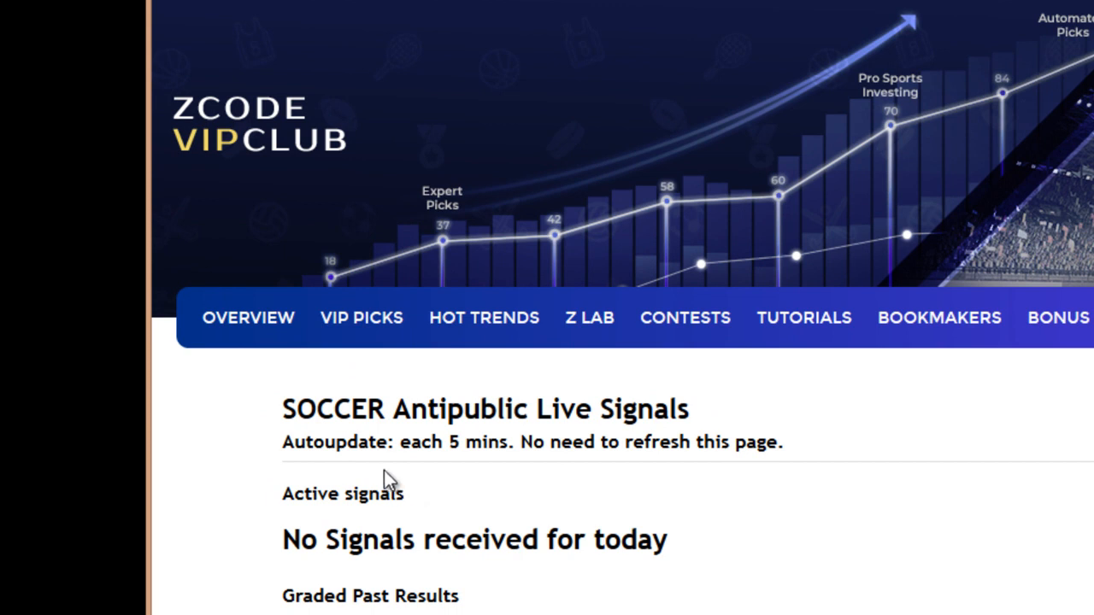
{"action": "mouse_move", "coordinate": [479, 464]}
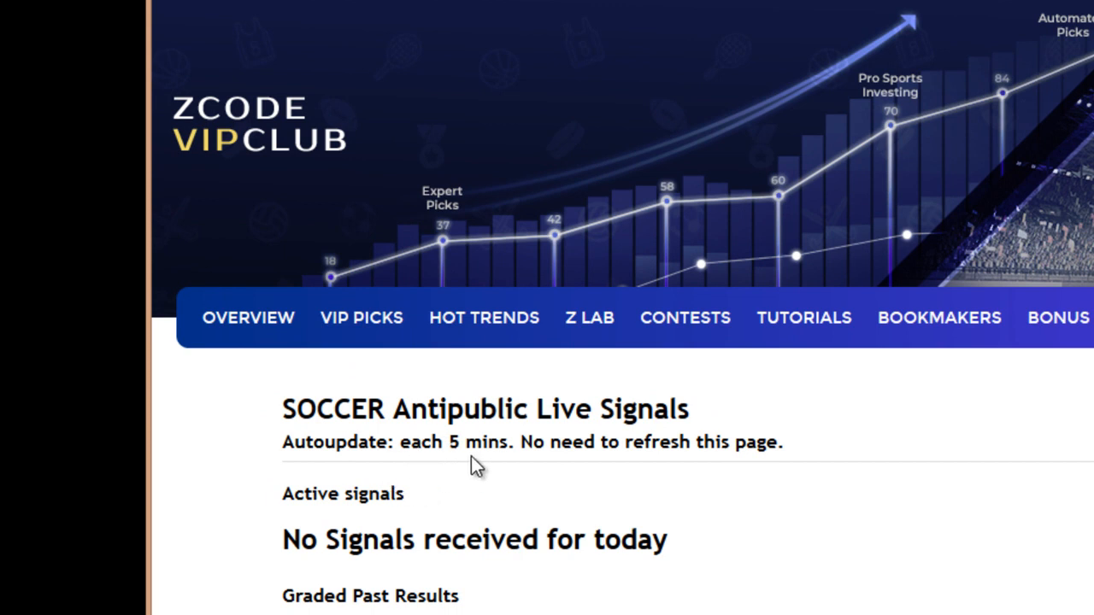
{"action": "mouse_move", "coordinate": [505, 468]}
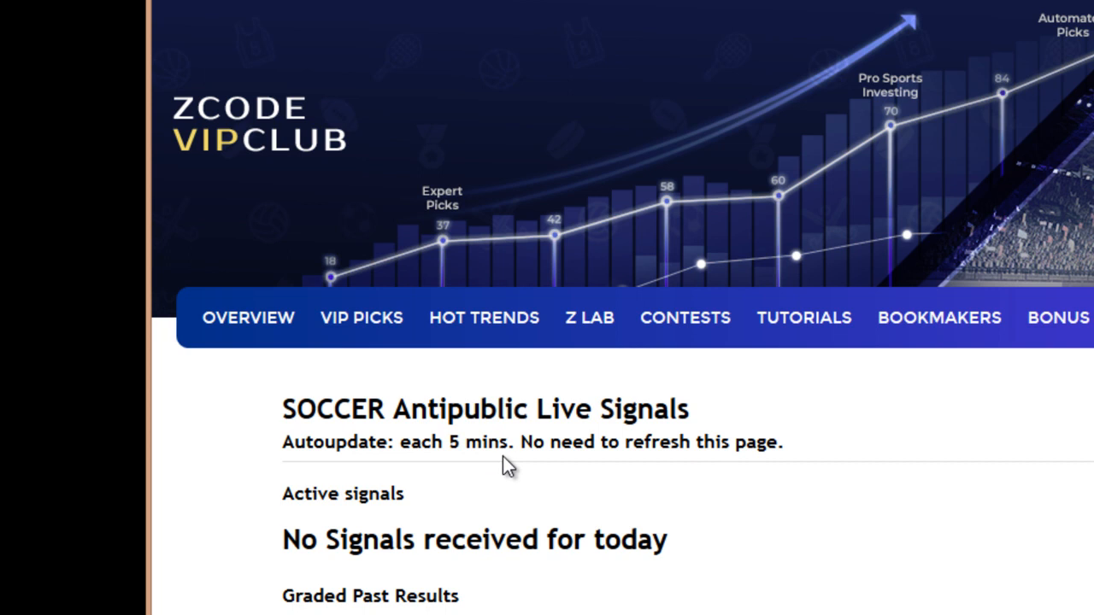
{"action": "mouse_move", "coordinate": [829, 462]}
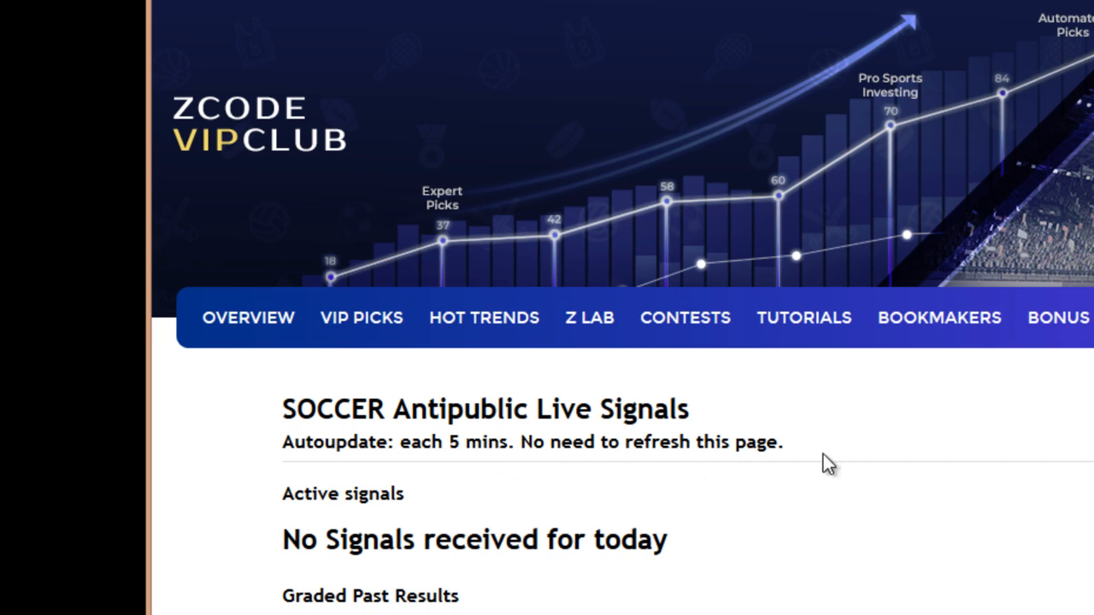
{"action": "mouse_move", "coordinate": [837, 548]}
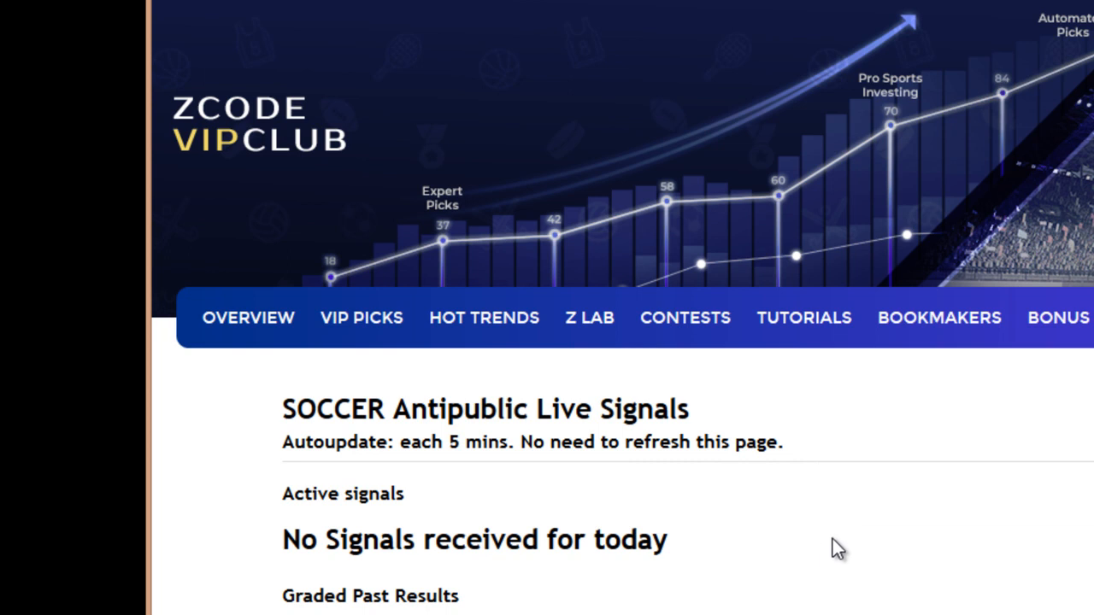
Scroll down the SOCCER Antipublic page to the Trends List table and its filters.
{"action": "scroll", "scroll_direction": "down", "scroll_amount": 3}
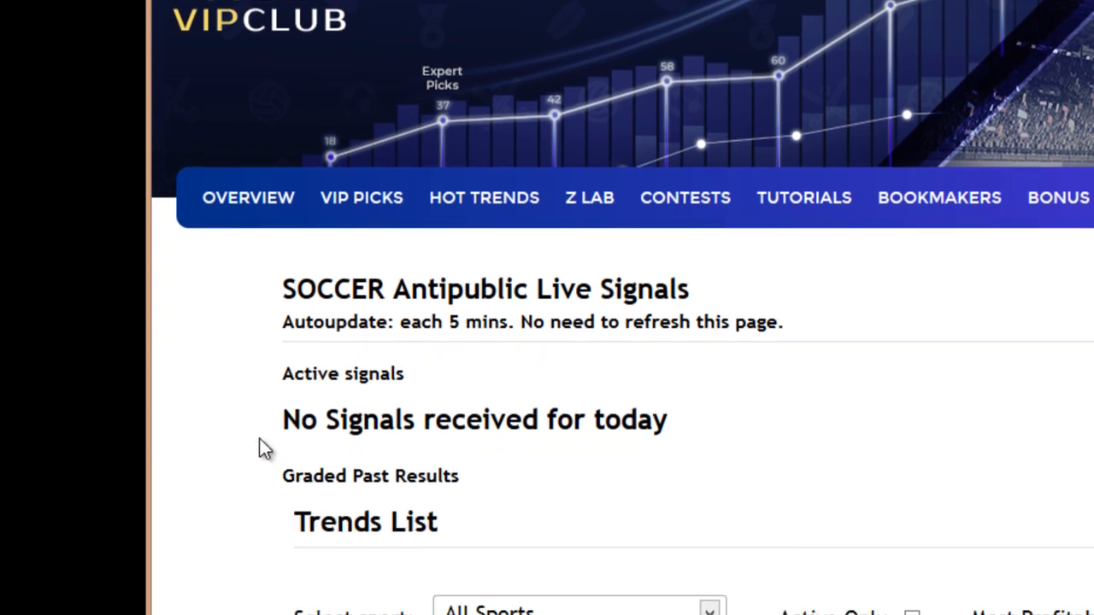
{"action": "mouse_move", "coordinate": [676, 475]}
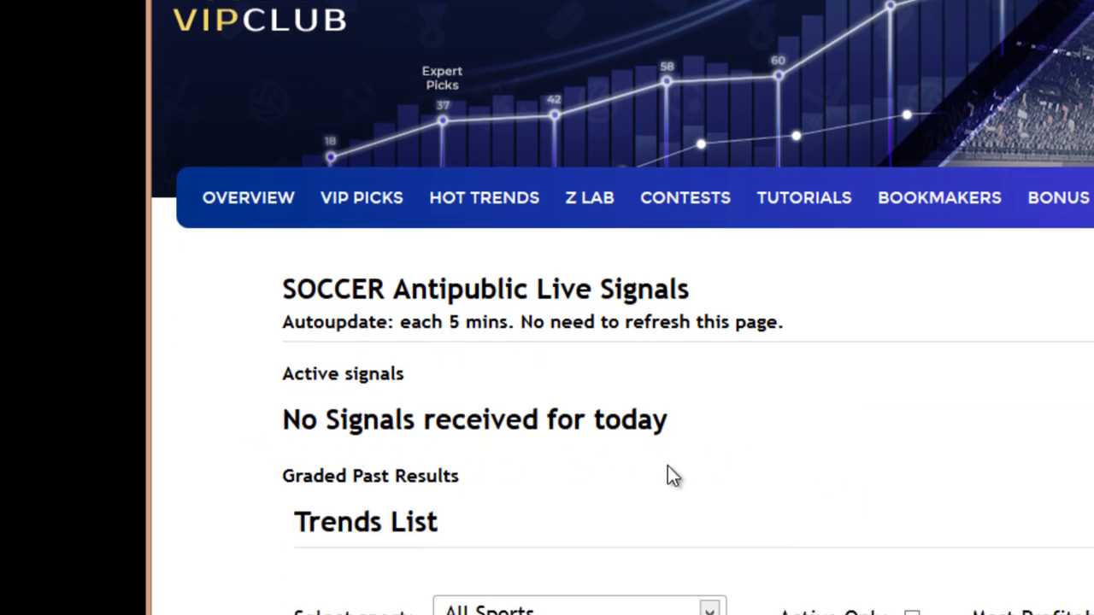
{"action": "scroll", "scroll_direction": "down", "scroll_amount": 3}
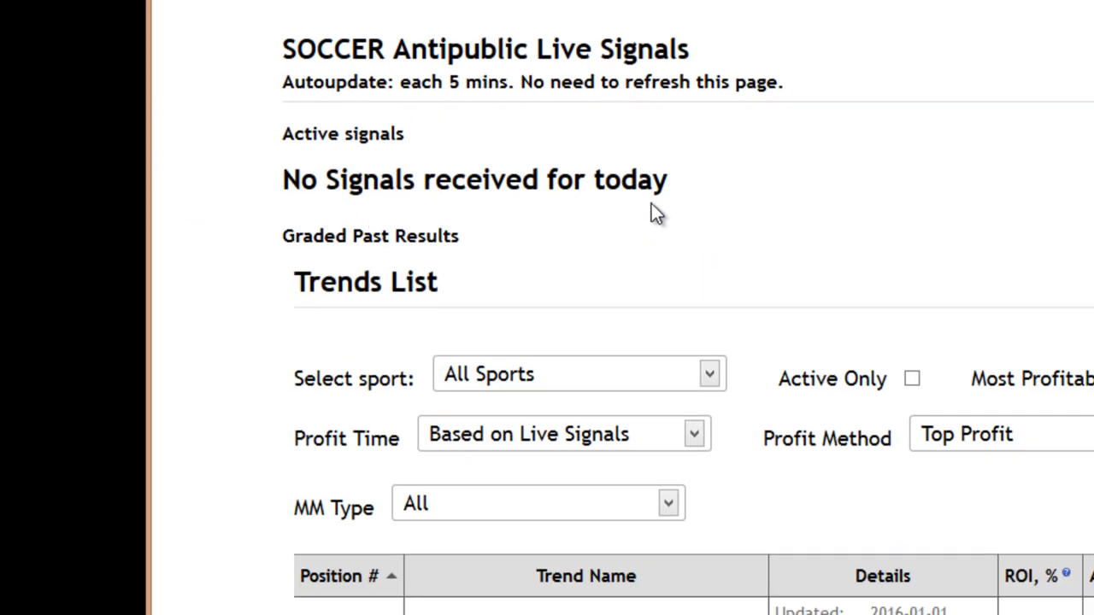
{"action": "mouse_move", "coordinate": [812, 236]}
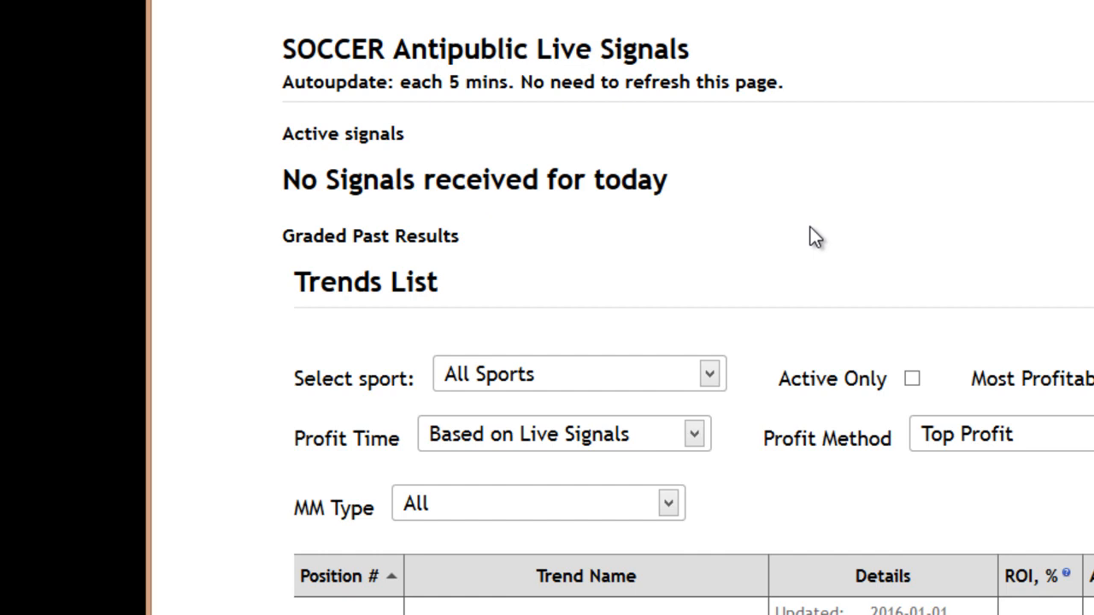
{"action": "mouse_move", "coordinate": [328, 140]}
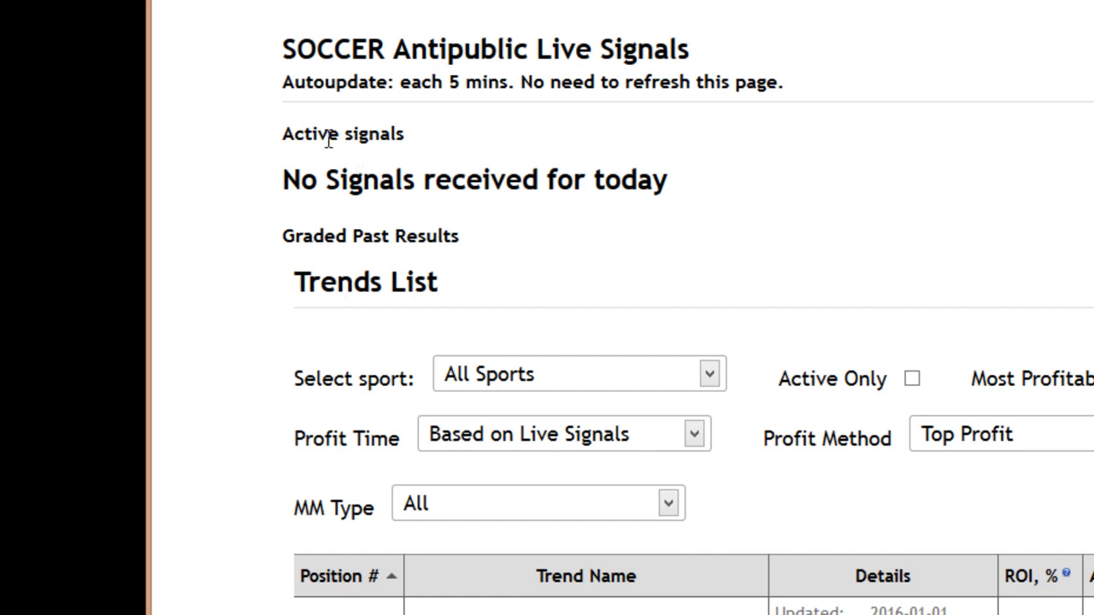
{"action": "mouse_move", "coordinate": [828, 243]}
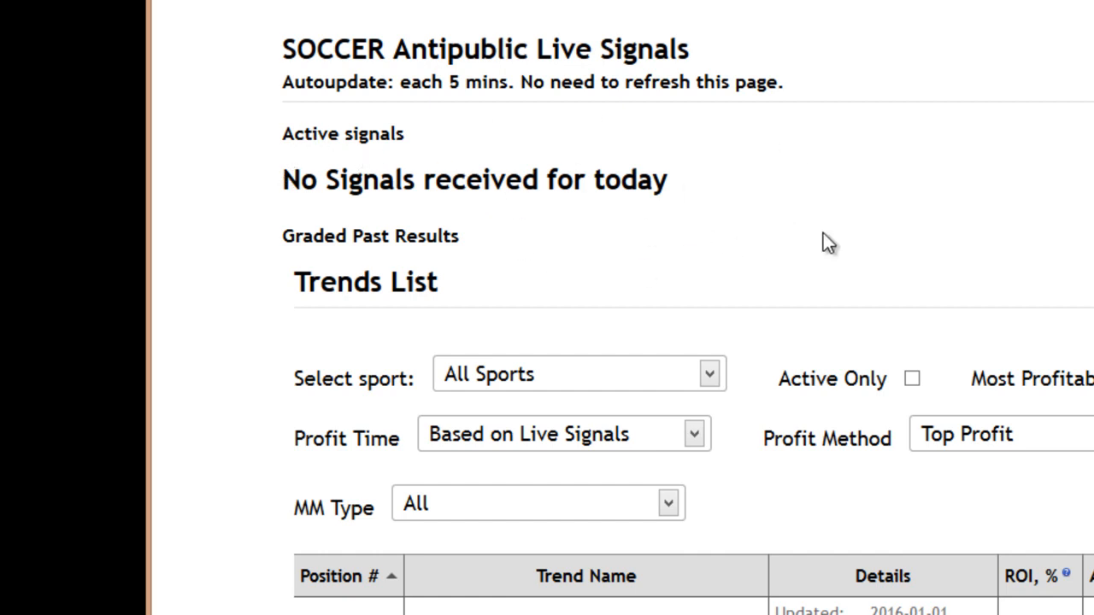
{"action": "mouse_move", "coordinate": [232, 229]}
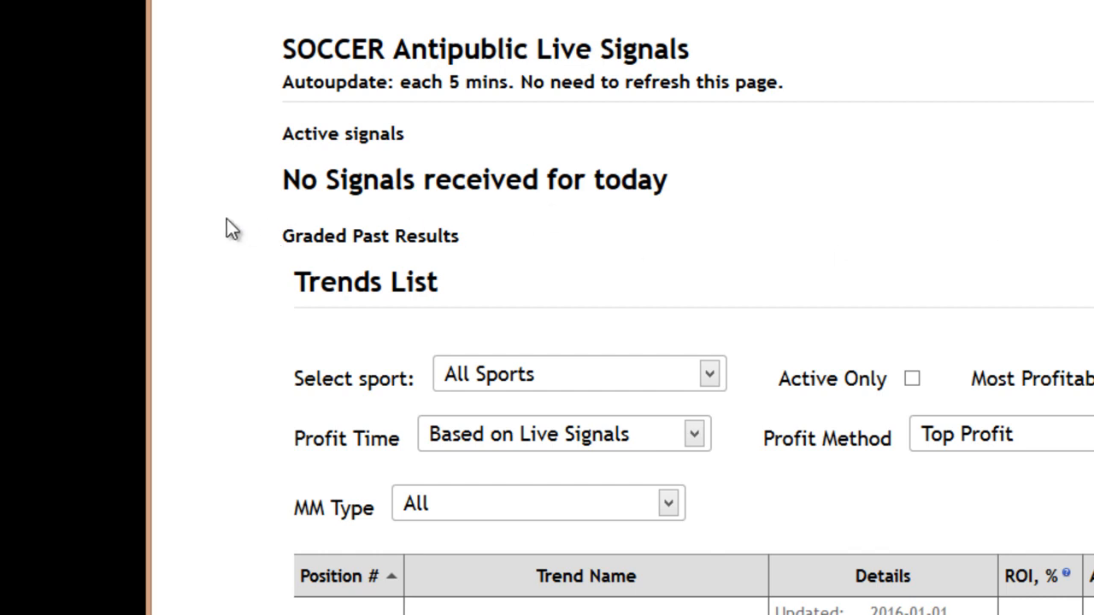
{"action": "mouse_move", "coordinate": [1056, 209]}
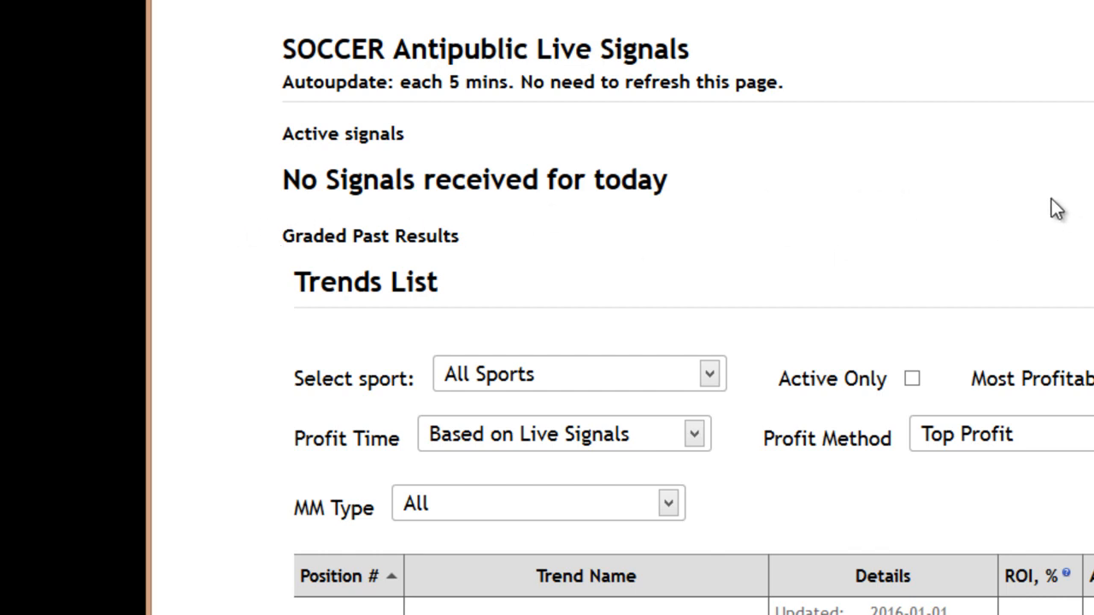
{"action": "mouse_move", "coordinate": [773, 199]}
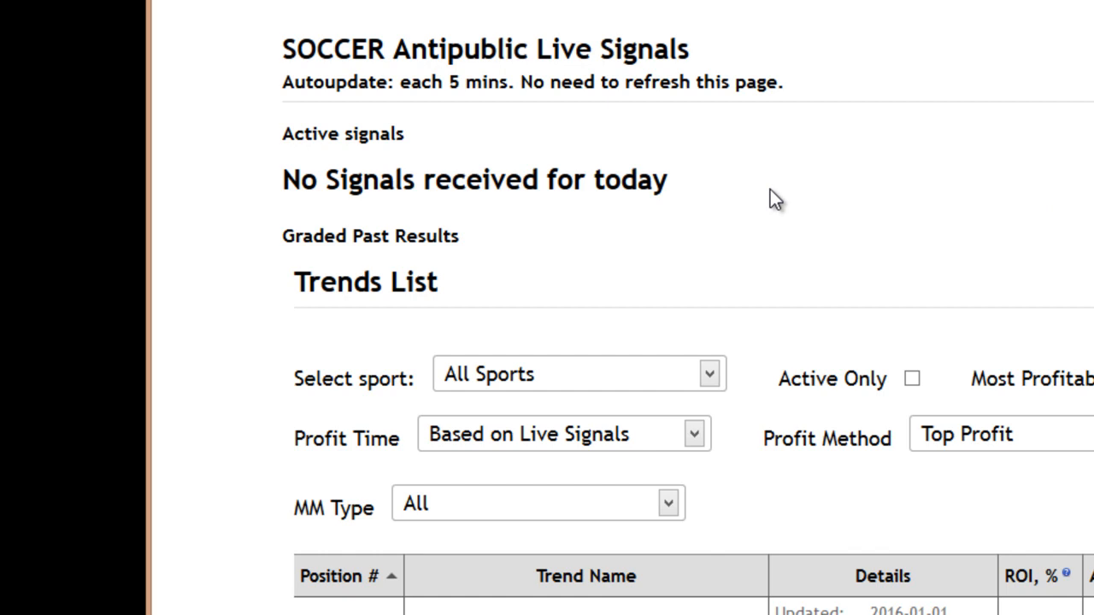
{"action": "mouse_move", "coordinate": [892, 201]}
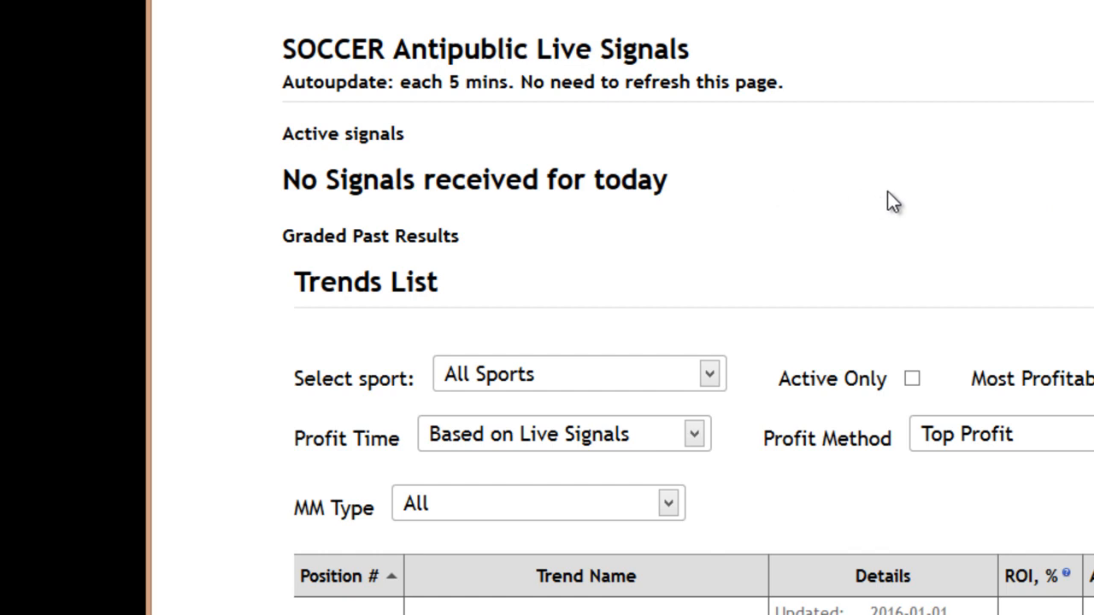
{"action": "mouse_move", "coordinate": [889, 175]}
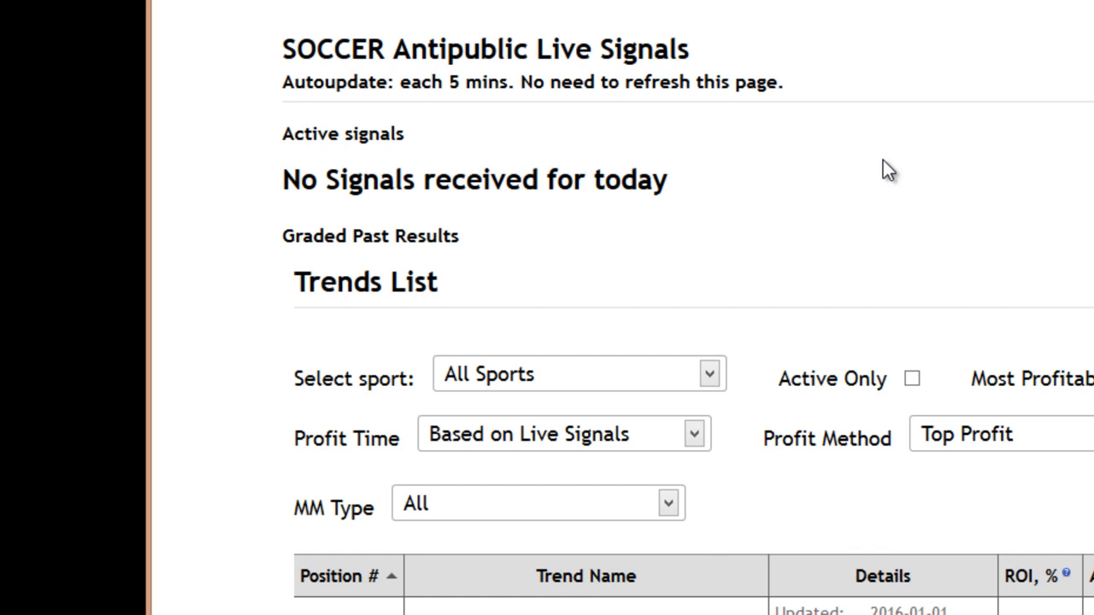
{"action": "mouse_move", "coordinate": [803, 161]}
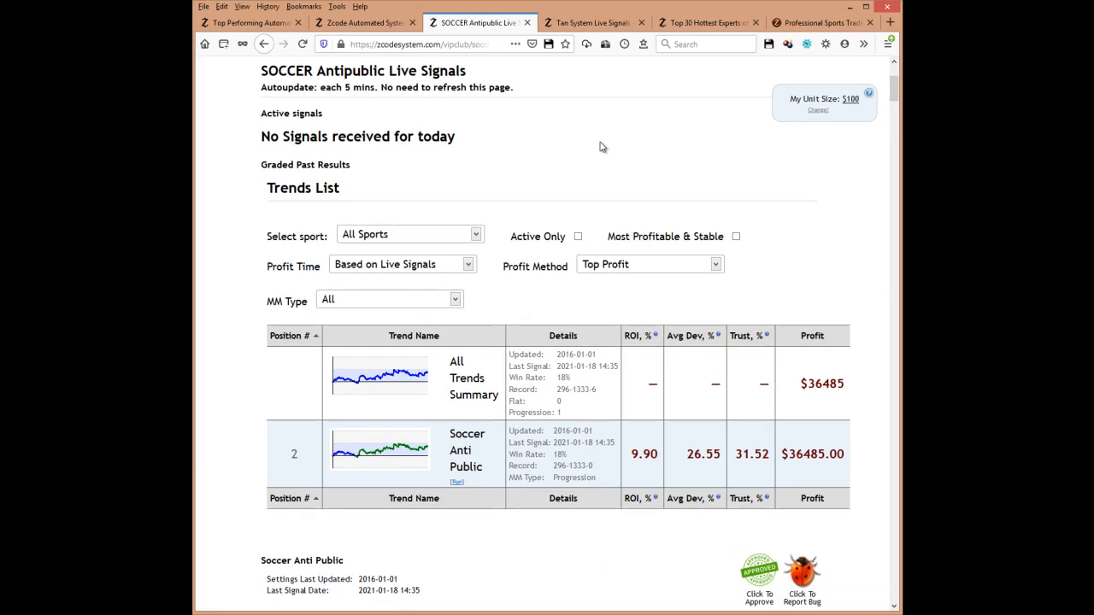
Scroll further down to the Net Profit graph and the Full Stats monthly win/loss table.
{"action": "scroll", "scroll_direction": "down", "scroll_amount": 3}
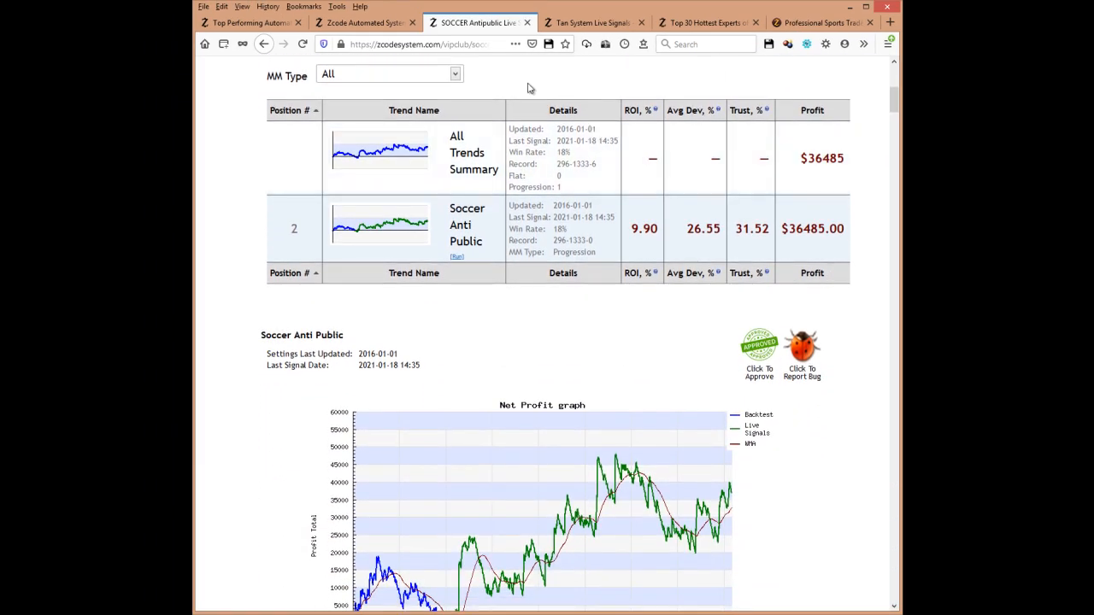
{"action": "mouse_move", "coordinate": [341, 234]}
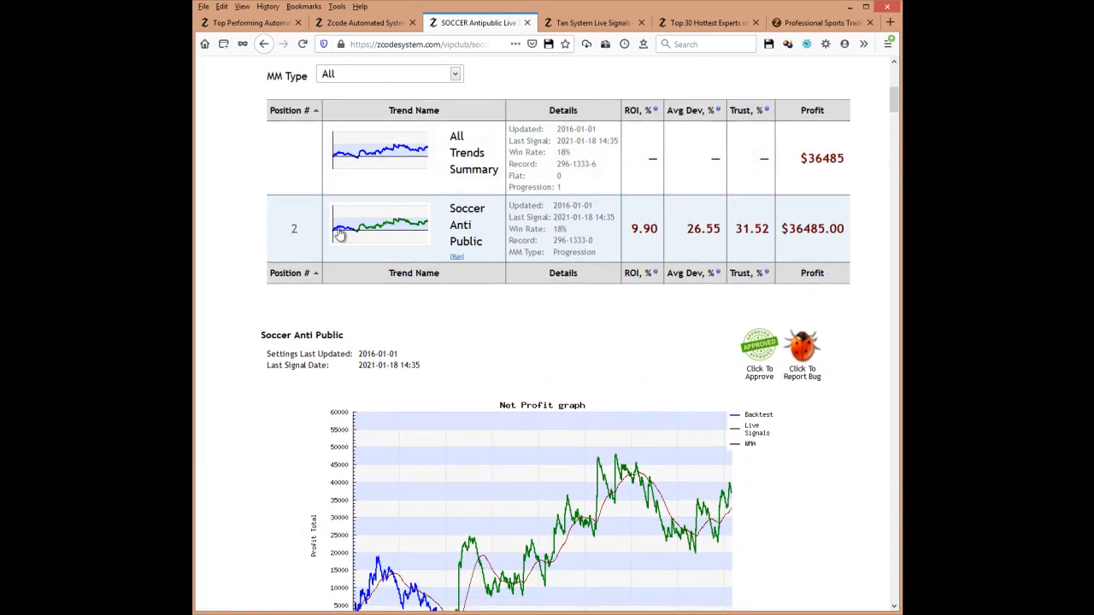
{"action": "mouse_move", "coordinate": [555, 328]}
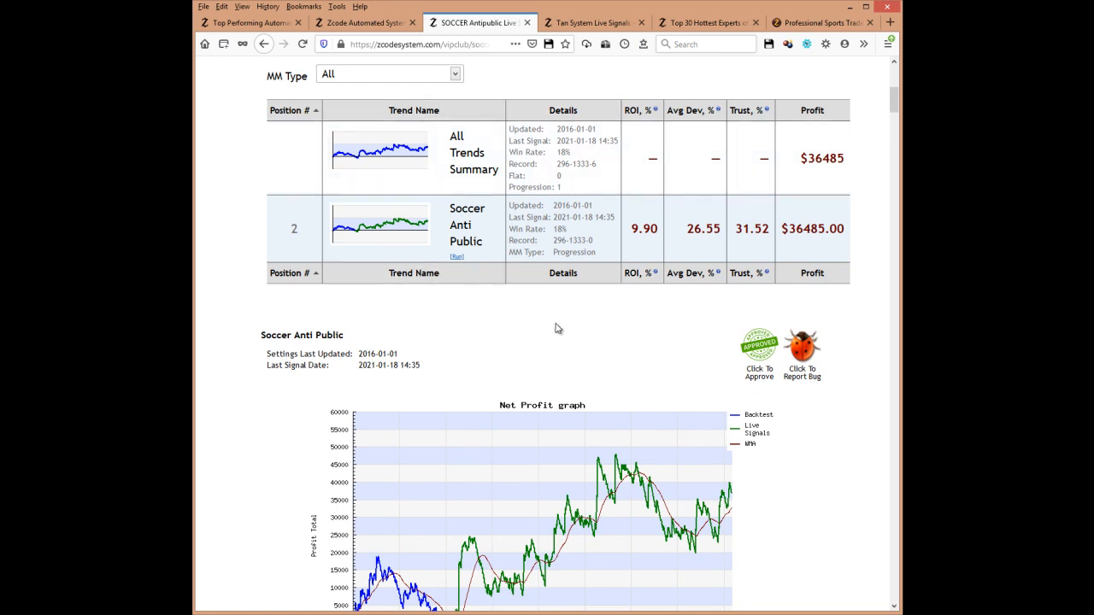
{"action": "scroll", "scroll_direction": "down", "scroll_amount": 3}
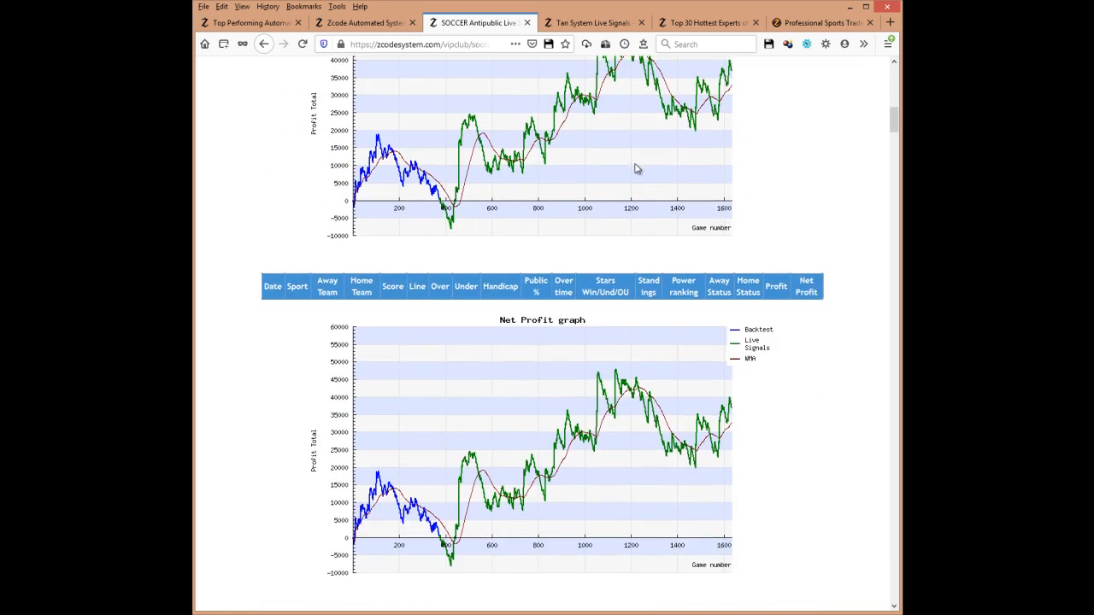
{"action": "scroll", "scroll_direction": "down", "scroll_amount": 3}
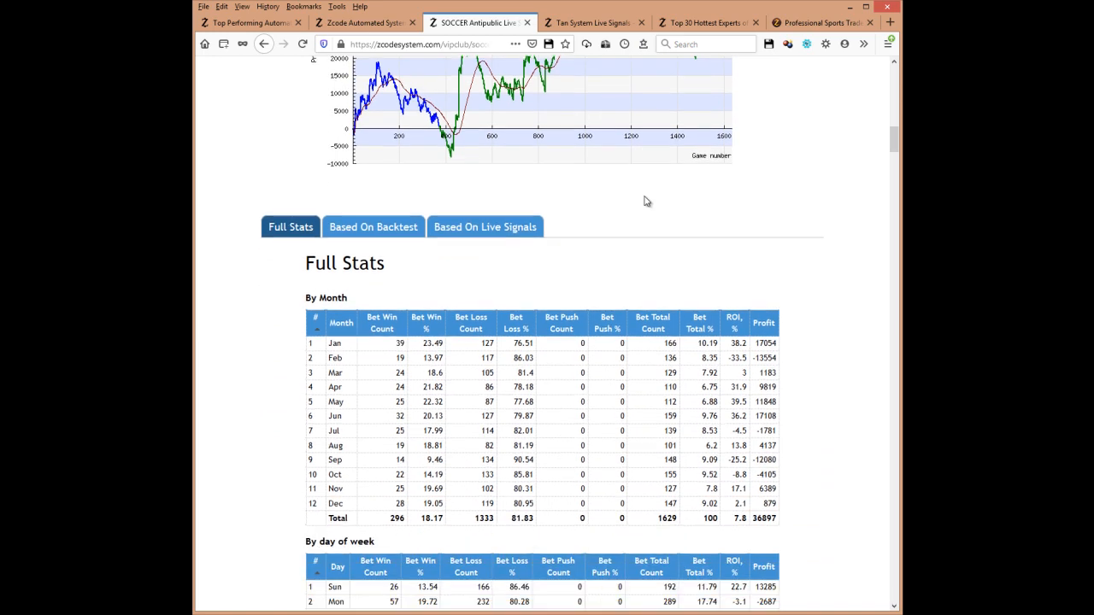
{"action": "scroll", "scroll_direction": "down", "scroll_amount": 3}
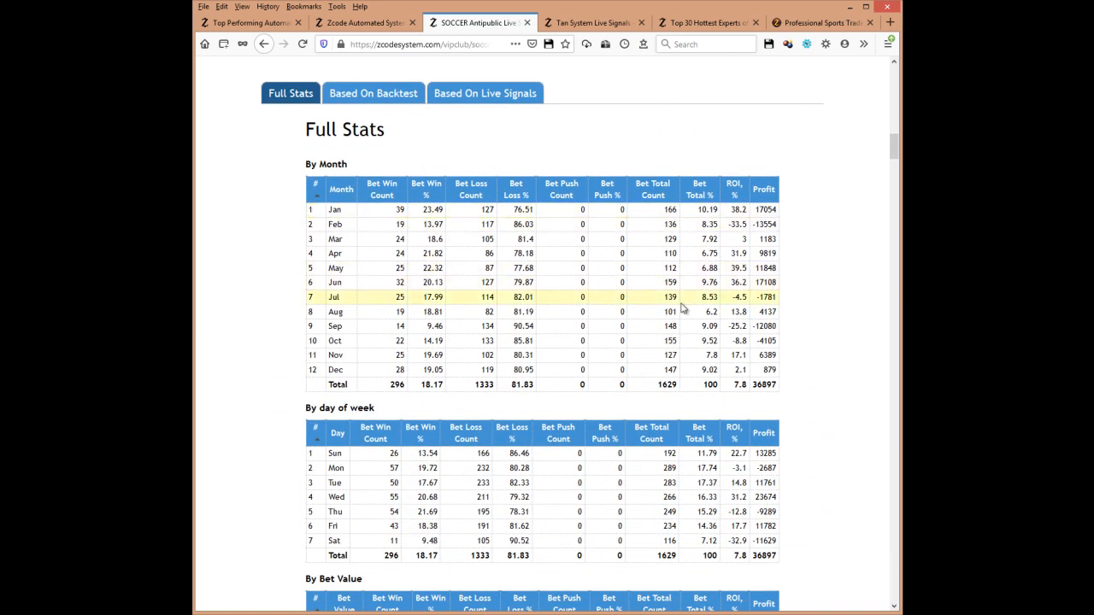
{"action": "scroll", "scroll_direction": "down", "scroll_amount": 3}
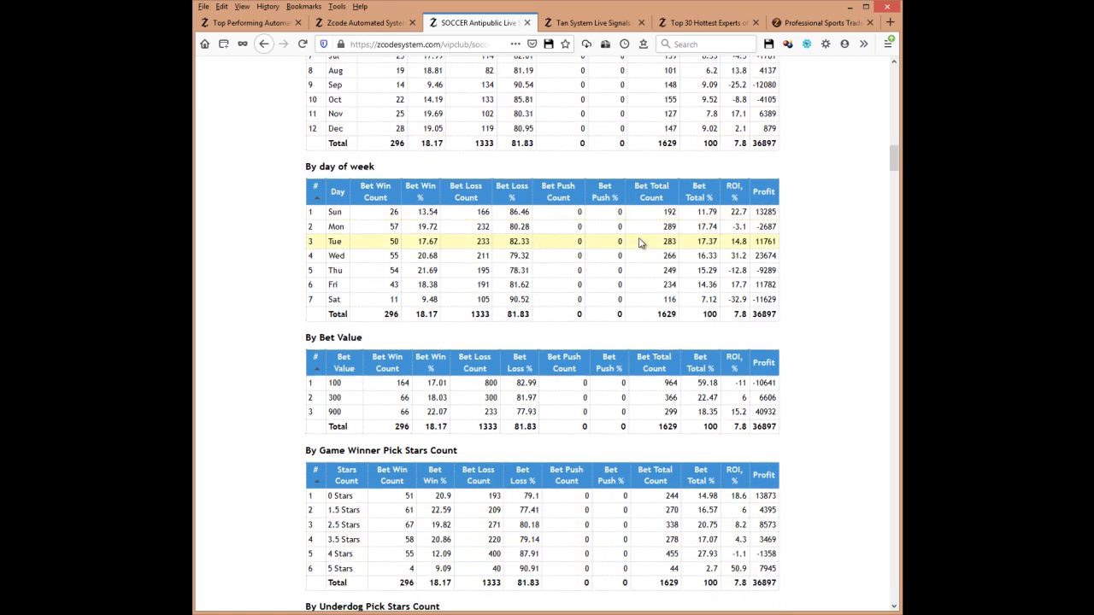
{"action": "scroll", "scroll_direction": "down", "scroll_amount": 3}
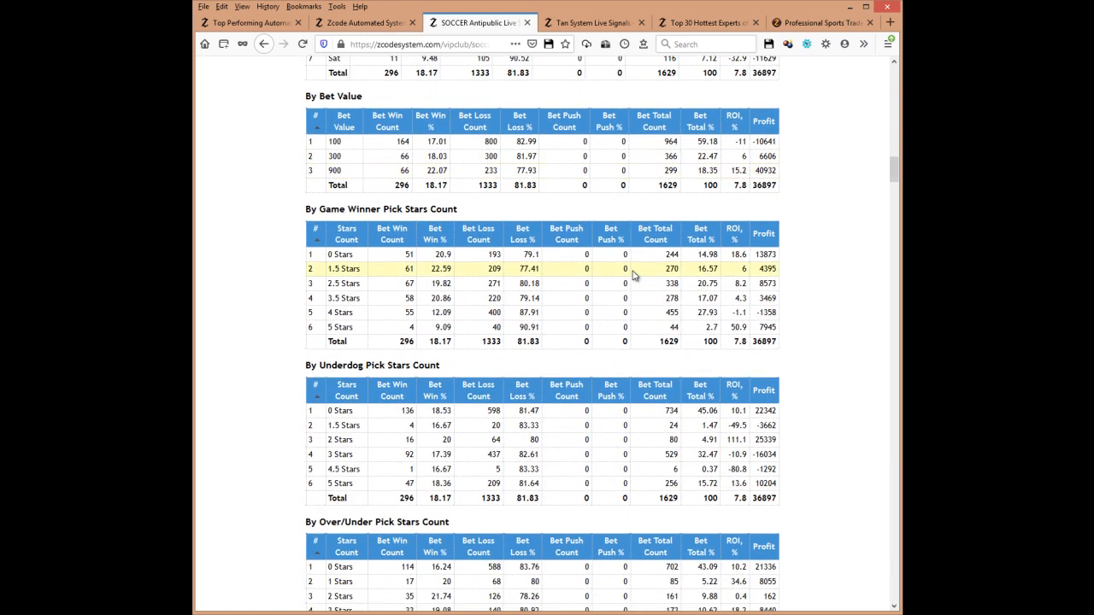
{"action": "scroll", "scroll_direction": "down", "scroll_amount": 3}
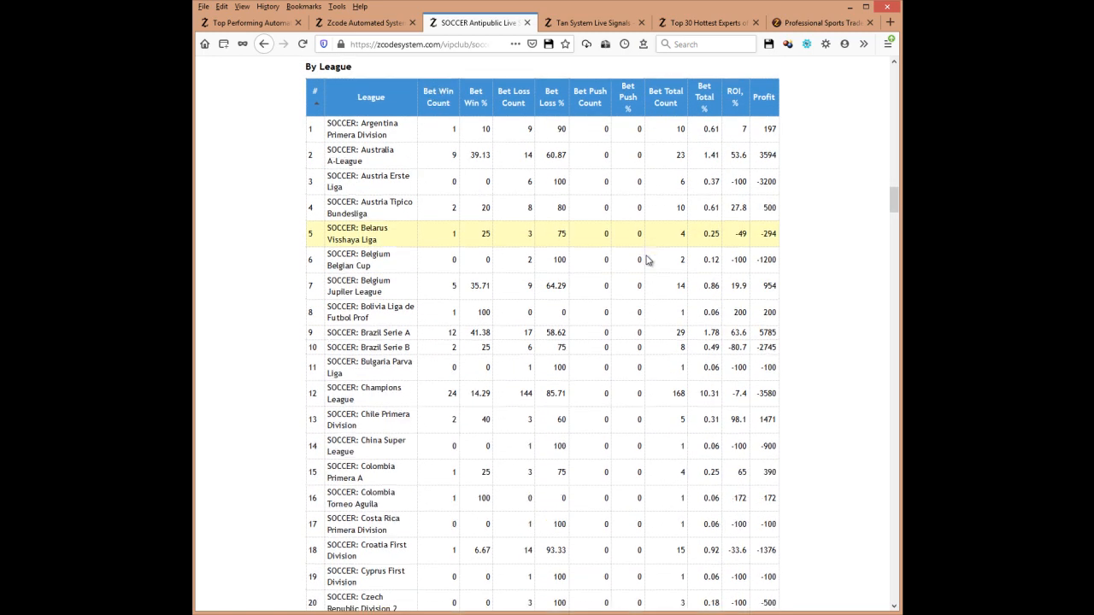
{"action": "scroll", "scroll_direction": "down", "scroll_amount": 3}
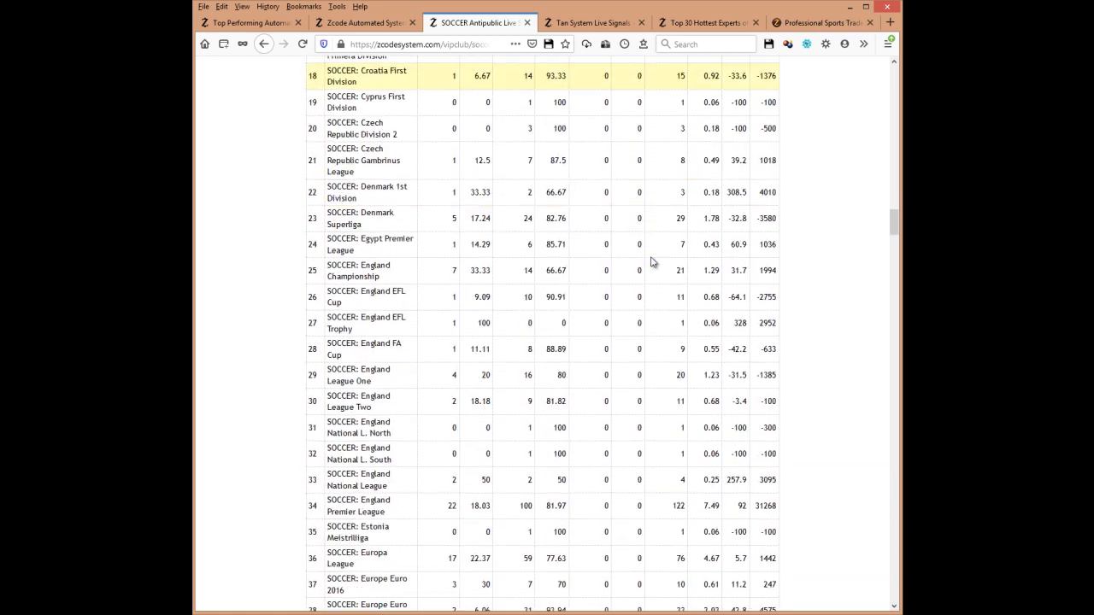
{"action": "scroll", "scroll_direction": "down", "scroll_amount": 3}
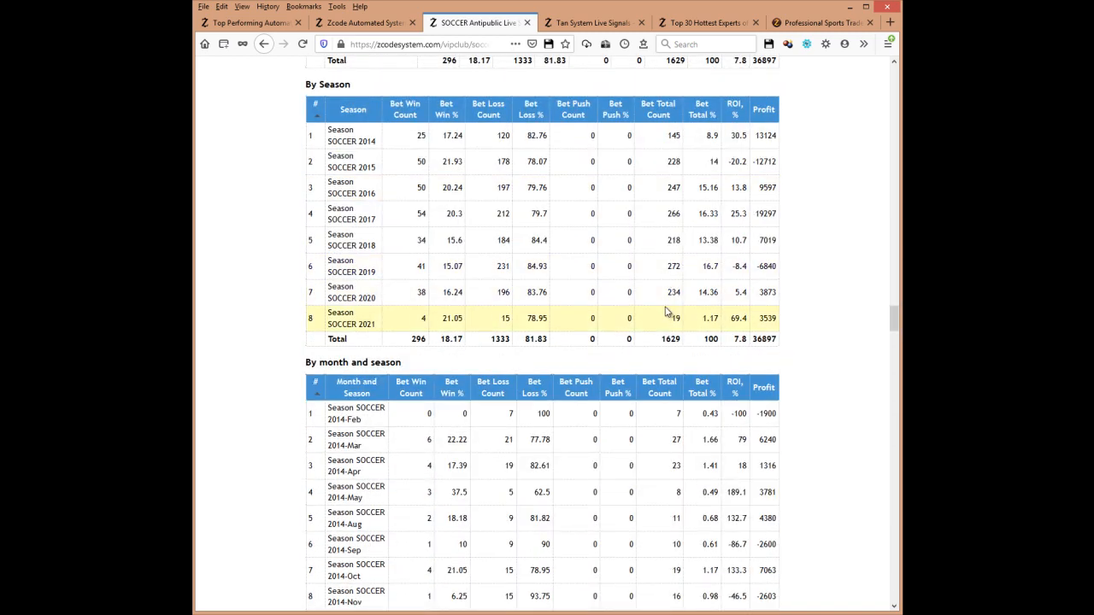
{"action": "scroll", "scroll_direction": "down", "scroll_amount": 3}
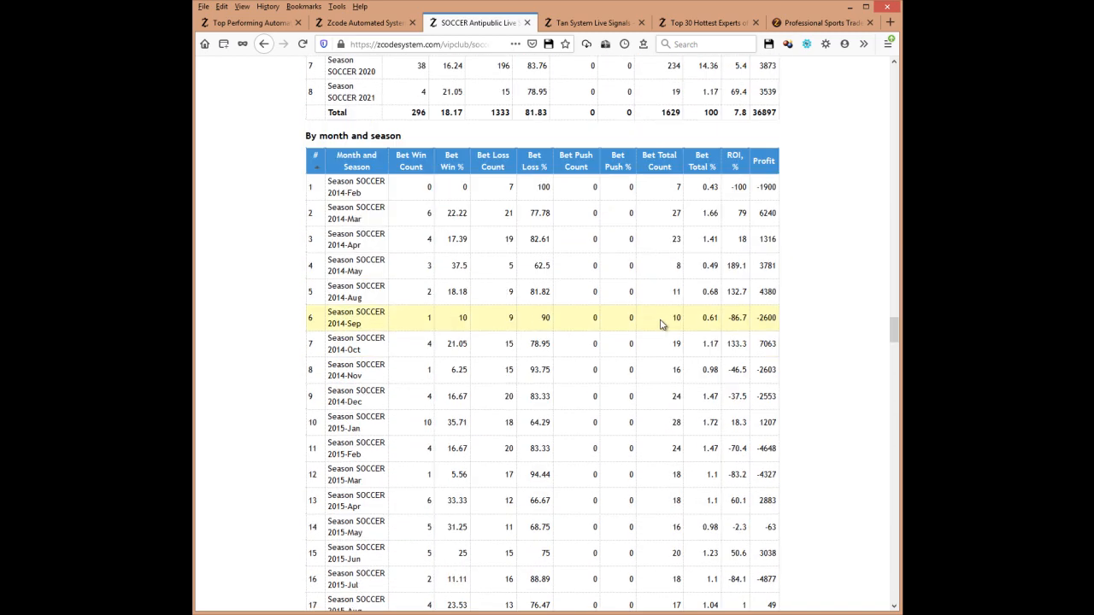
{"action": "scroll", "scroll_direction": "down", "scroll_amount": 3}
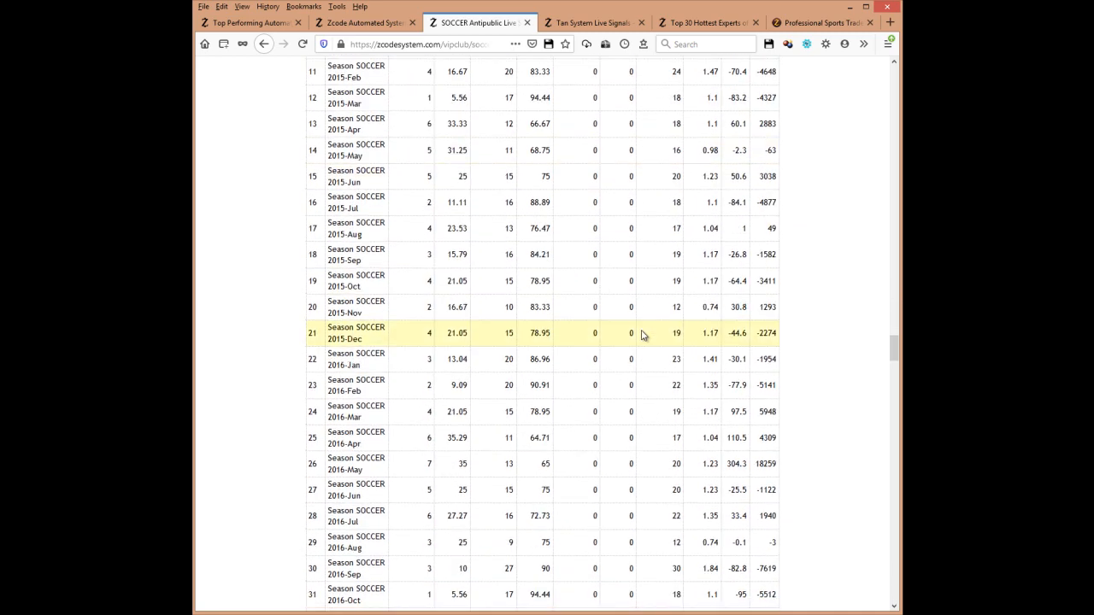
{"action": "scroll", "scroll_direction": "down", "scroll_amount": 3}
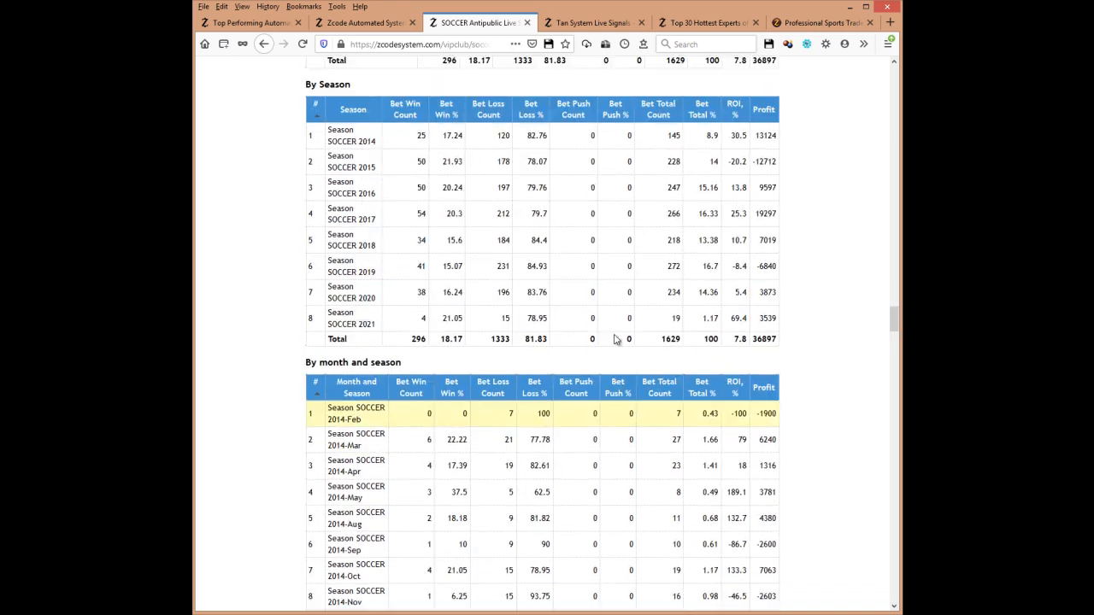
{"action": "scroll", "scroll_direction": "down", "scroll_amount": 3}
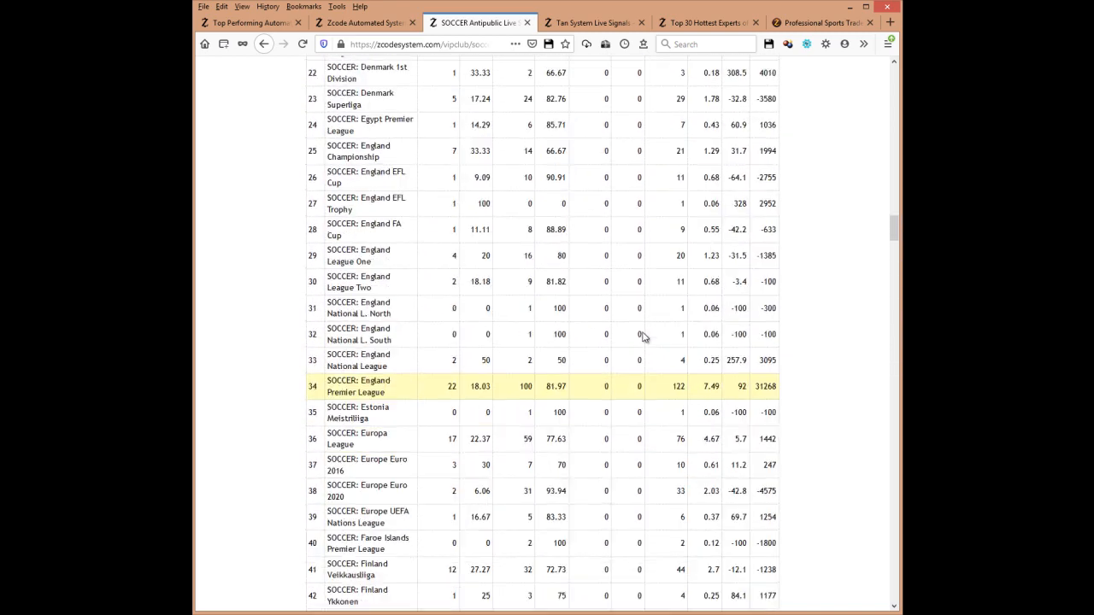
{"action": "scroll", "scroll_direction": "down", "scroll_amount": 3}
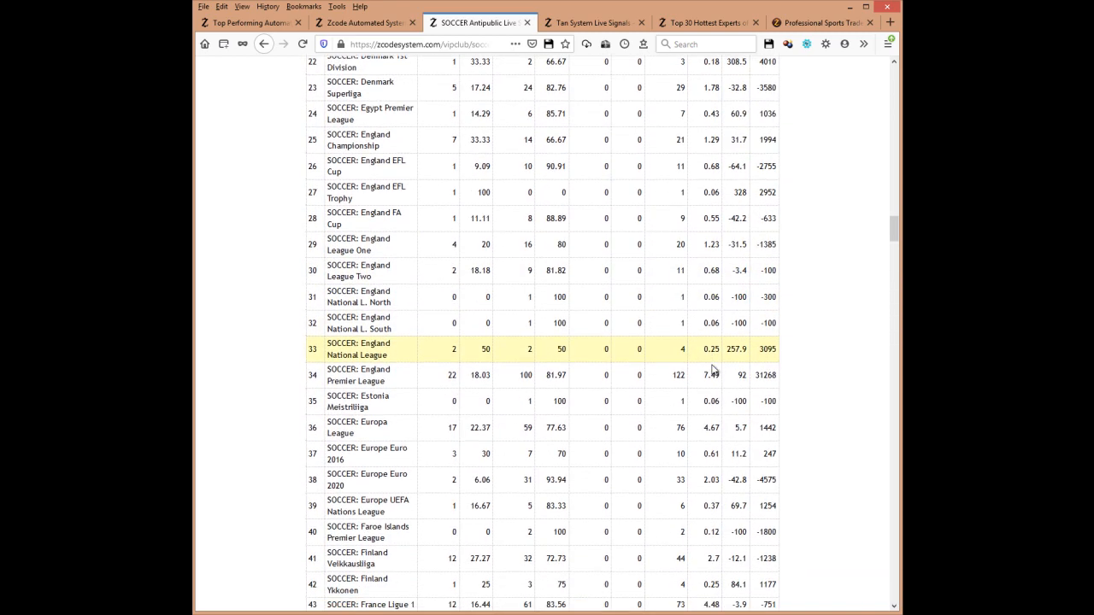
{"action": "scroll", "scroll_direction": "down", "scroll_amount": 3}
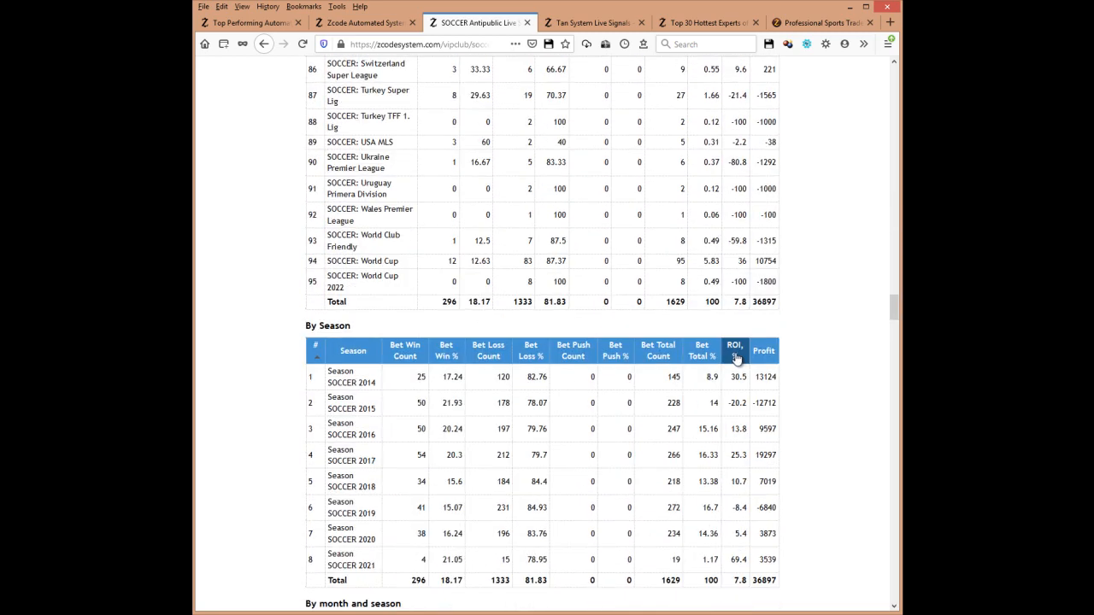
{"action": "scroll", "scroll_direction": "down", "scroll_amount": 3}
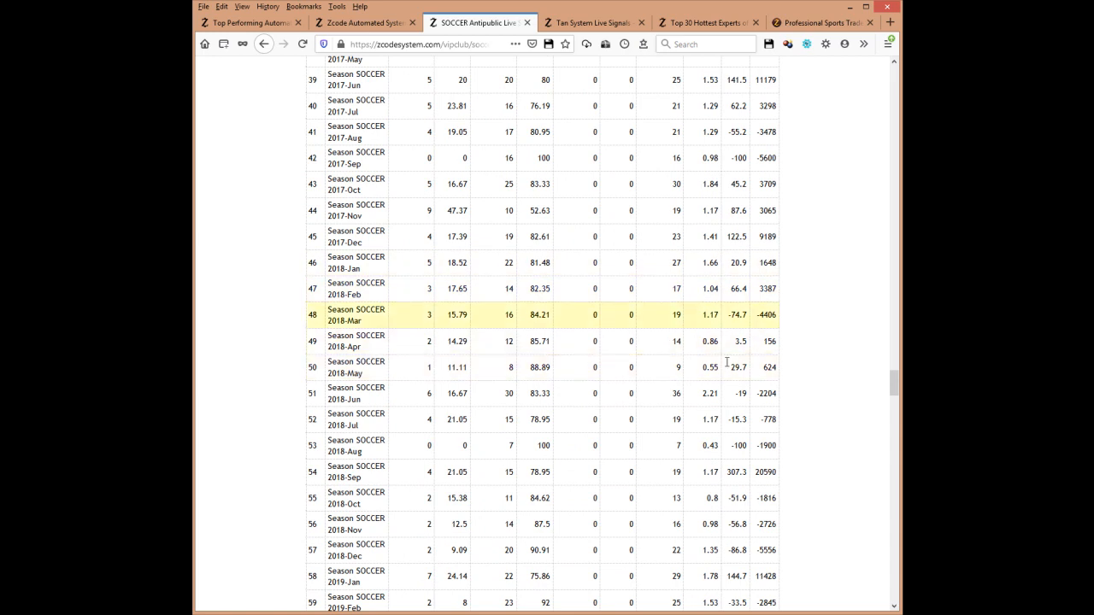
{"action": "scroll", "scroll_direction": "down", "scroll_amount": 3}
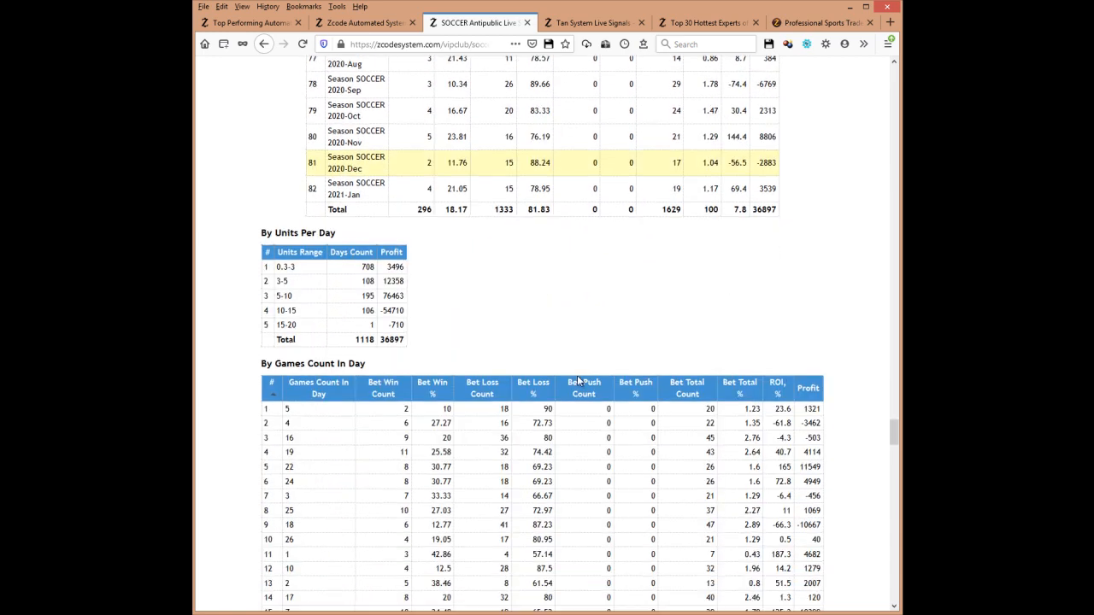
{"action": "scroll", "scroll_direction": "down", "scroll_amount": 3}
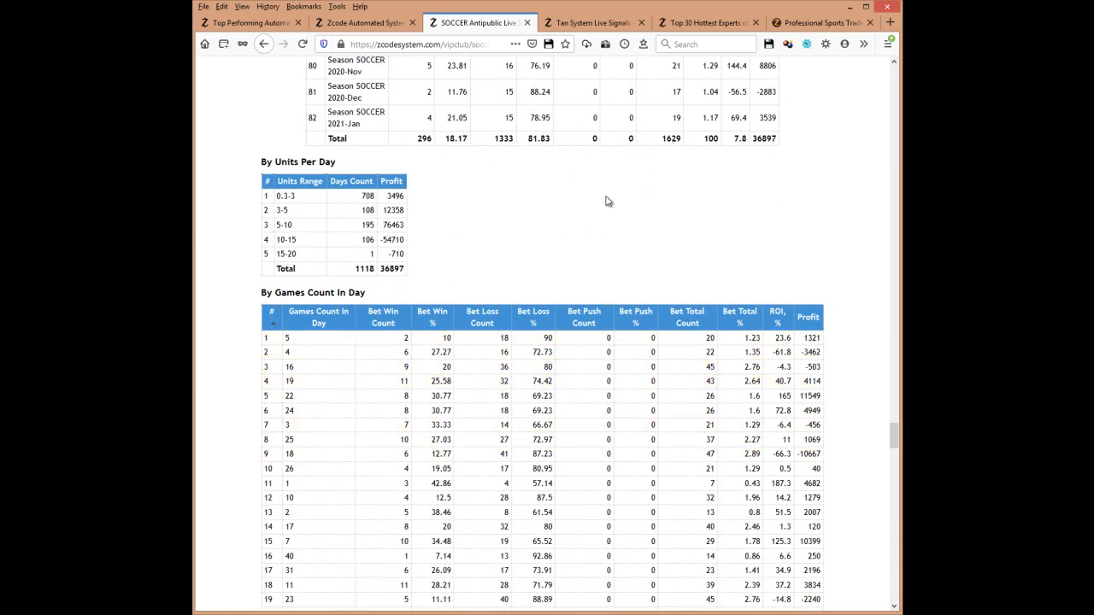
{"action": "scroll", "scroll_direction": "down", "scroll_amount": 3}
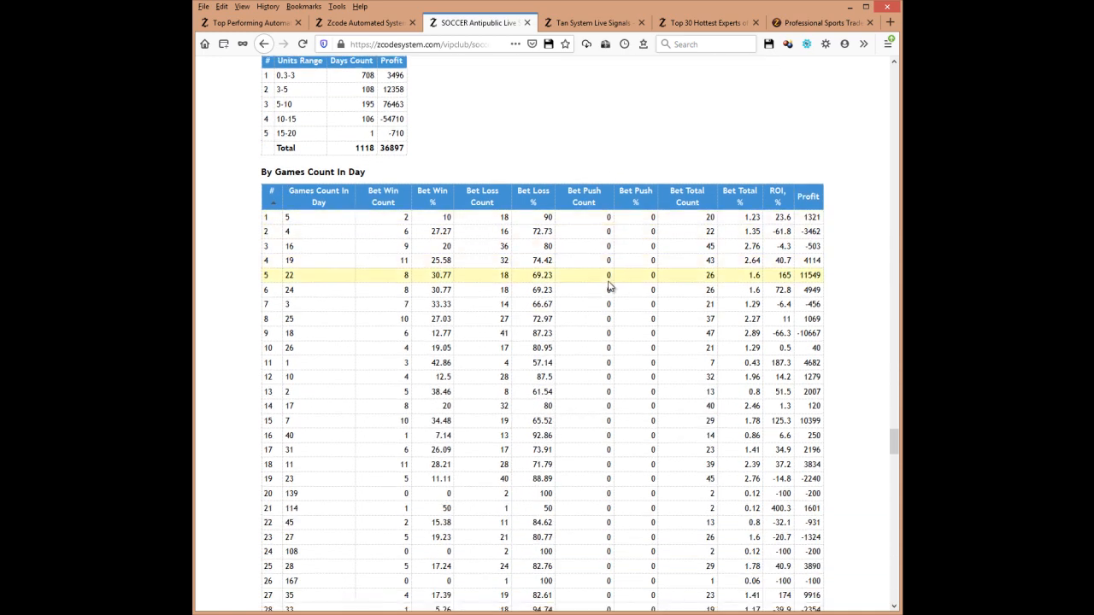
{"action": "scroll", "scroll_direction": "down", "scroll_amount": 3}
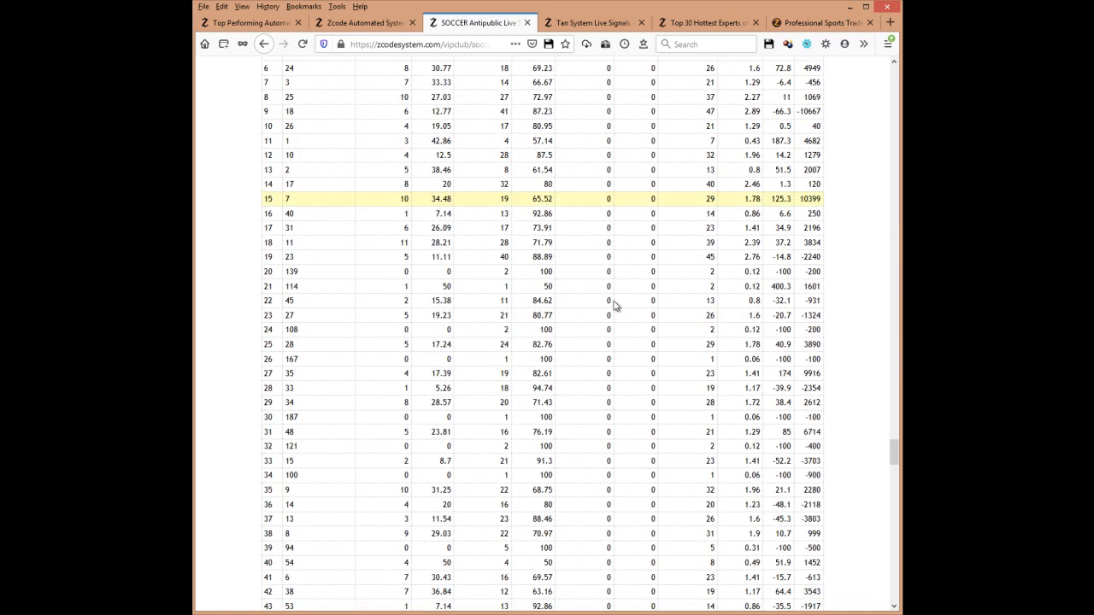
{"action": "scroll", "scroll_direction": "down", "scroll_amount": 3}
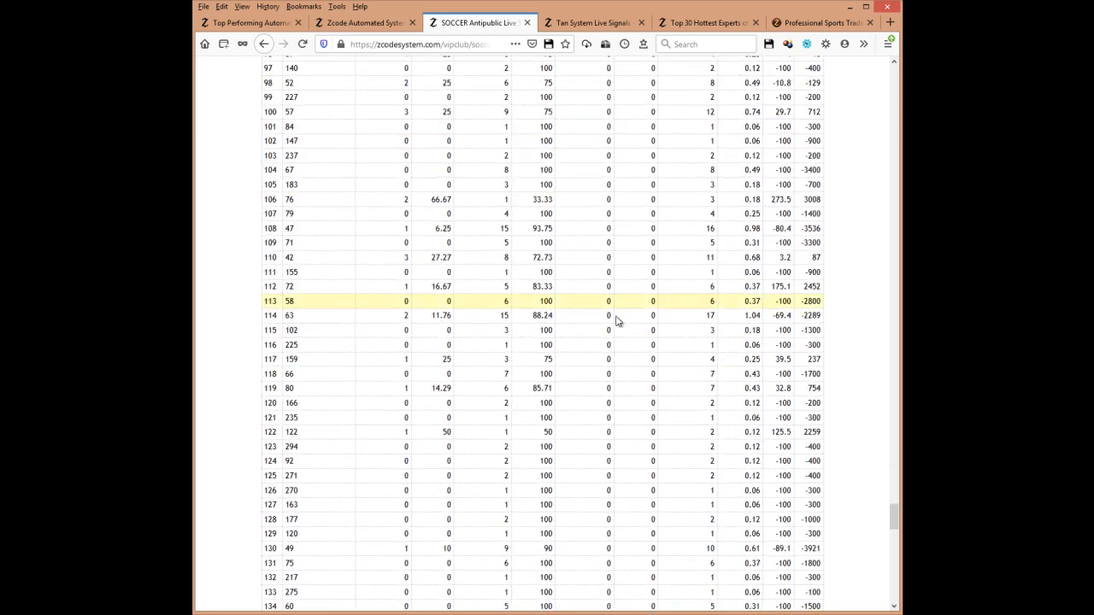
{"action": "scroll", "scroll_direction": "down", "scroll_amount": 3}
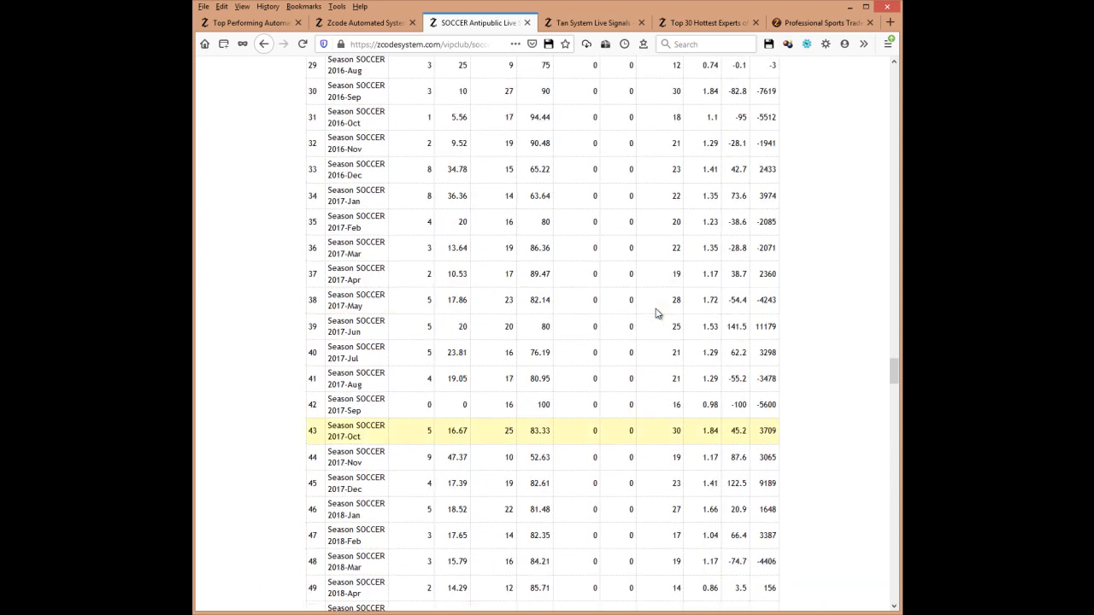
{"action": "scroll", "scroll_direction": "down", "scroll_amount": 3}
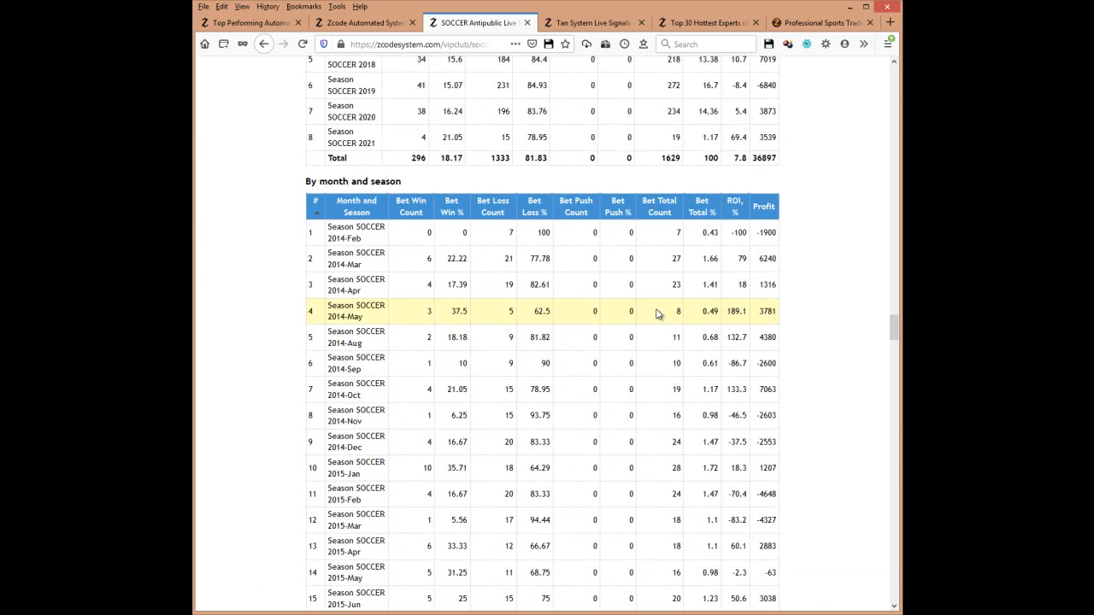
{"action": "scroll", "scroll_direction": "down", "scroll_amount": 3}
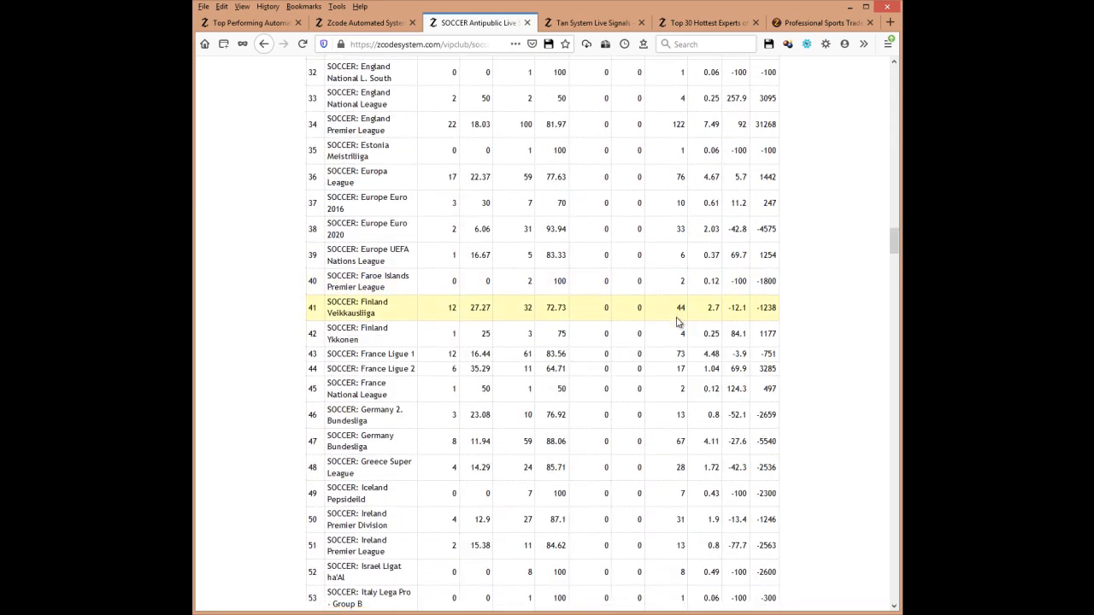
{"action": "scroll", "scroll_direction": "up", "scroll_amount": 3}
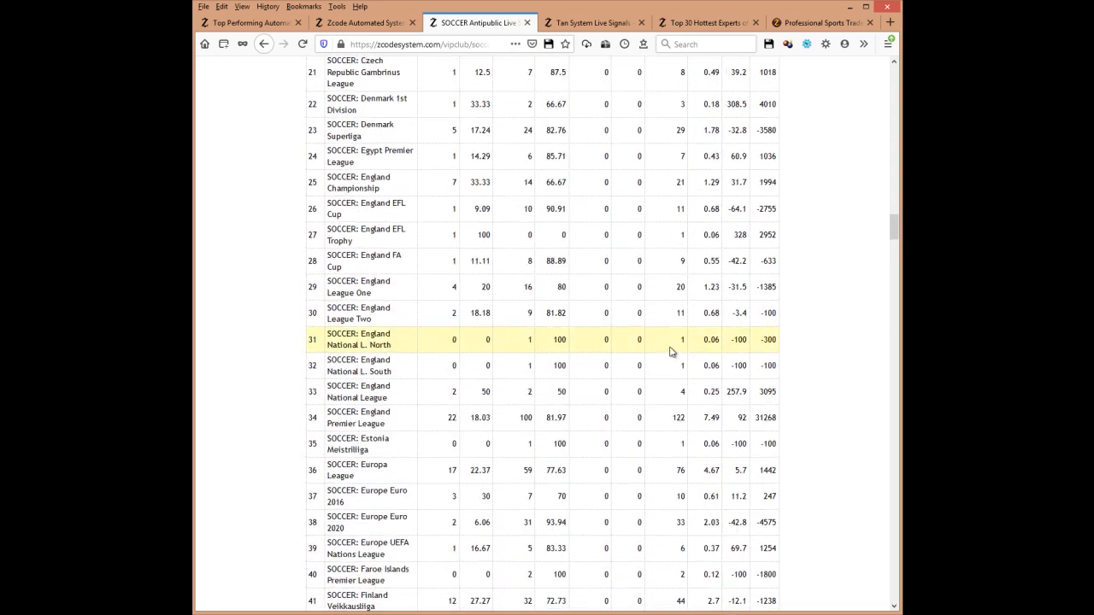
{"action": "scroll", "scroll_direction": "up", "scroll_amount": 3}
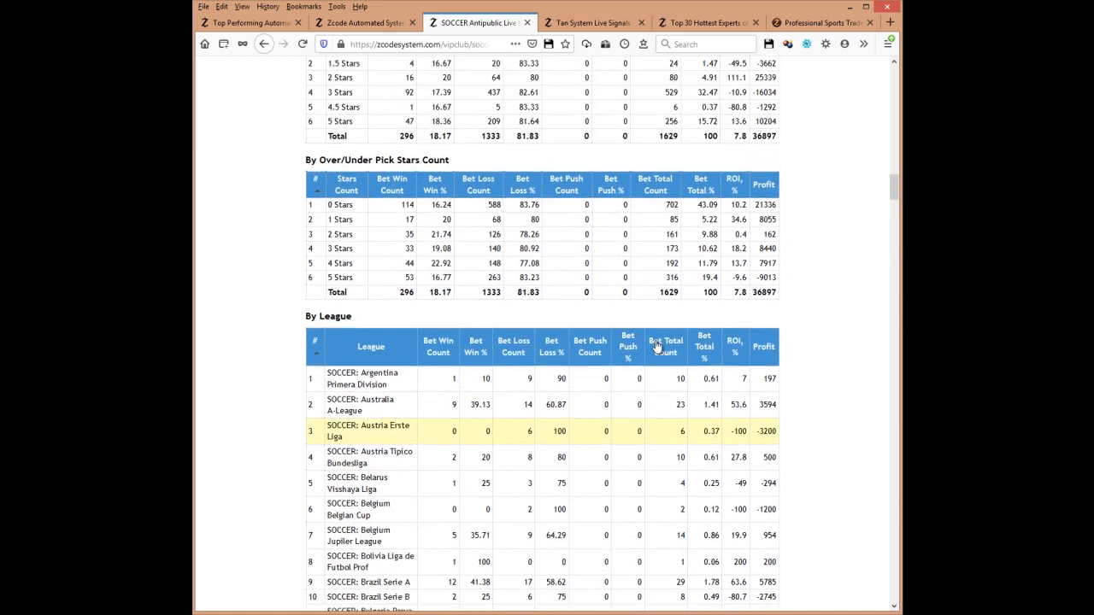
{"action": "scroll", "scroll_direction": "down", "scroll_amount": 3}
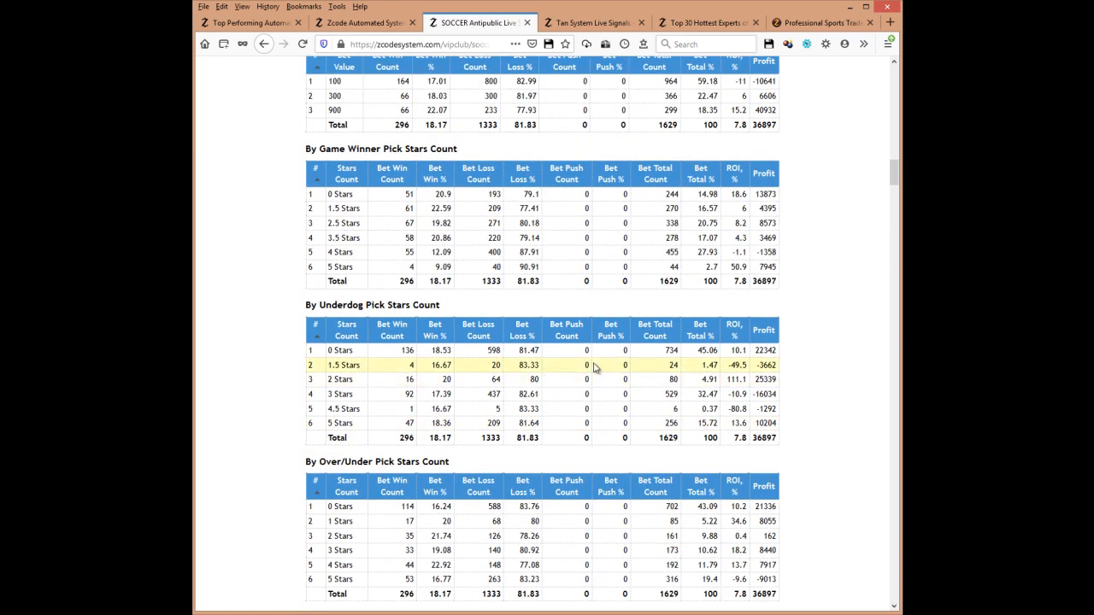
{"action": "scroll", "scroll_direction": "up", "scroll_amount": 3}
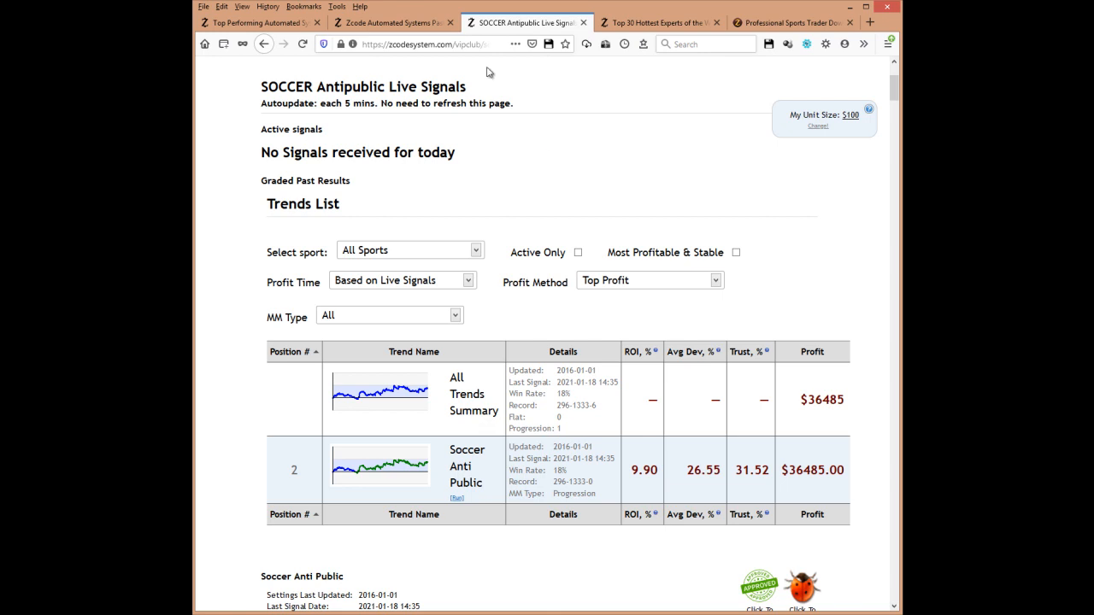
Return to the Top Performing Automated Systems list, led by SOCCER Antipublic at $36,485.
{"action": "left_click", "coordinate": [389, 22]}
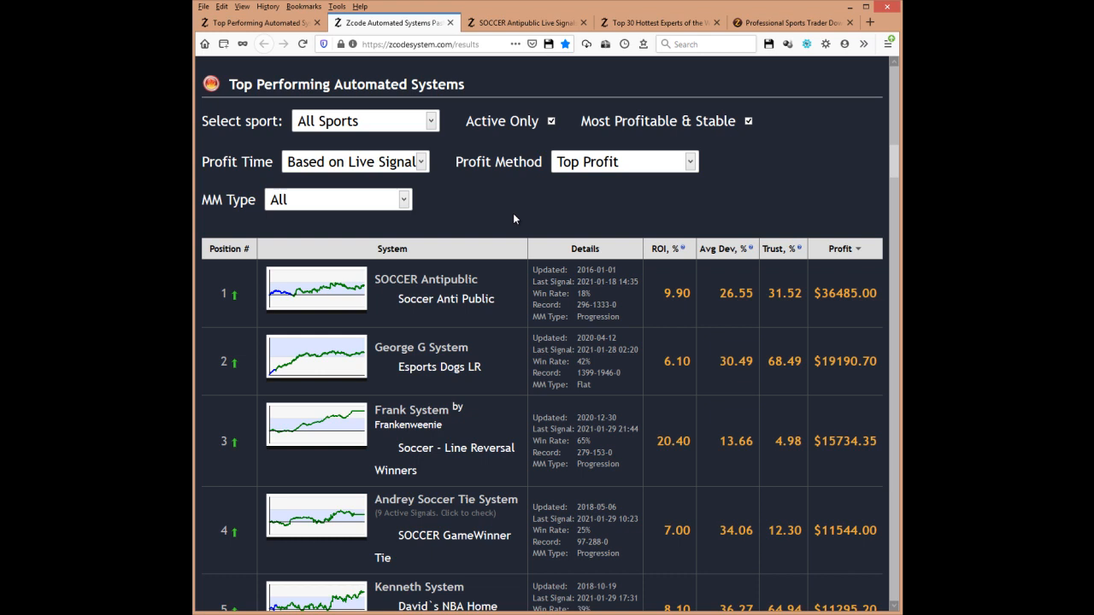
{"action": "mouse_move", "coordinate": [584, 260]}
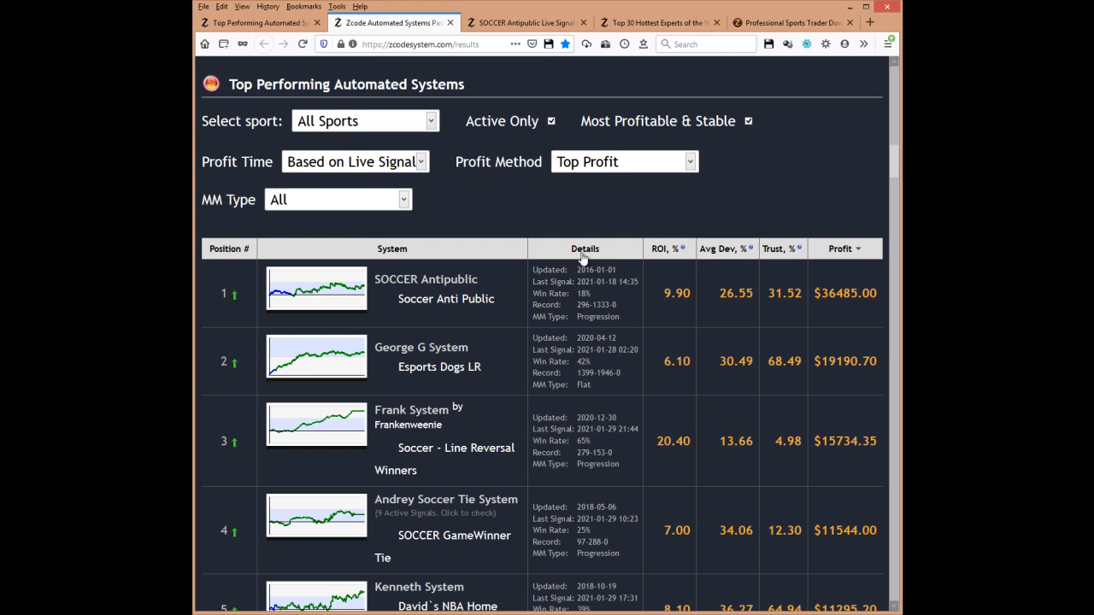
{"action": "mouse_move", "coordinate": [550, 229]}
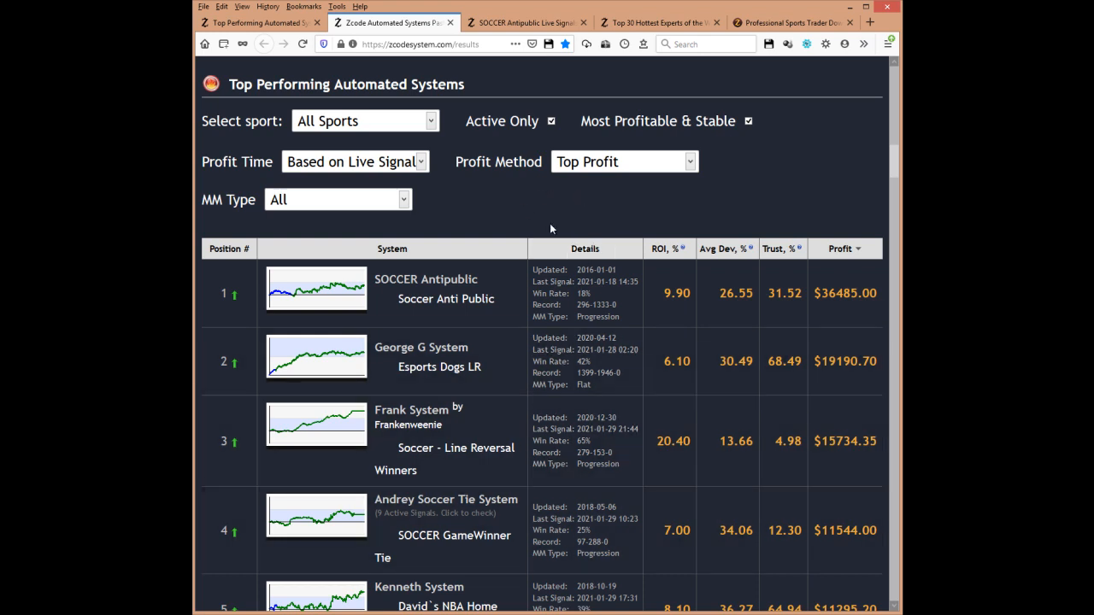
Browse the Top 30 Experts Rating profiles, with Jason first and La Formula second, then return to the top.
{"action": "left_click", "coordinate": [658, 22]}
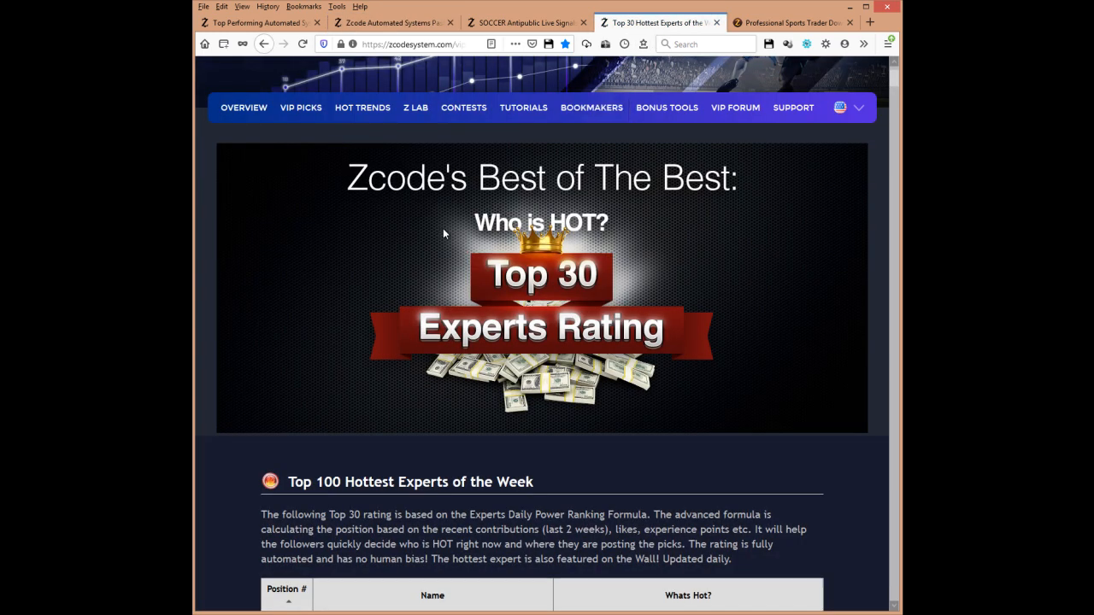
{"action": "scroll", "scroll_direction": "down", "scroll_amount": 3}
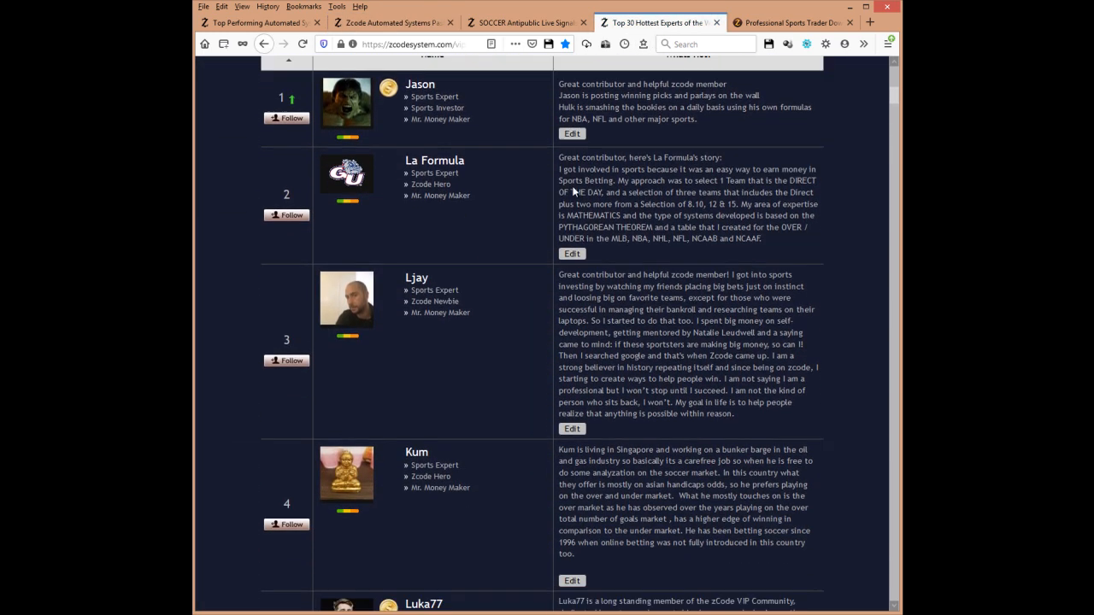
{"action": "scroll", "scroll_direction": "down", "scroll_amount": 3}
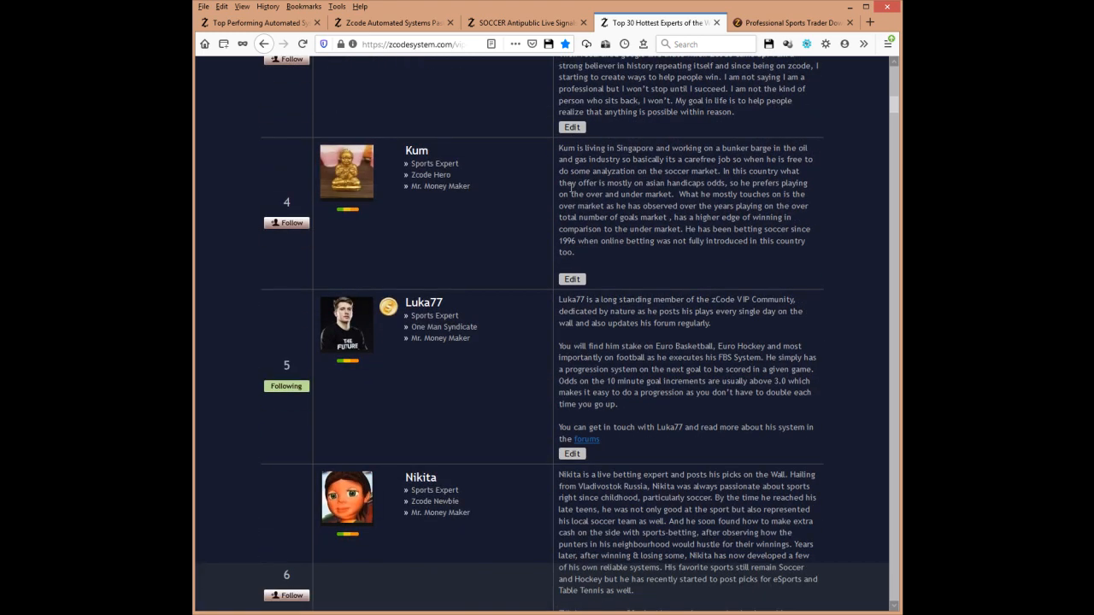
{"action": "scroll", "scroll_direction": "down", "scroll_amount": 3}
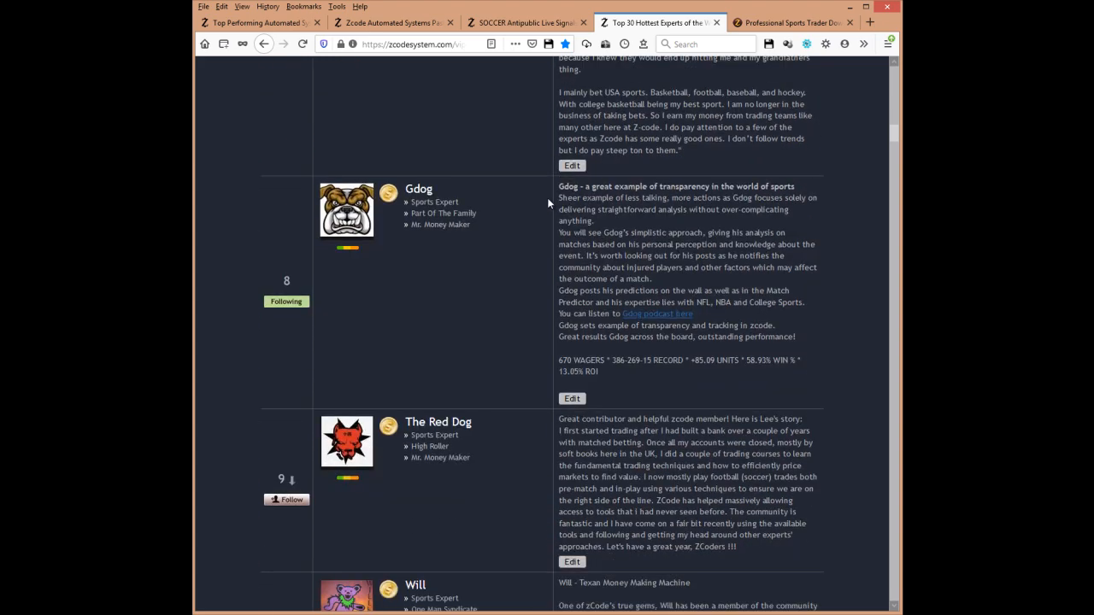
{"action": "scroll", "scroll_direction": "down", "scroll_amount": 3}
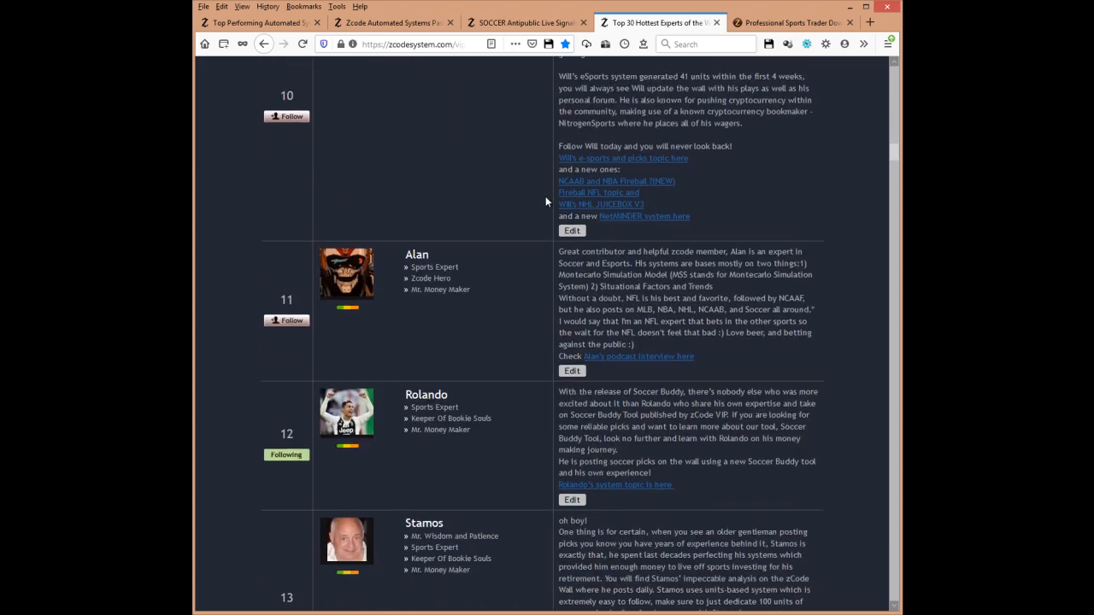
{"action": "scroll", "scroll_direction": "down", "scroll_amount": 3}
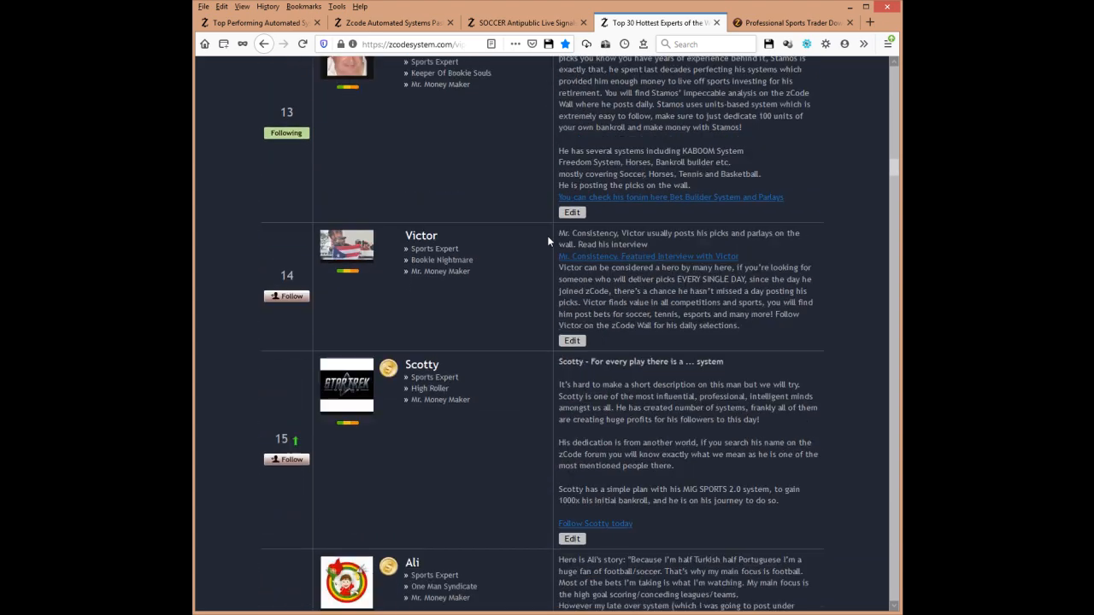
{"action": "scroll", "scroll_direction": "down", "scroll_amount": 3}
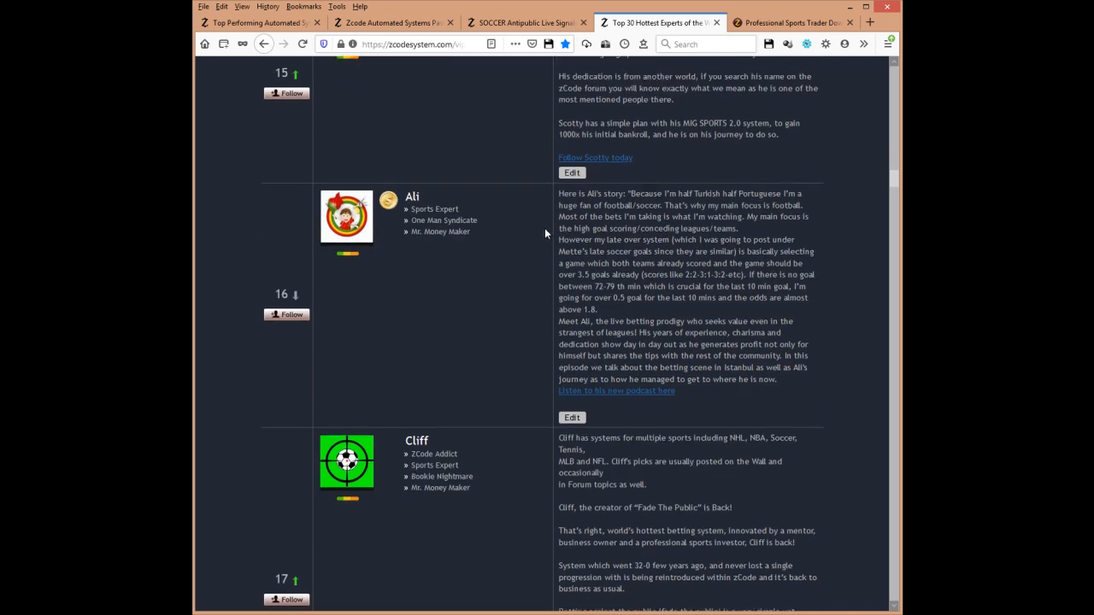
{"action": "scroll", "scroll_direction": "down", "scroll_amount": 3}
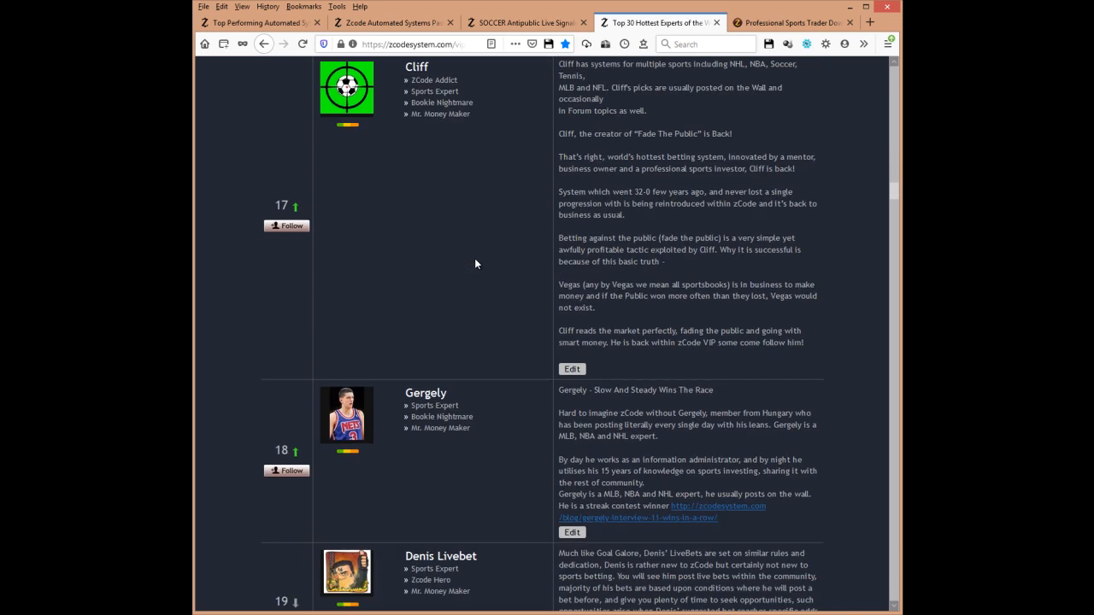
{"action": "scroll", "scroll_direction": "down", "scroll_amount": 3}
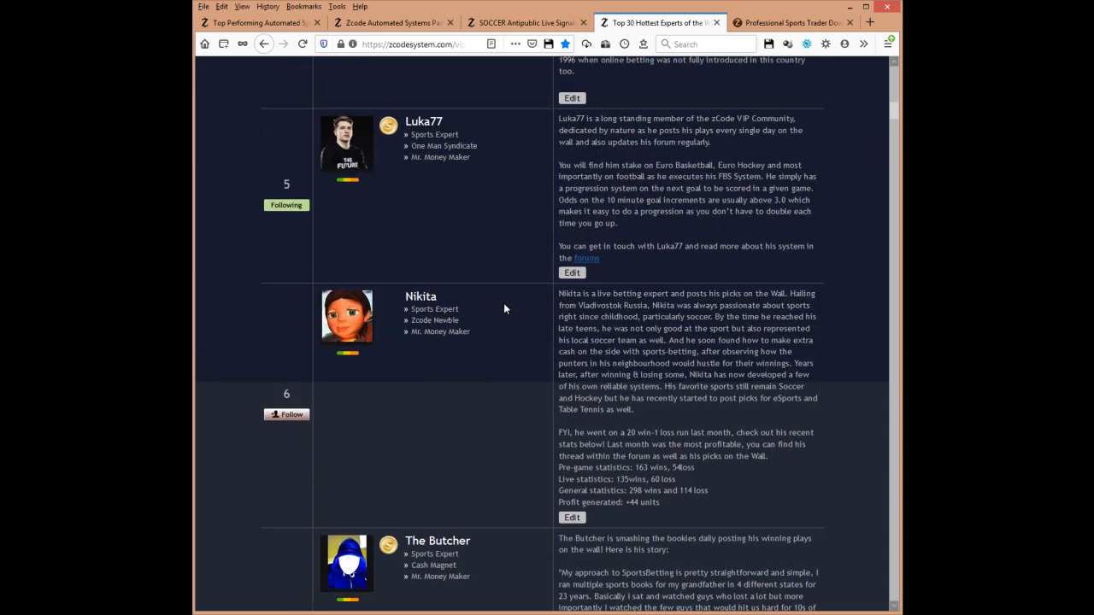
{"action": "scroll", "scroll_direction": "up", "scroll_amount": 3}
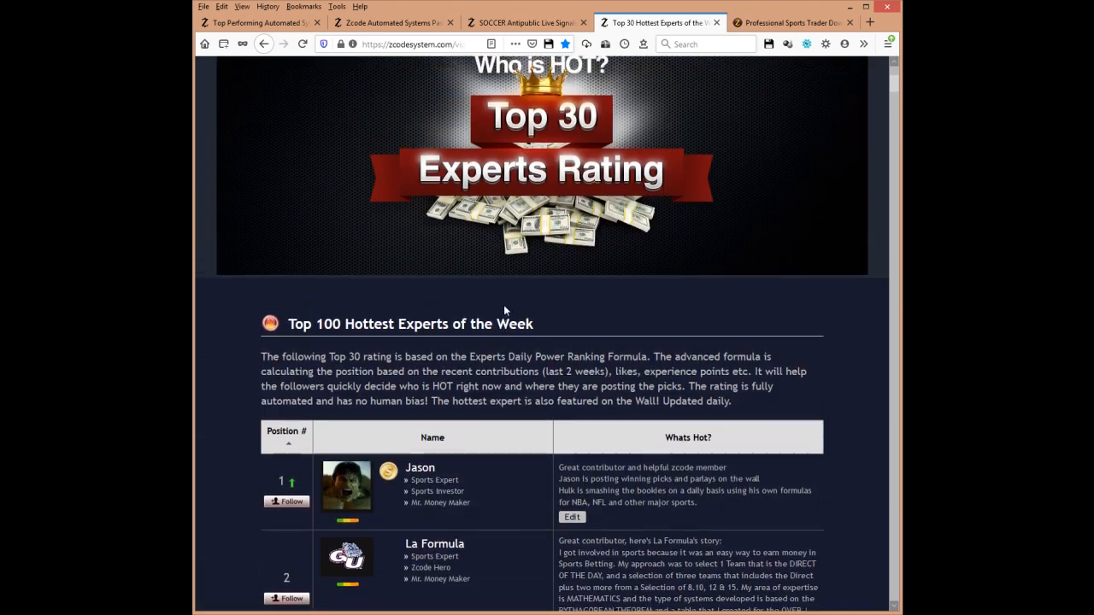
{"action": "scroll", "scroll_direction": "up", "scroll_amount": 3}
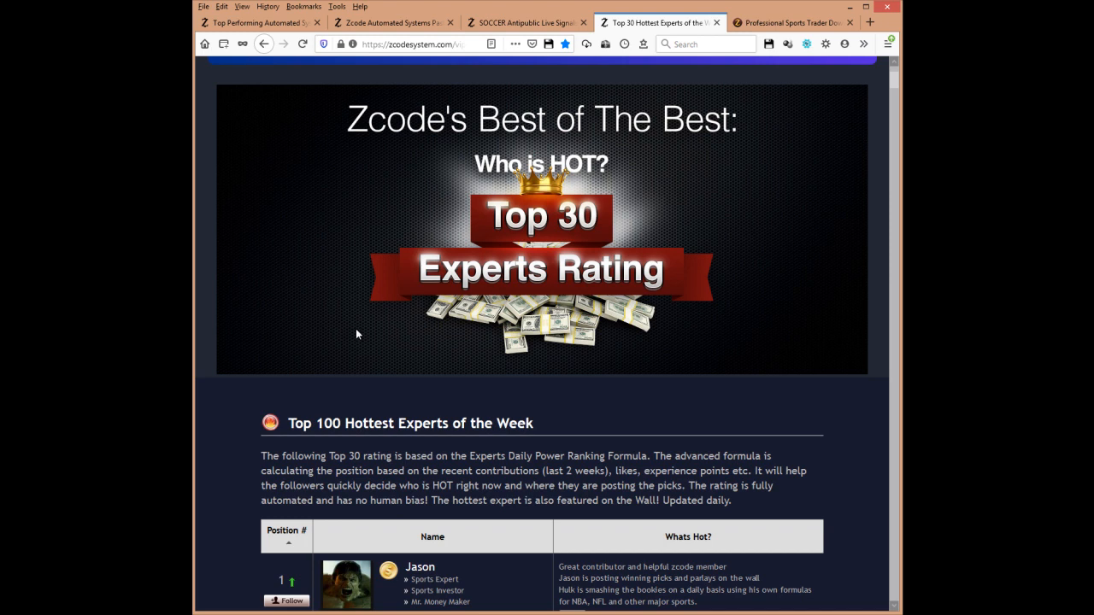
{"action": "mouse_move", "coordinate": [429, 332]}
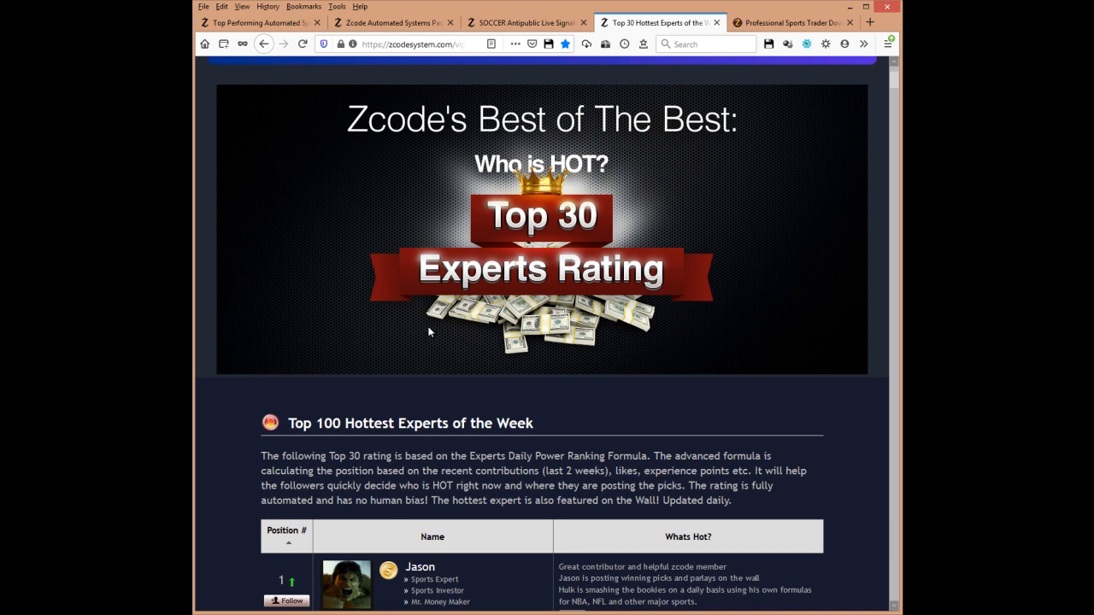
{"action": "mouse_move", "coordinate": [472, 363]}
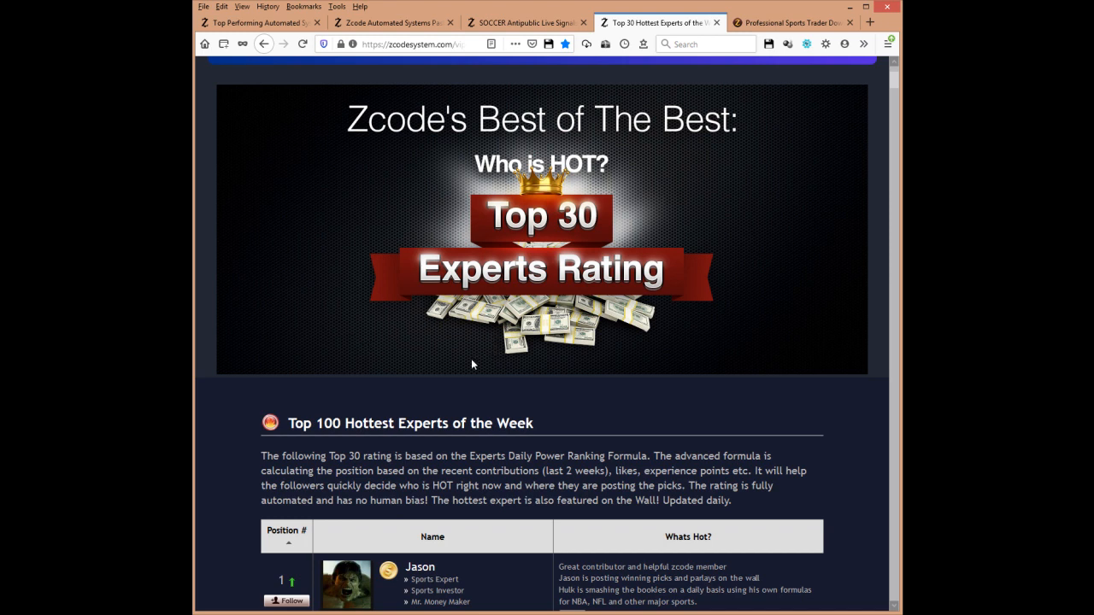
{"action": "scroll", "scroll_direction": "down", "scroll_amount": 3}
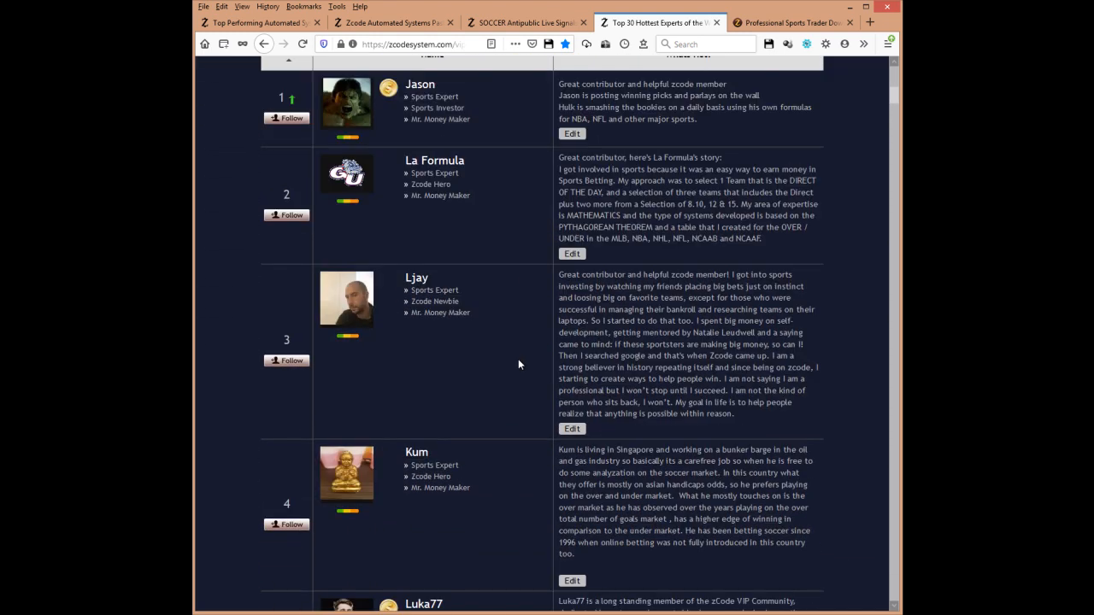
{"action": "mouse_move", "coordinate": [533, 364]}
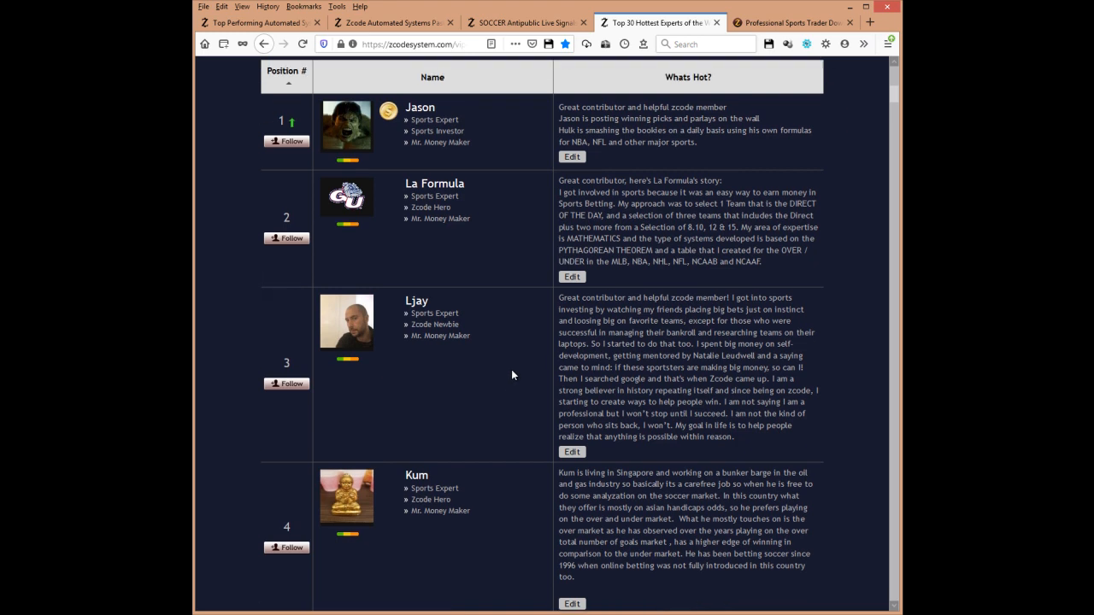
{"action": "scroll", "scroll_direction": "down", "scroll_amount": 3}
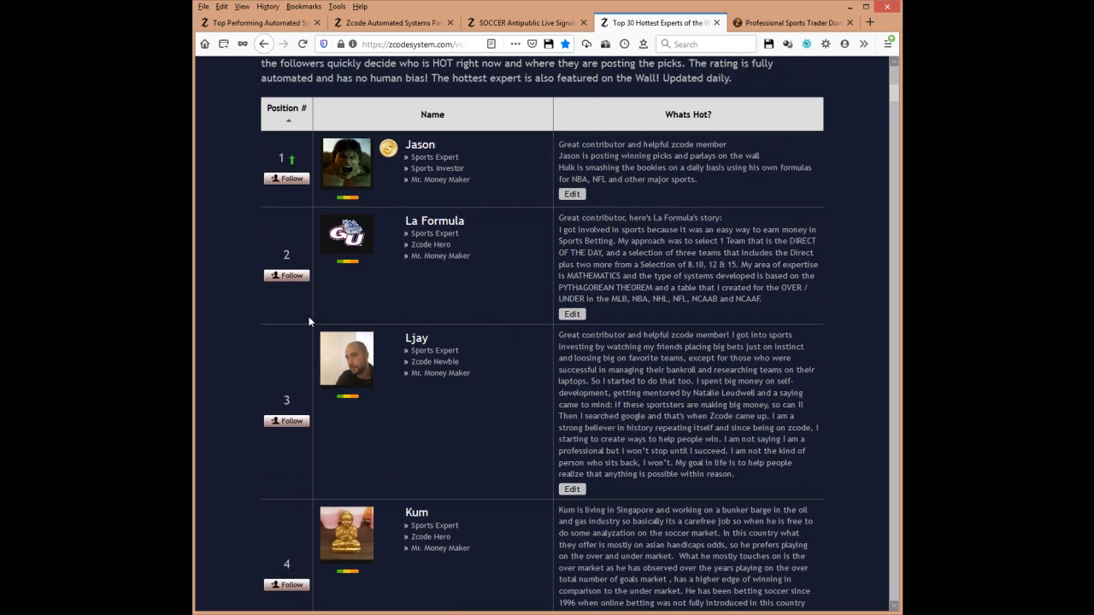
{"action": "mouse_move", "coordinate": [307, 241]}
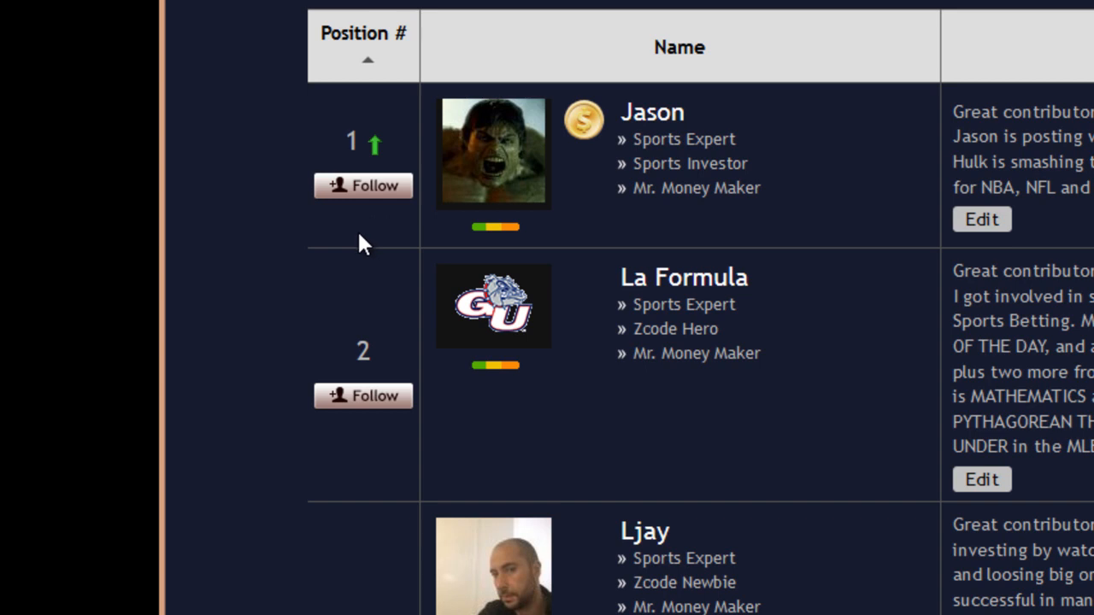
{"action": "mouse_move", "coordinate": [358, 257]}
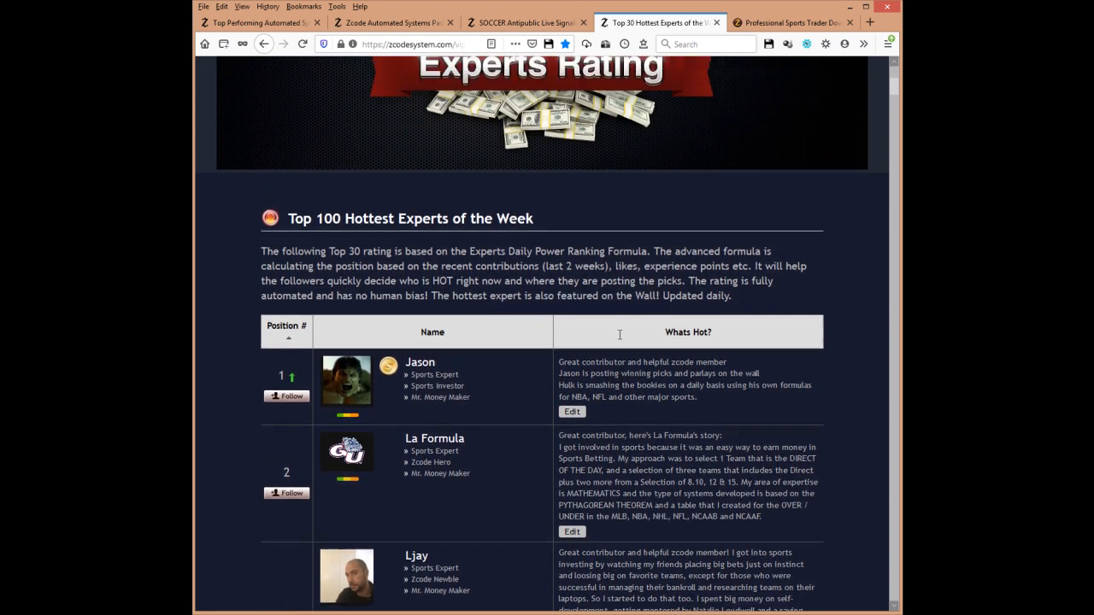
{"action": "scroll", "scroll_direction": "down", "scroll_amount": 3}
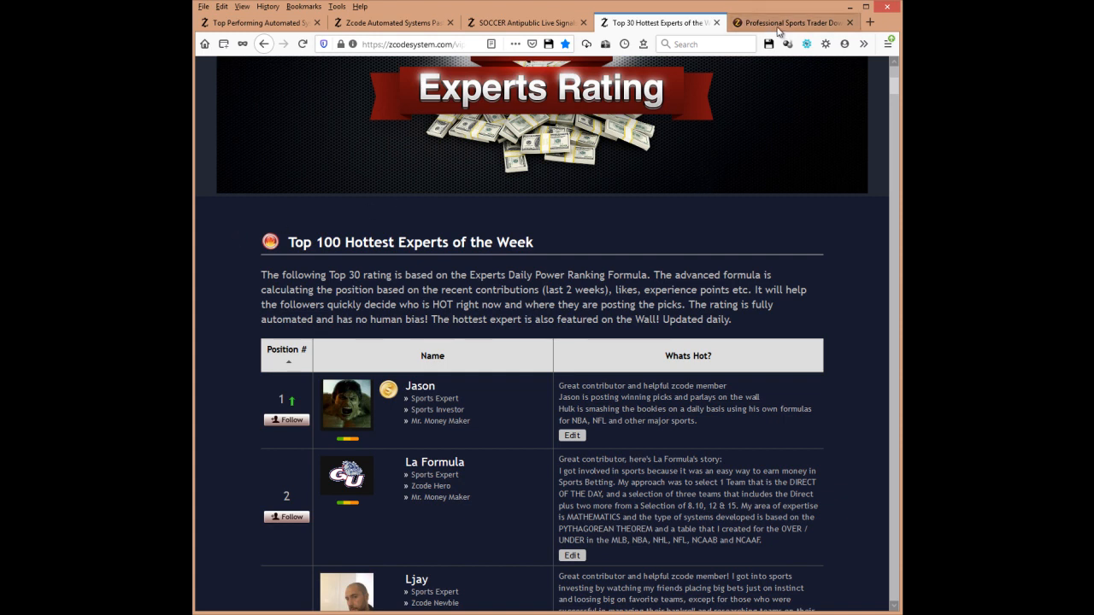
Show the Professional Sports Trader trial page down to its Windows, Mac and Linux download links.
{"action": "left_click", "coordinate": [790, 22]}
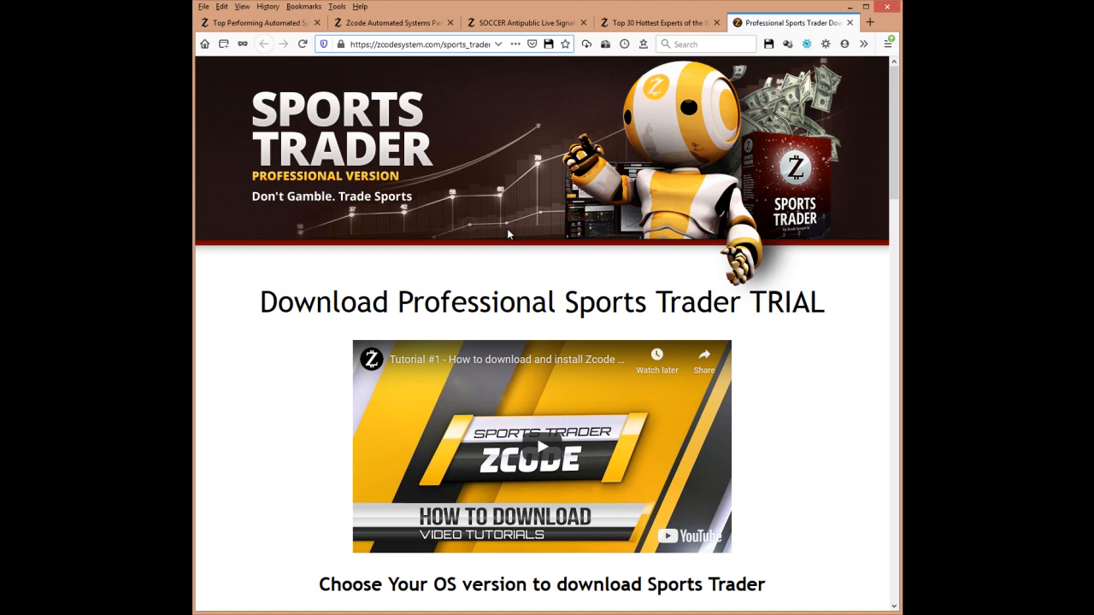
{"action": "scroll", "scroll_direction": "down", "scroll_amount": 3}
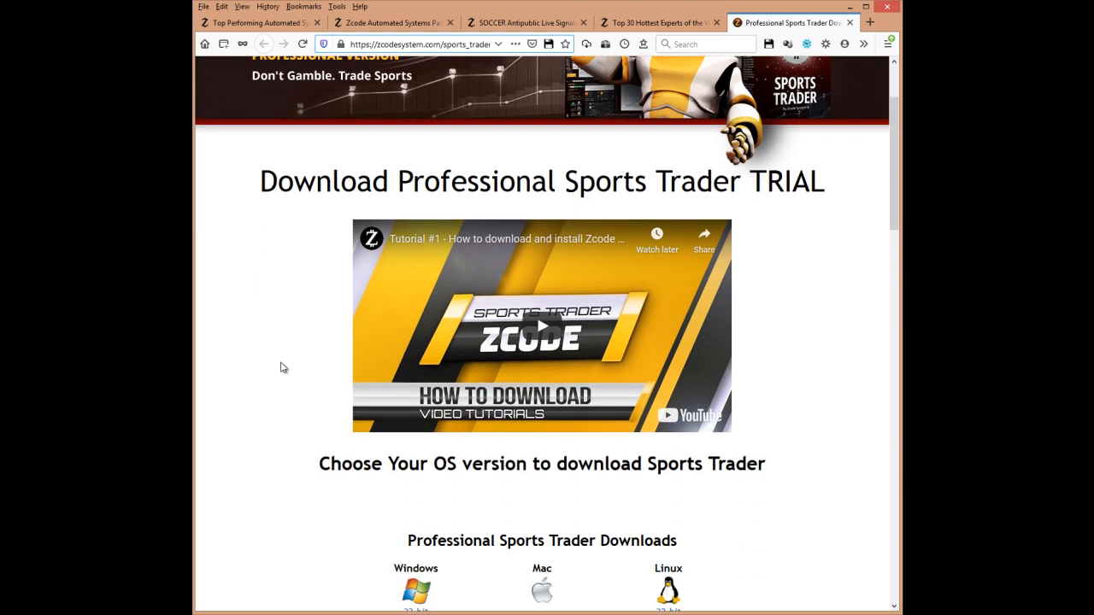
{"action": "scroll", "scroll_direction": "down", "scroll_amount": 3}
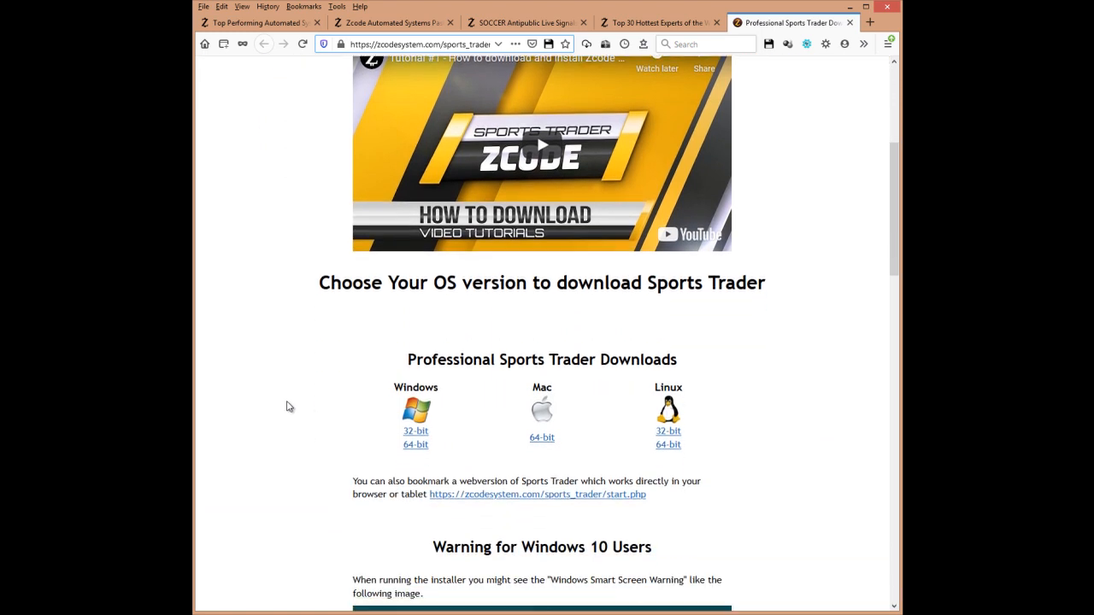
{"action": "scroll", "scroll_direction": "down", "scroll_amount": 3}
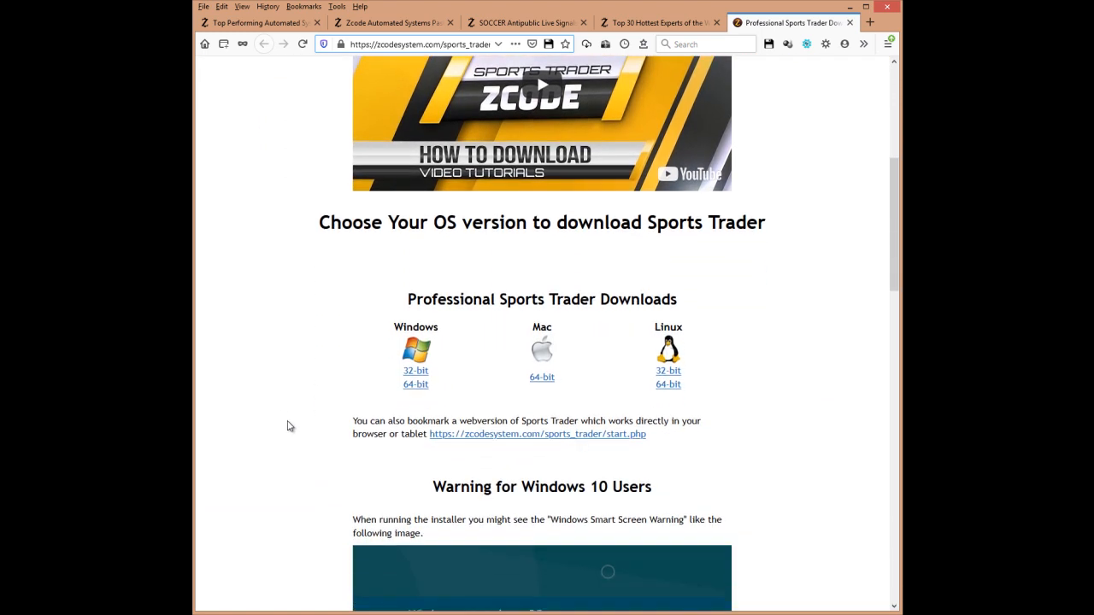
{"action": "scroll", "scroll_direction": "down", "scroll_amount": 3}
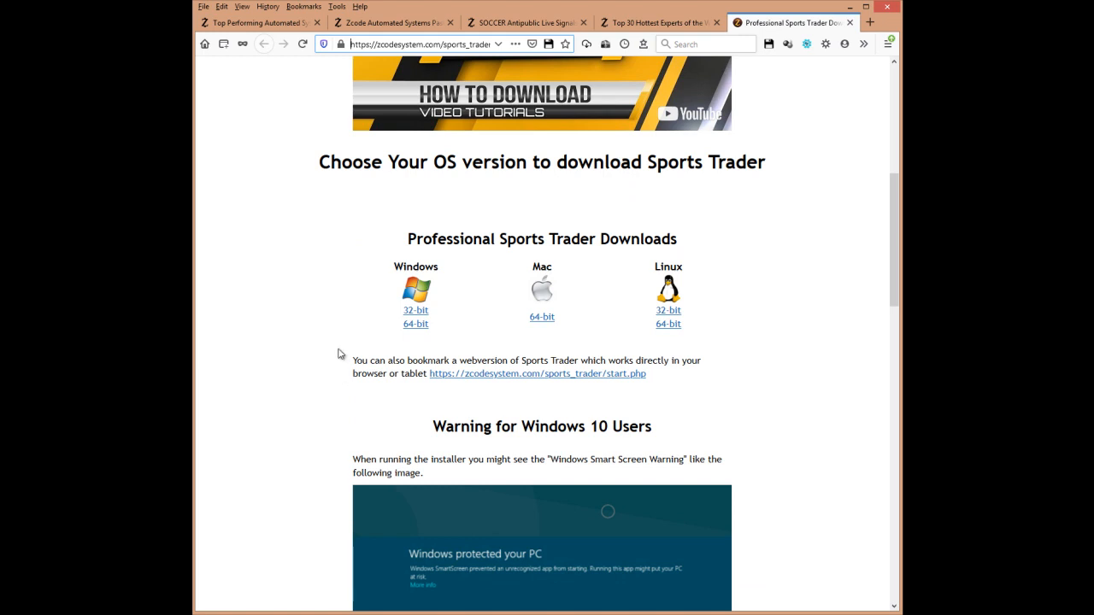
{"action": "mouse_move", "coordinate": [488, 345]}
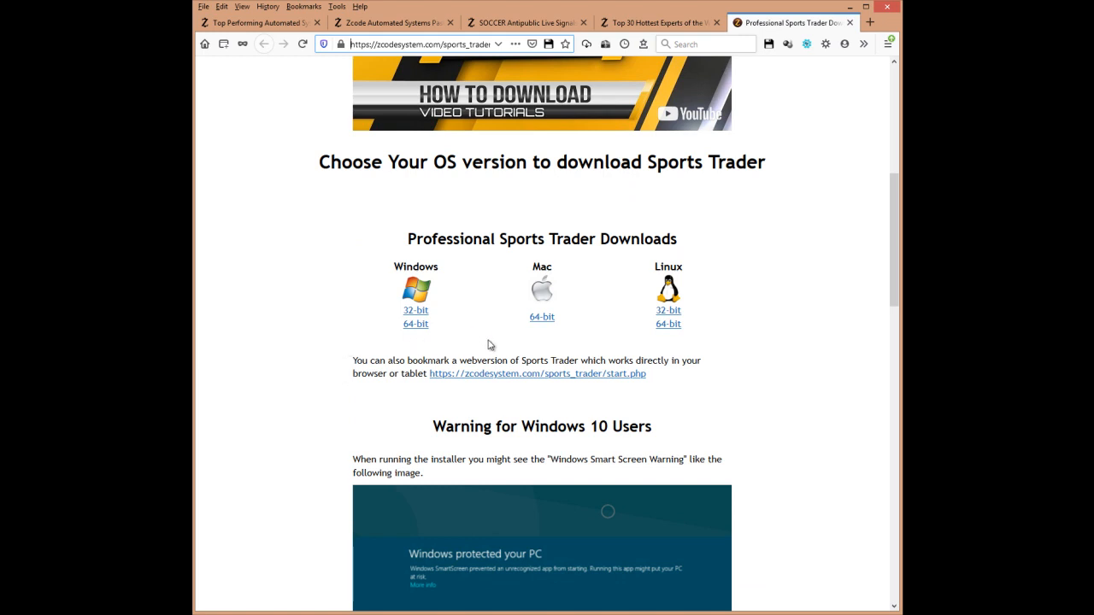
{"action": "mouse_move", "coordinate": [451, 289]}
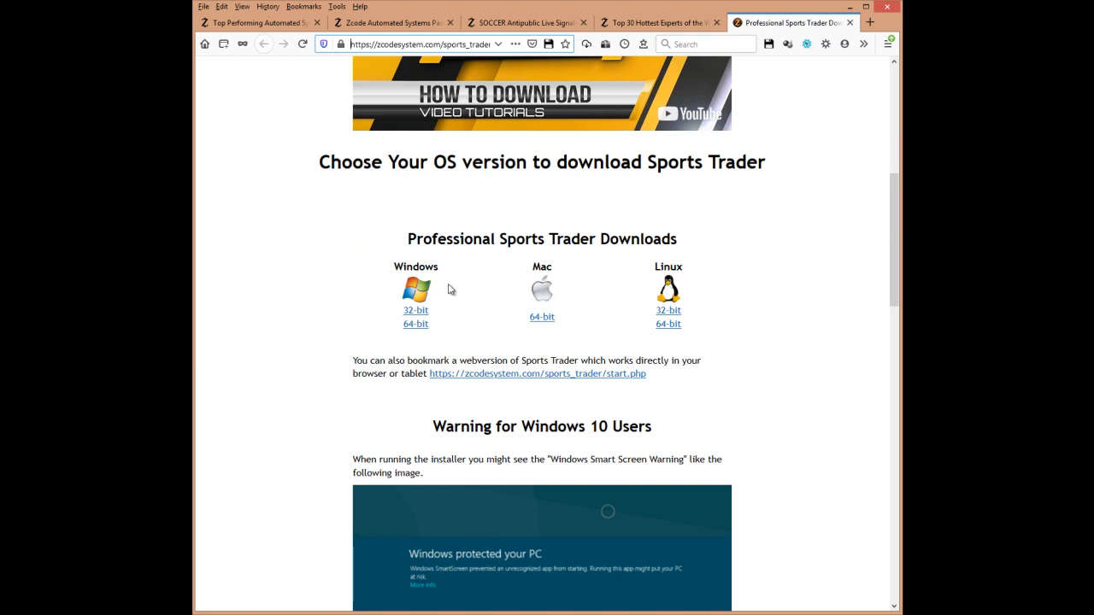
{"action": "mouse_move", "coordinate": [379, 304]}
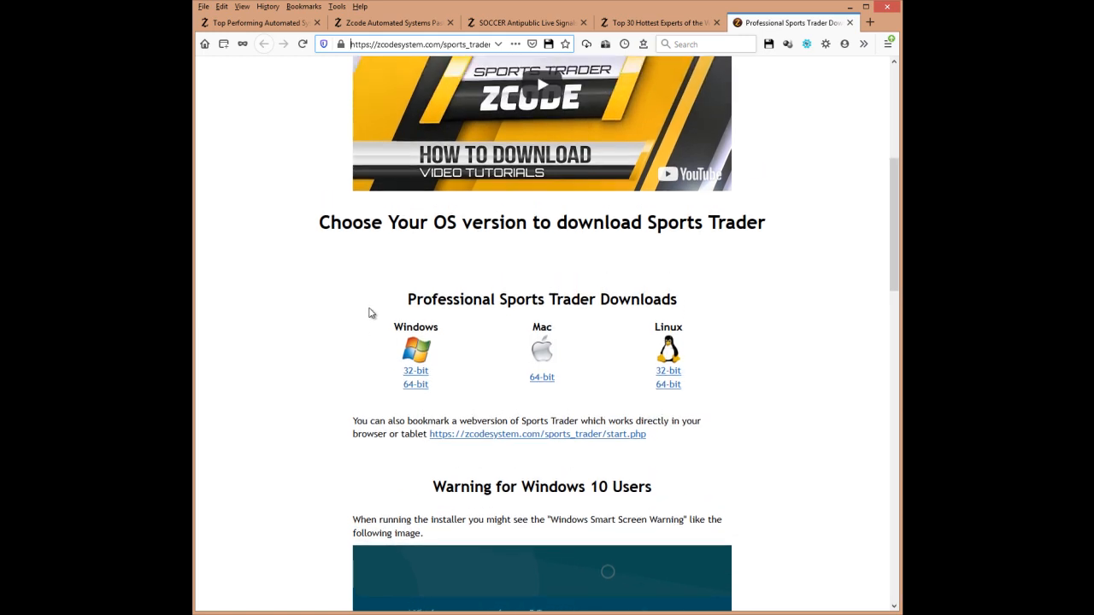
{"action": "scroll", "scroll_direction": "down", "scroll_amount": 3}
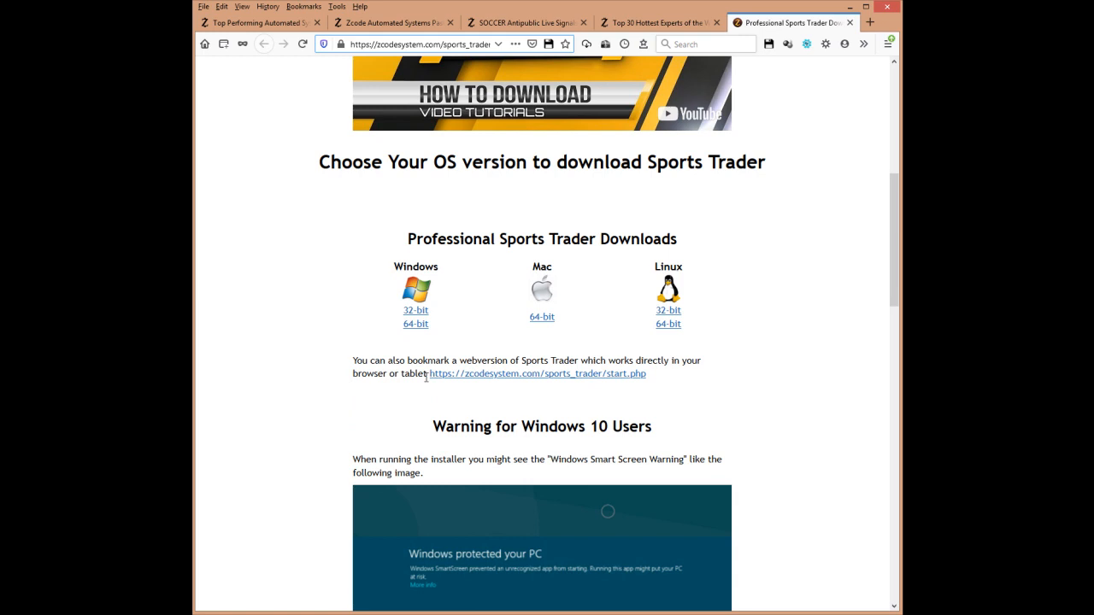
Launch the Sports Trader 2.0 web version and load the ALL profitable Systems portfolio.
{"action": "left_click", "coordinate": [537, 373]}
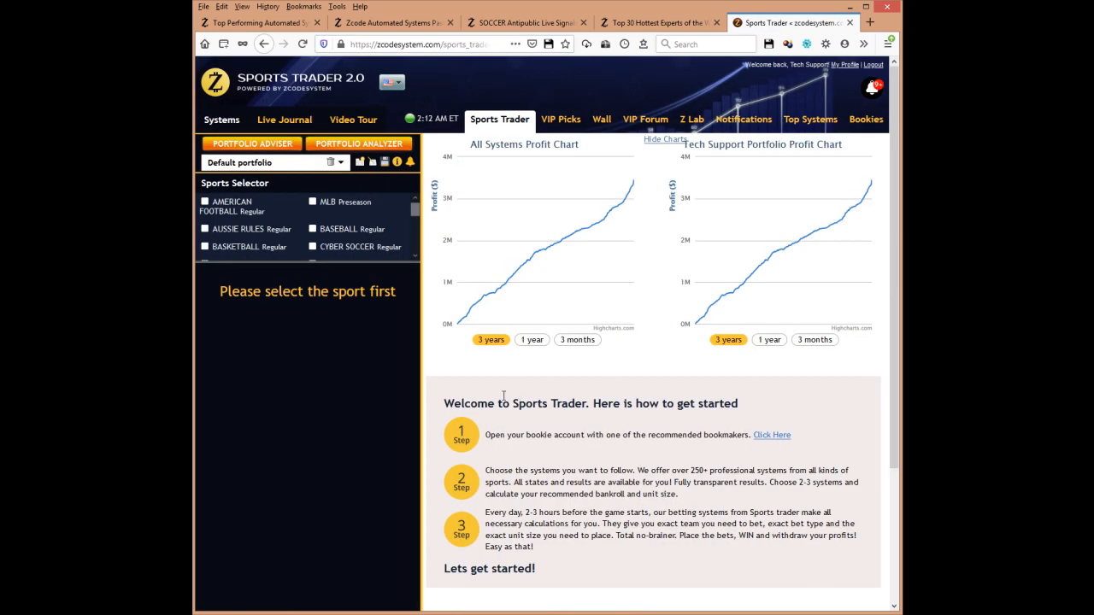
{"action": "left_click", "coordinate": [339, 162]}
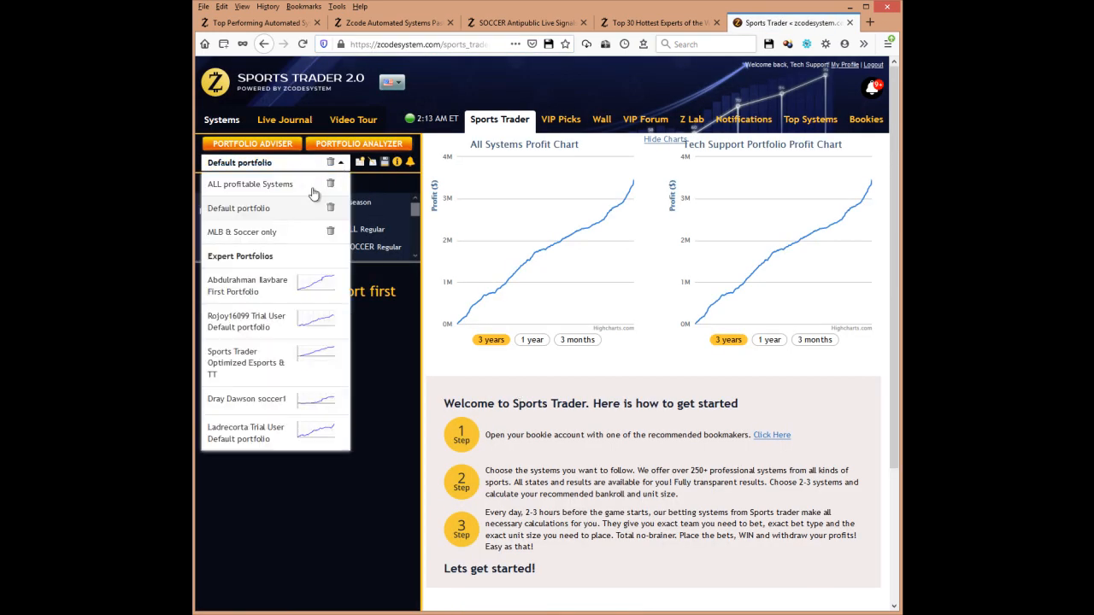
{"action": "left_click", "coordinate": [249, 185]}
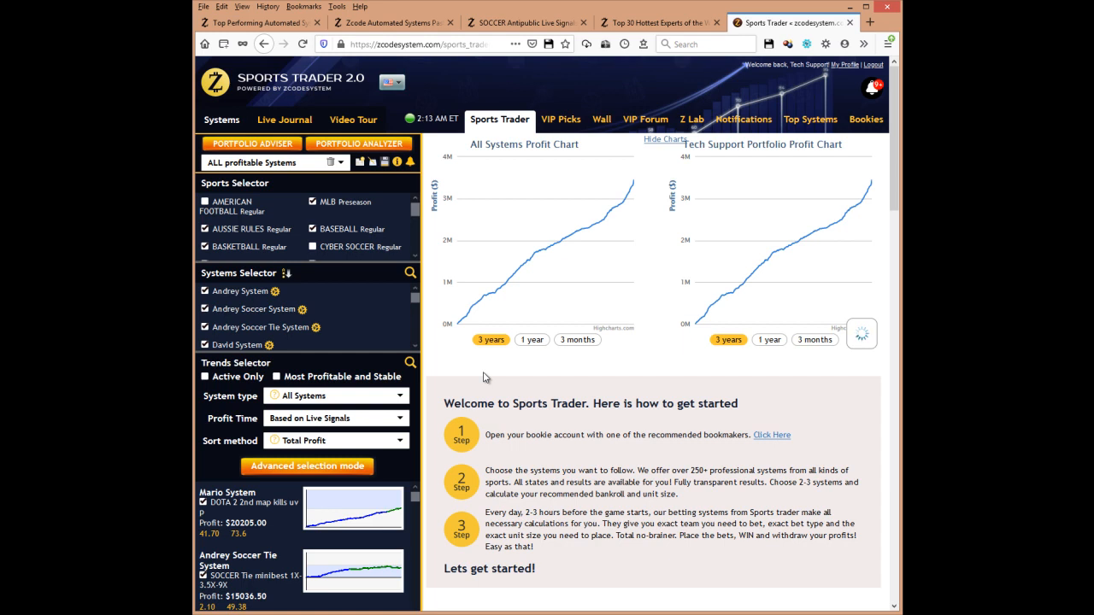
{"action": "mouse_move", "coordinate": [287, 560]}
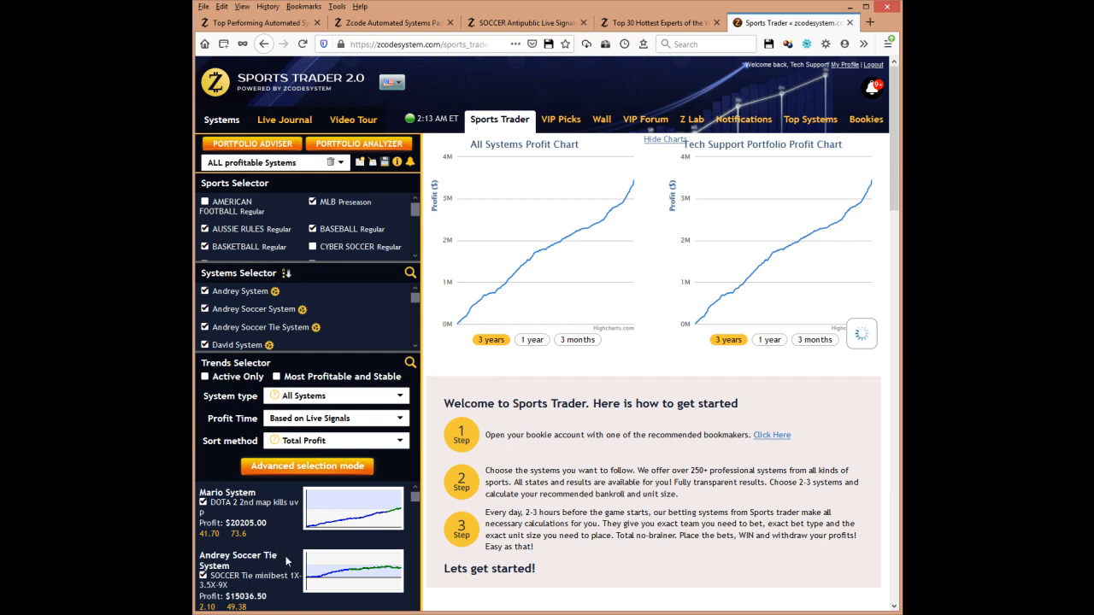
{"action": "mouse_move", "coordinate": [624, 395]}
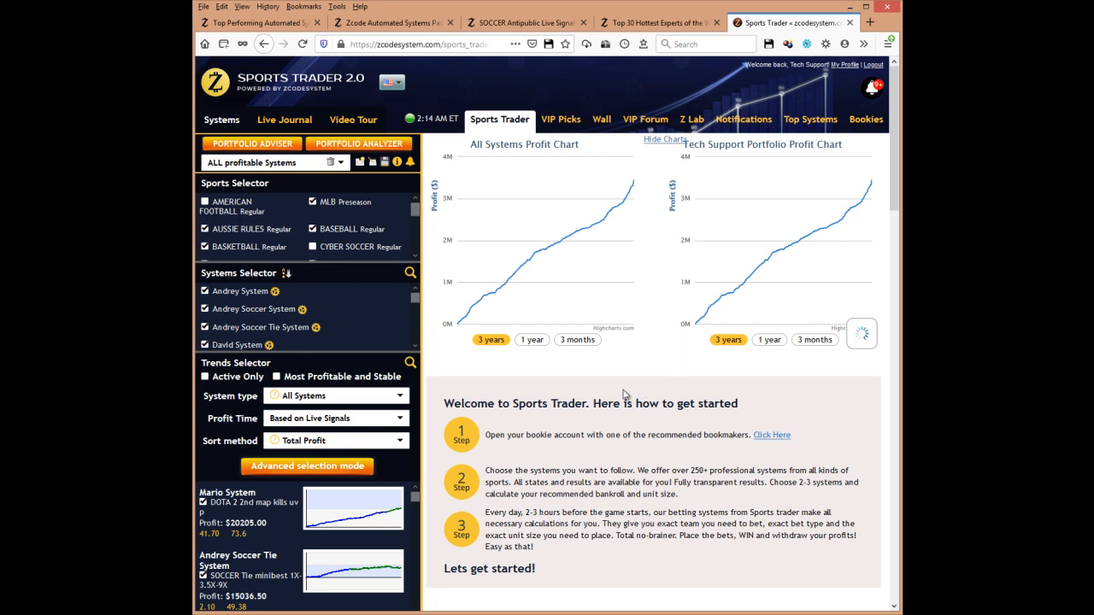
{"action": "left_click", "coordinate": [341, 162]}
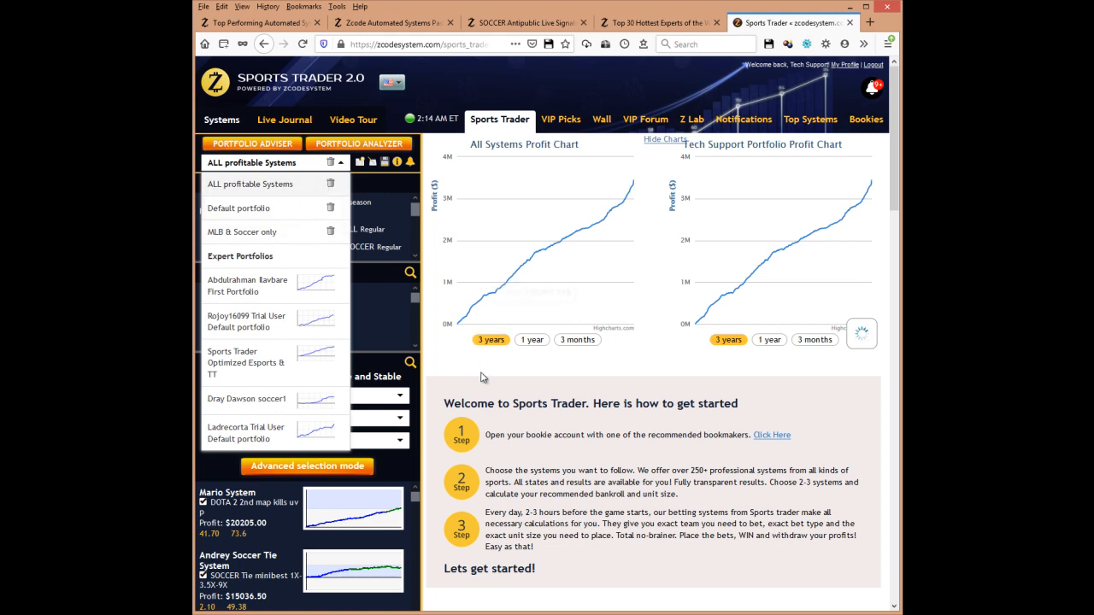
{"action": "left_click", "coordinate": [338, 162]}
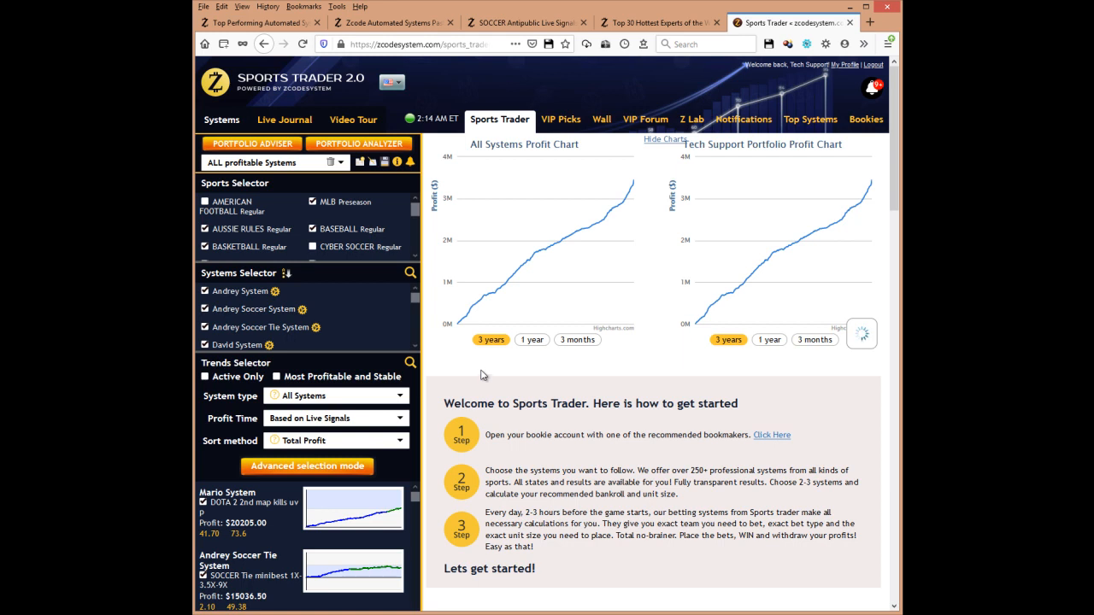
{"action": "mouse_move", "coordinate": [308, 197]}
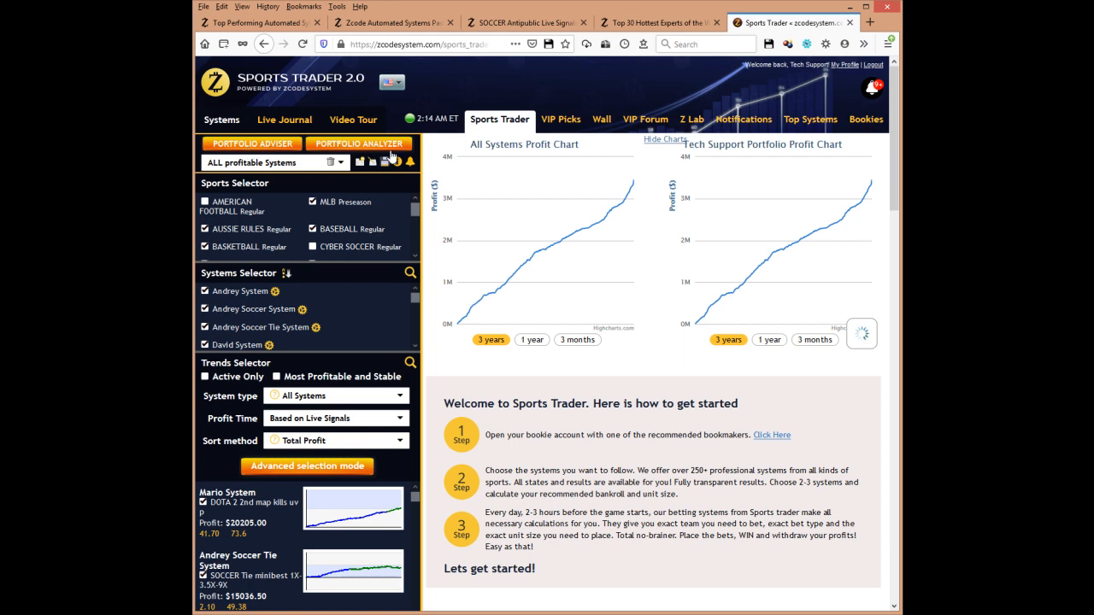
{"action": "scroll", "scroll_direction": "down", "scroll_amount": 3}
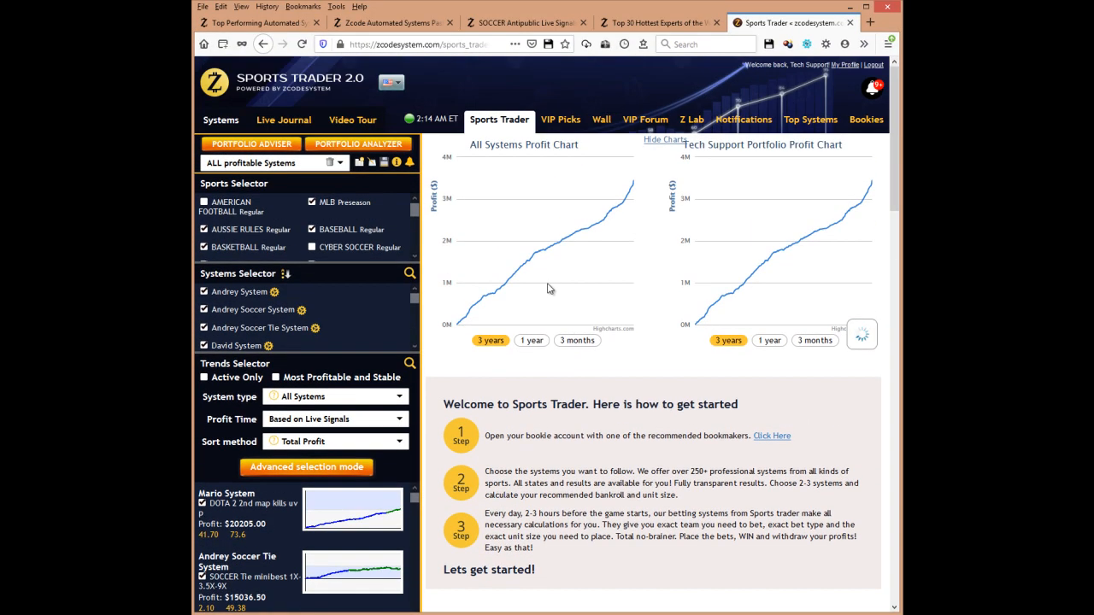
{"action": "mouse_move", "coordinate": [571, 397]}
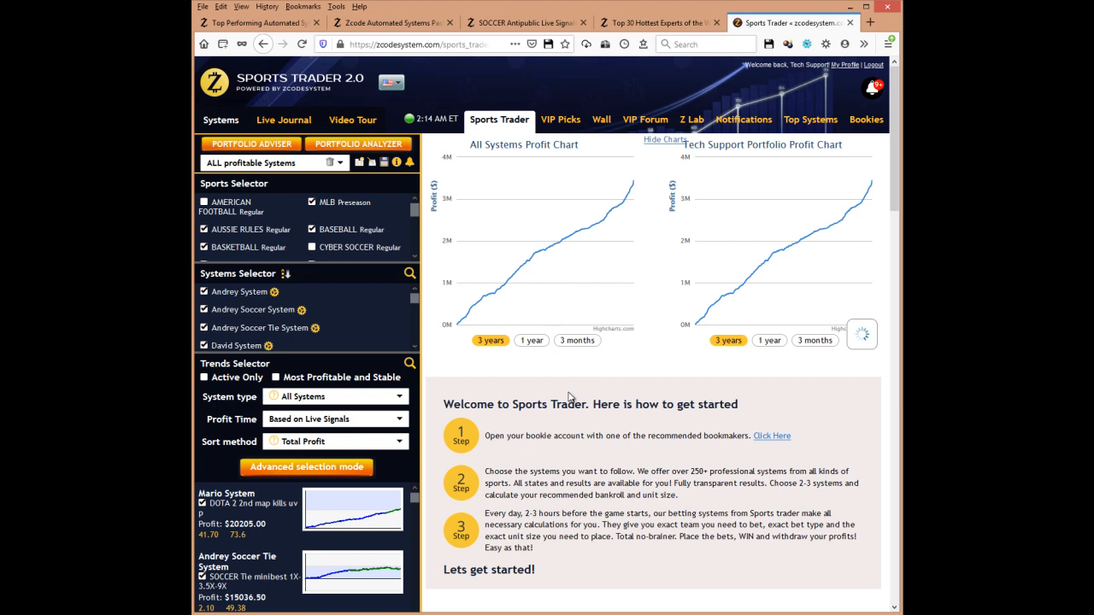
{"action": "mouse_move", "coordinate": [574, 375]}
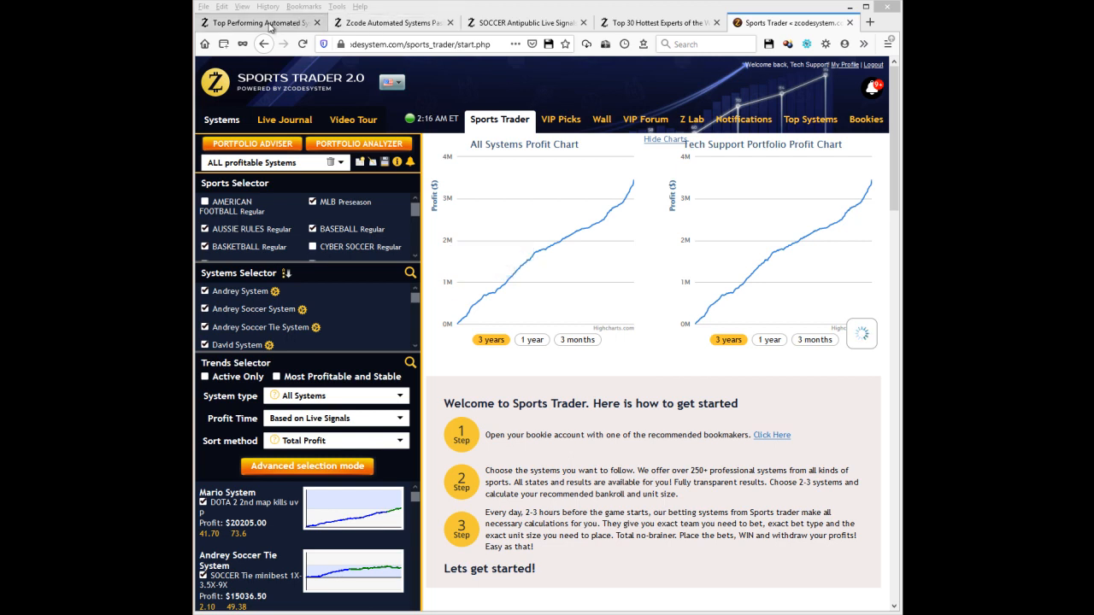
Return to the Top Performing Automated Systems ranking, with SOCCER Antipublic first and George G System second.
{"action": "left_click", "coordinate": [257, 22]}
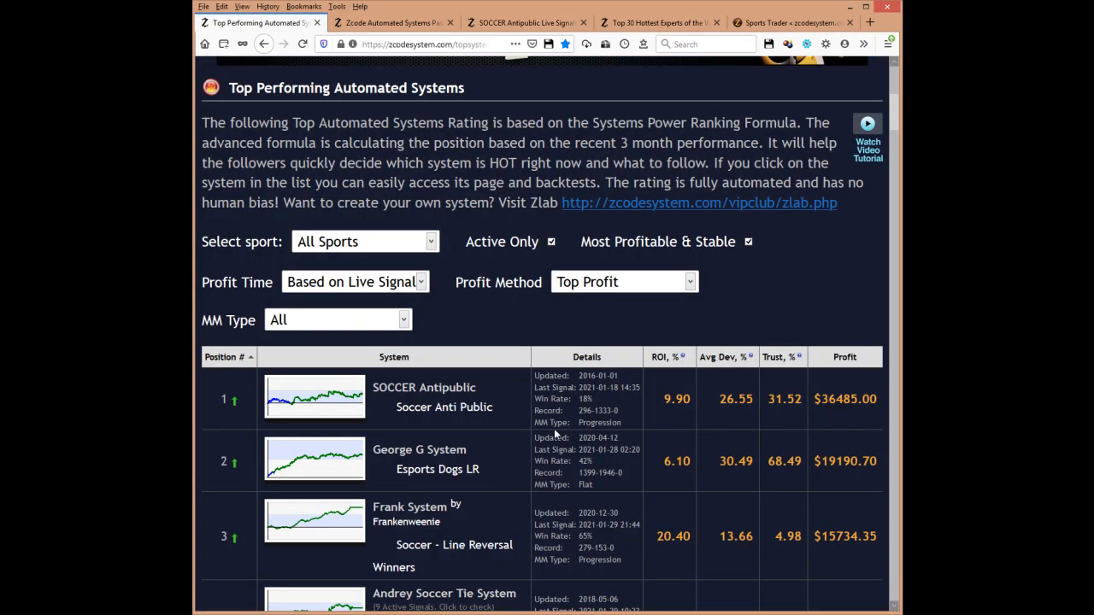
{"action": "mouse_move", "coordinate": [533, 424]}
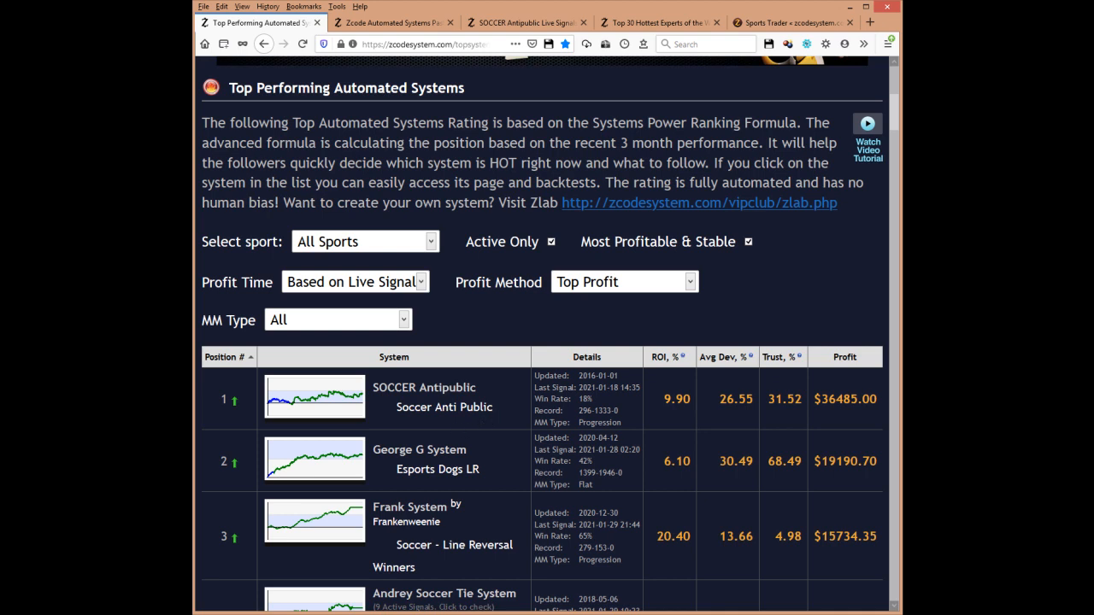
{"action": "mouse_move", "coordinate": [459, 328]}
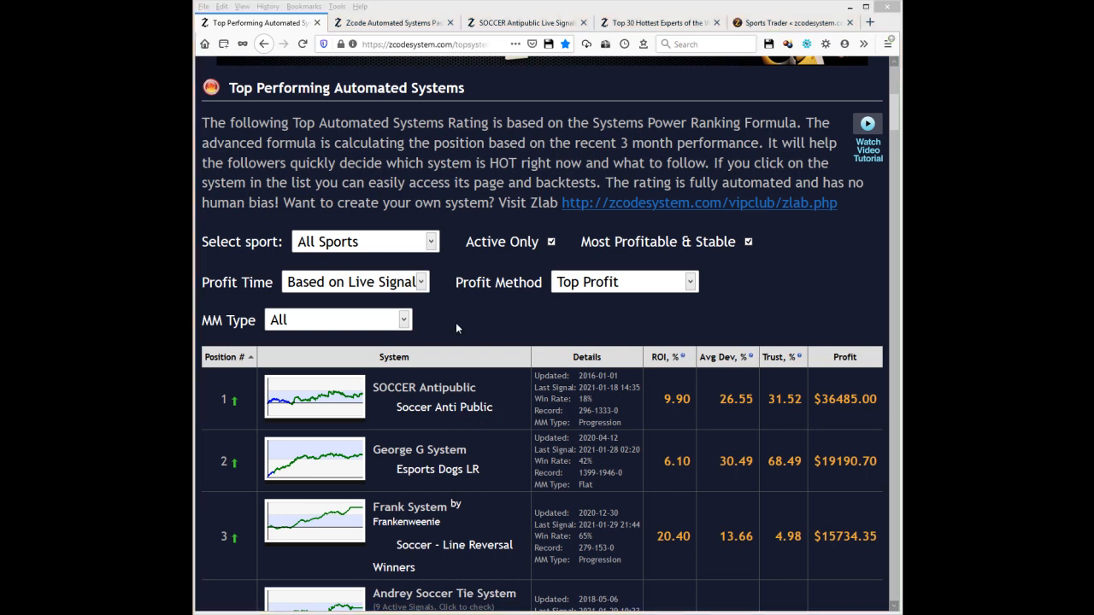